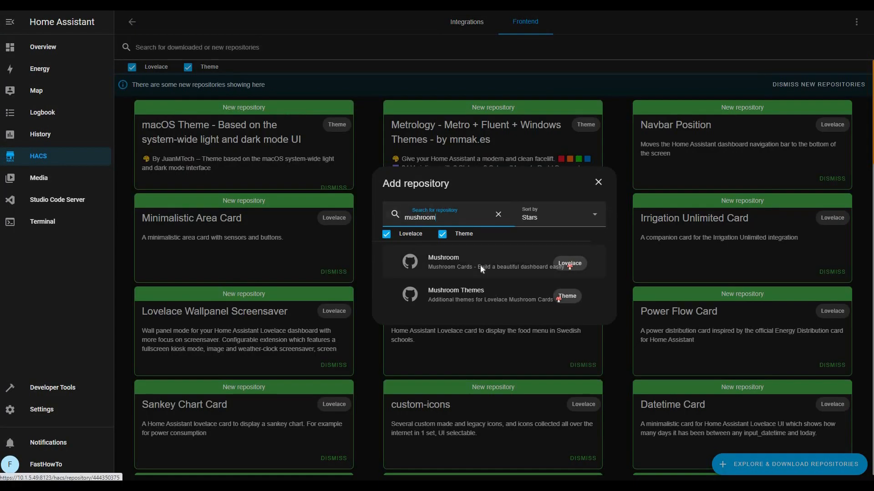
Step: Open the Mushroom repository in HACS and download version v2.4.1
{"action": "left_click", "coordinate": [443, 262]}
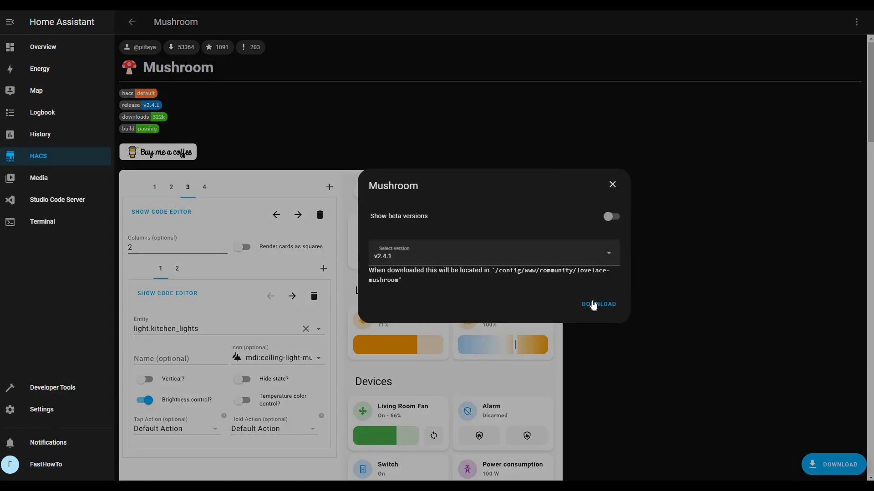
{"action": "left_click", "coordinate": [598, 304]}
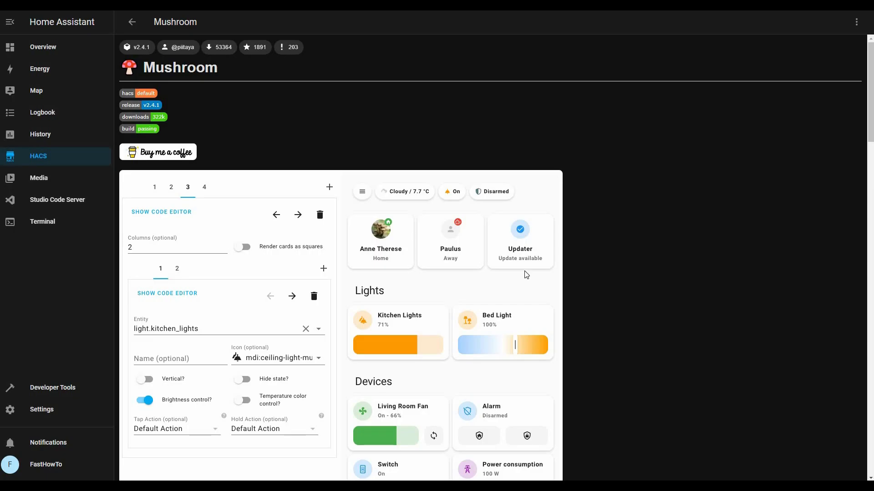
Step: From the dashboards list, start a new Mushroom dashboard with the mdi:mushroom icon
{"action": "left_click", "coordinate": [42, 47]}
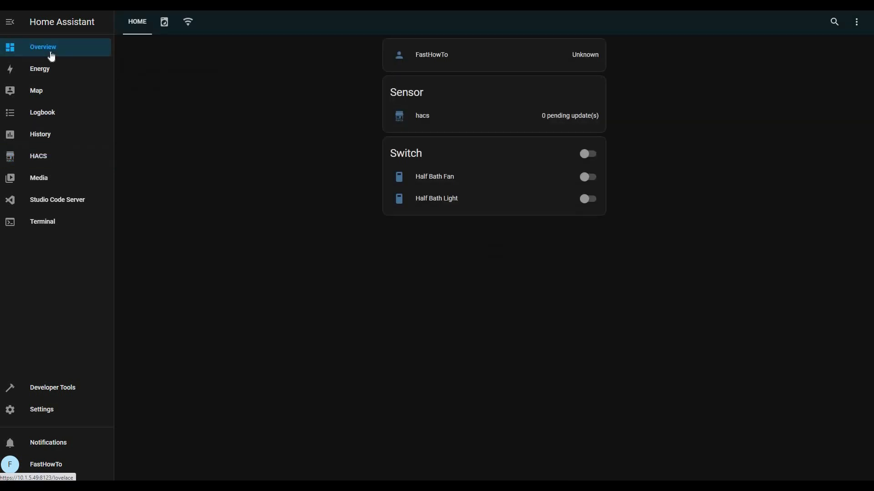
{"action": "left_click", "coordinate": [857, 22]}
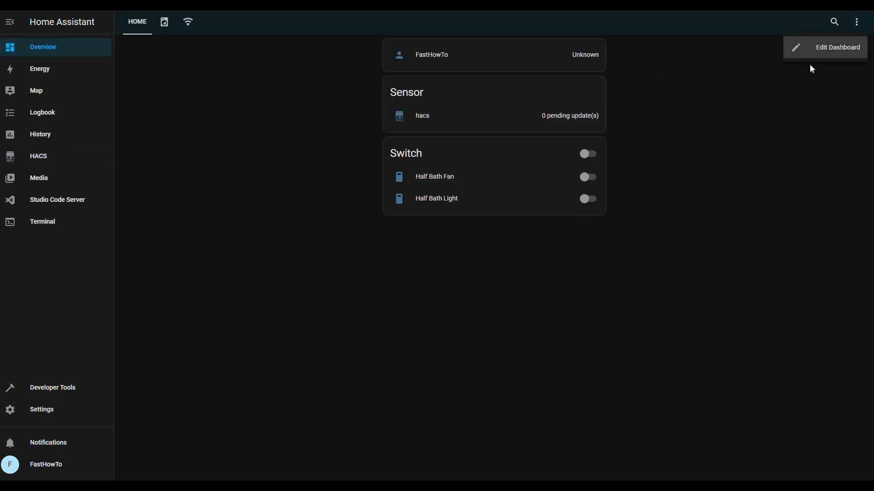
{"action": "left_click", "coordinate": [838, 47]}
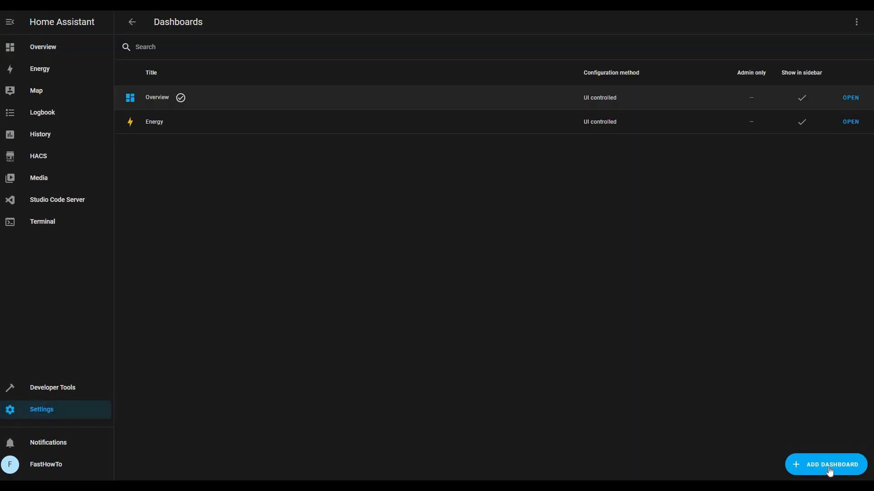
{"action": "left_click", "coordinate": [830, 464]}
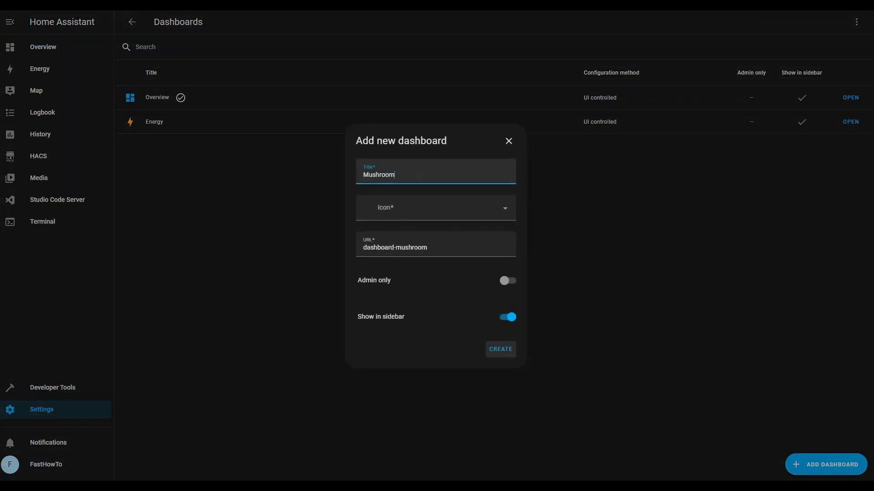
{"action": "type", "text": "mushro"}
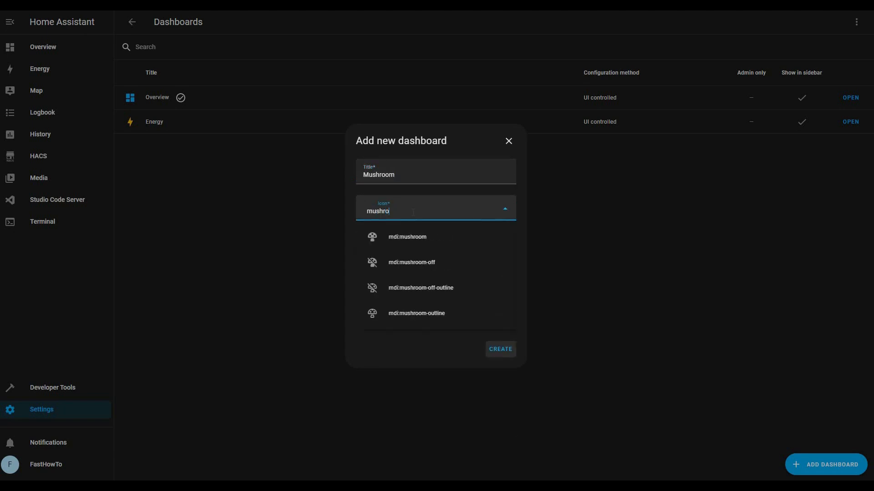
{"action": "left_click", "coordinate": [407, 237]}
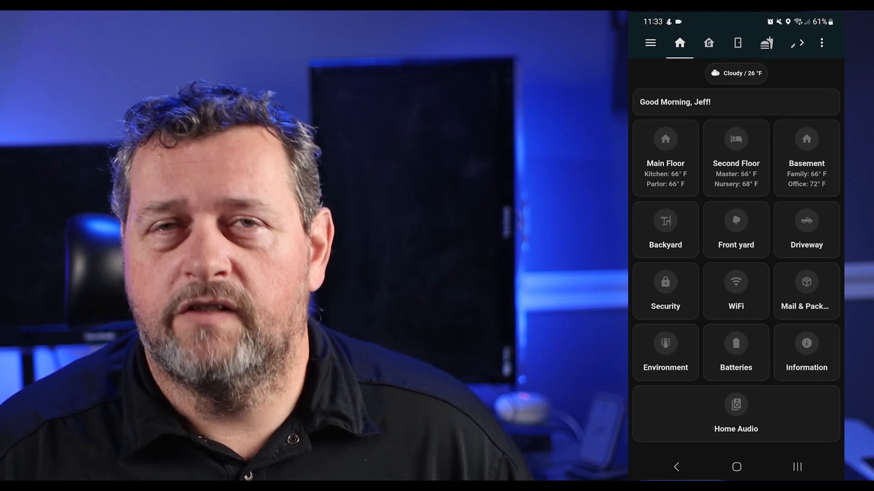
Step: Explore the example Main Floor and Kitchen views, turning on the Office light
{"action": "left_click", "coordinate": [665, 158]}
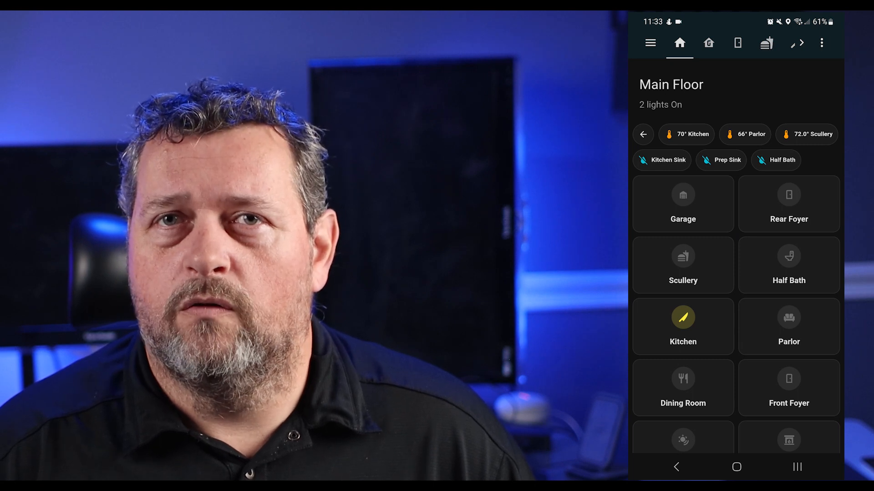
{"action": "left_click", "coordinate": [781, 42]}
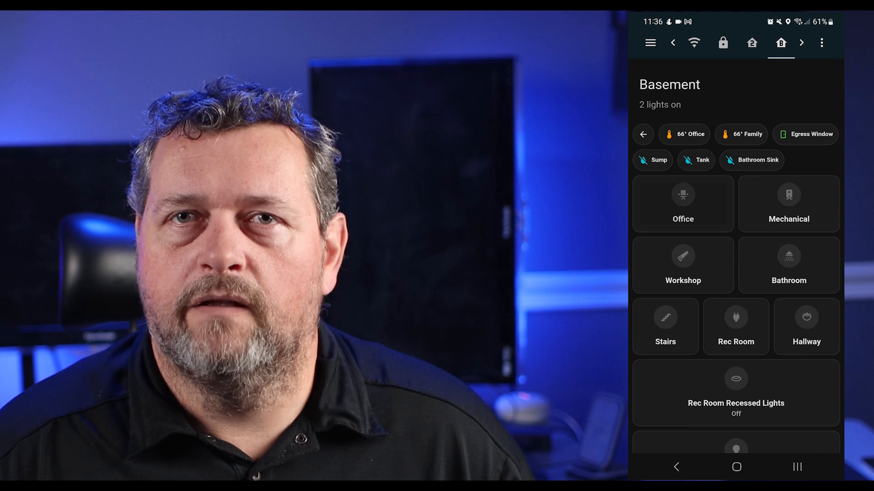
{"action": "left_click", "coordinate": [682, 194]}
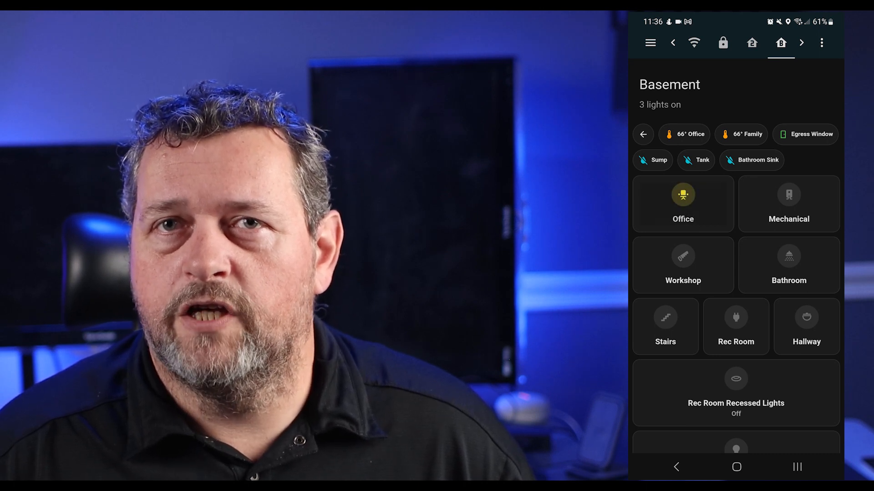
{"action": "left_click", "coordinate": [682, 204]}
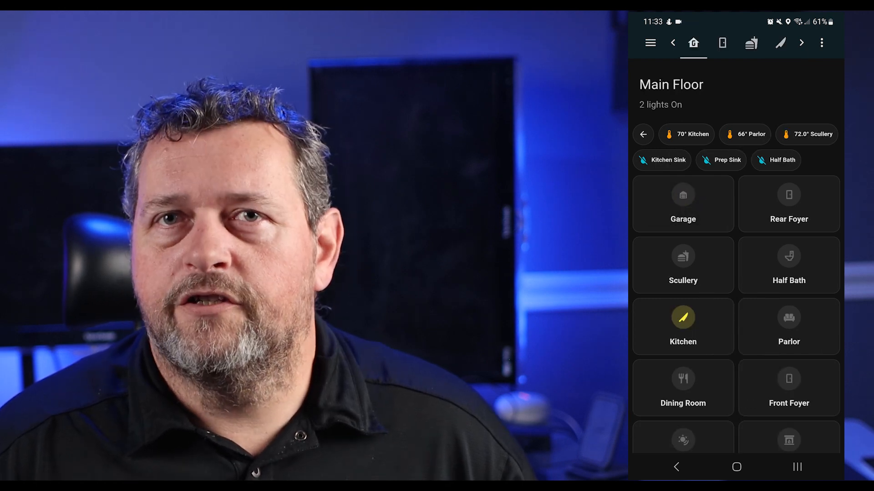
{"action": "left_click", "coordinate": [683, 326]}
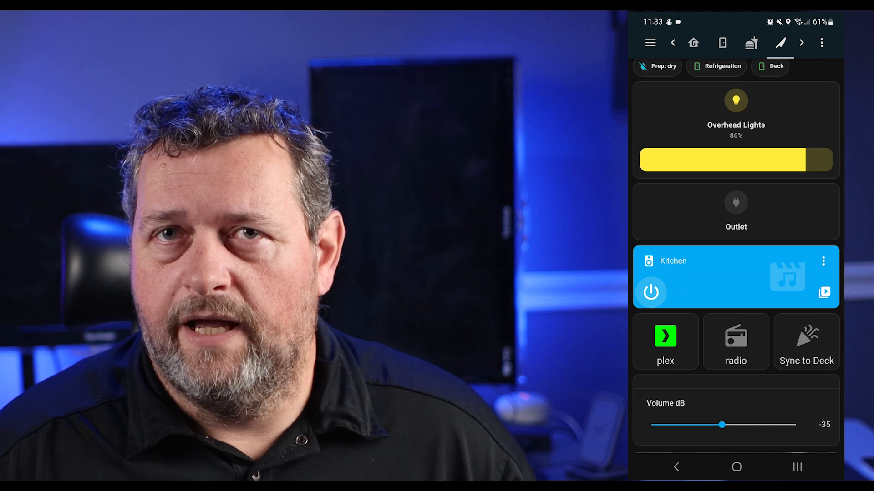
{"action": "left_click", "coordinate": [693, 43]}
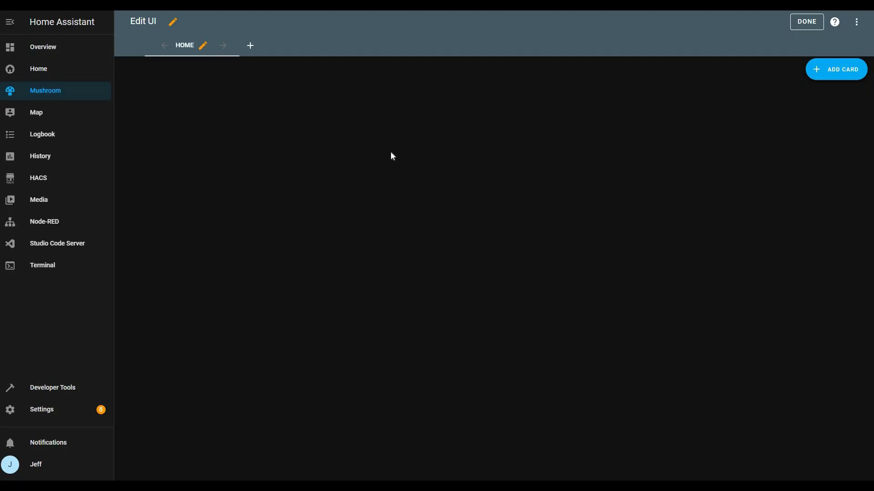
Step: Replace the HOME tab title with the mdi:home house icon
{"action": "left_click", "coordinate": [203, 45]}
{"action": "type", "text": "h"}
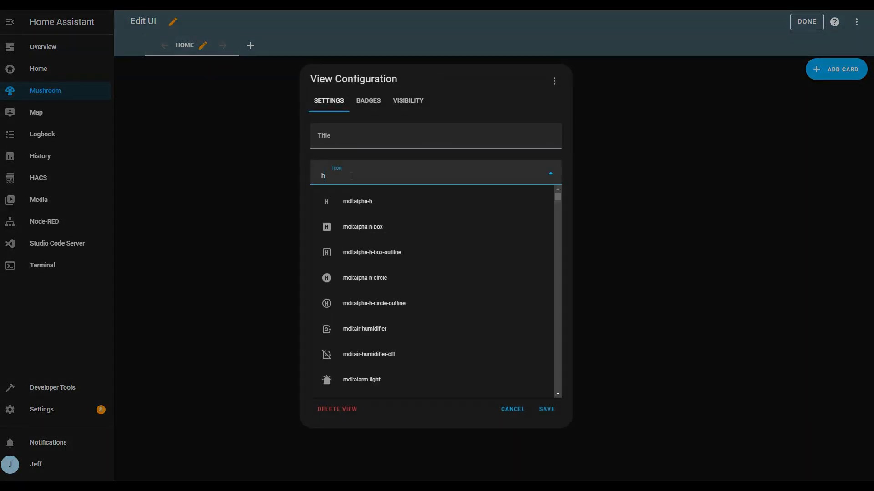
{"action": "type", "text": "ome"}
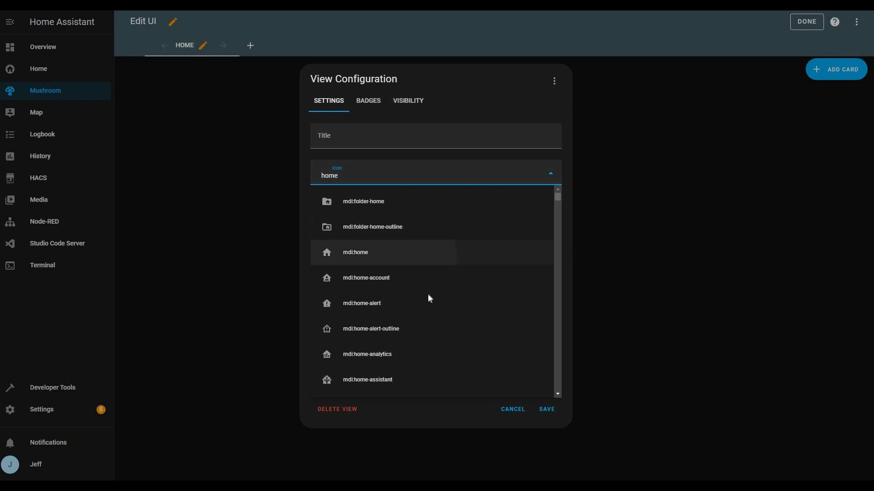
{"action": "left_click", "coordinate": [355, 251]}
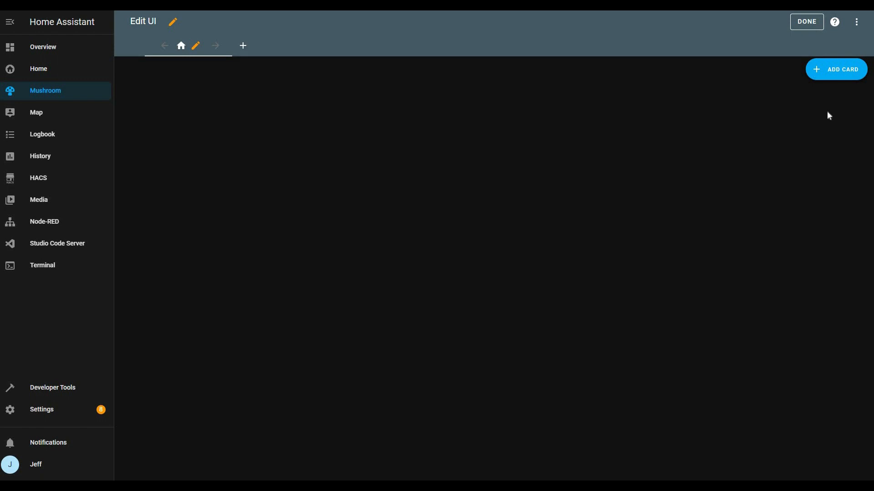
{"action": "mouse_move", "coordinate": [446, 88]}
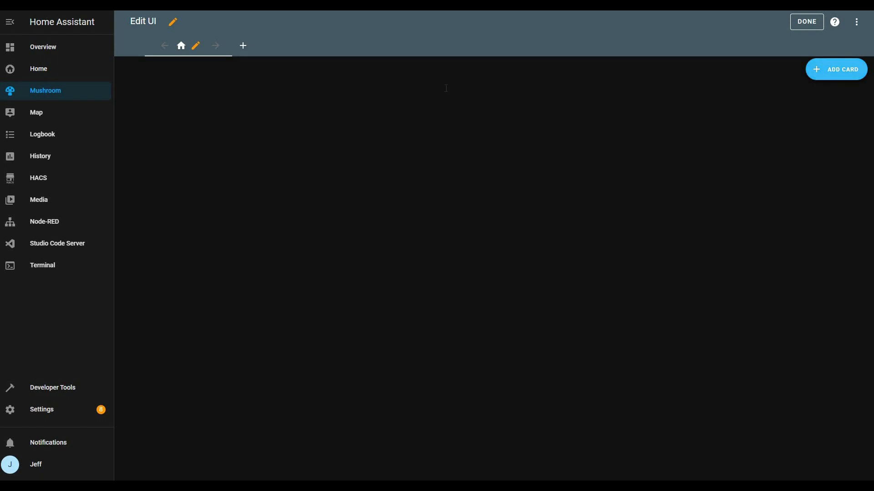
Step: Add a Mushroom Chips Card to the view with centre alignment
{"action": "left_click", "coordinate": [836, 69]}
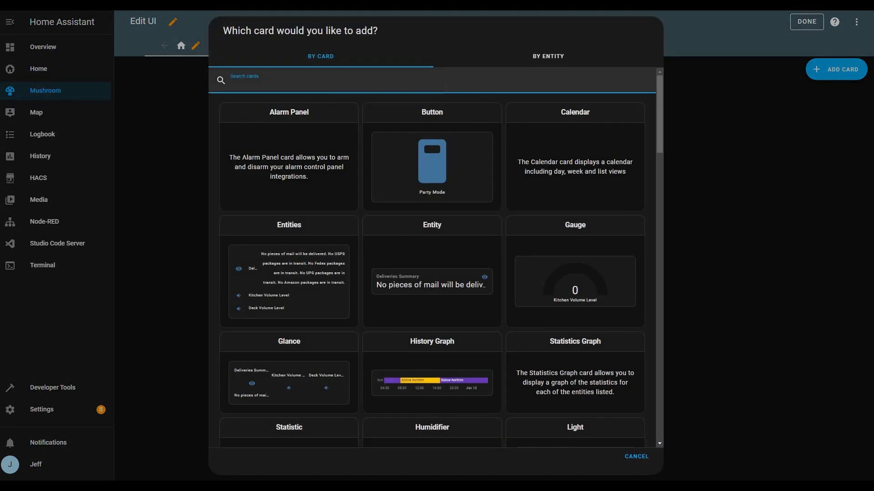
{"action": "type", "text": "chips"}
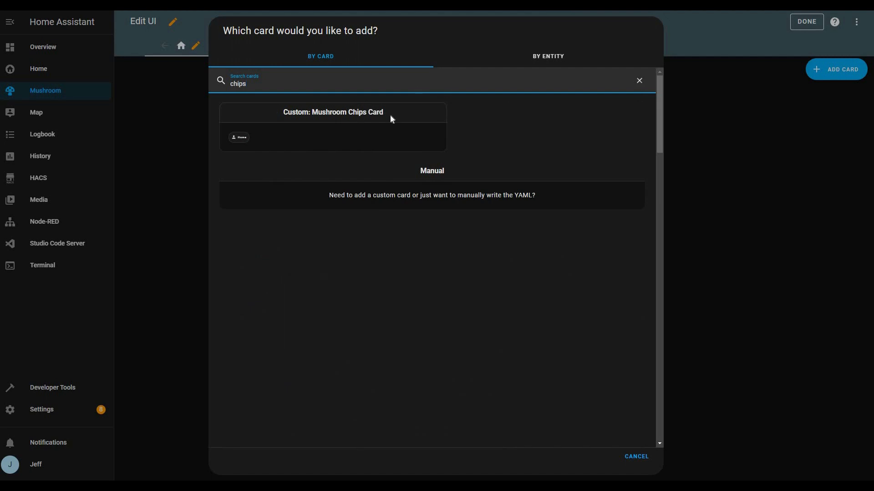
{"action": "left_click", "coordinate": [332, 112]}
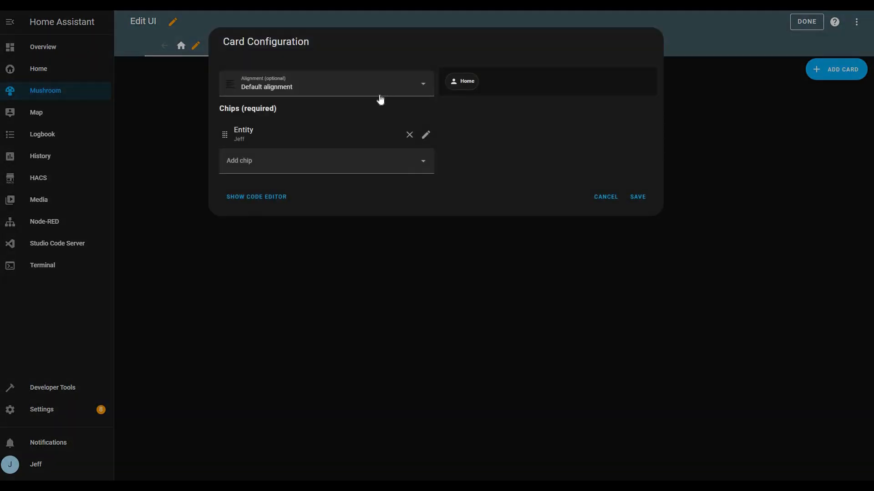
{"action": "left_click", "coordinate": [325, 84]}
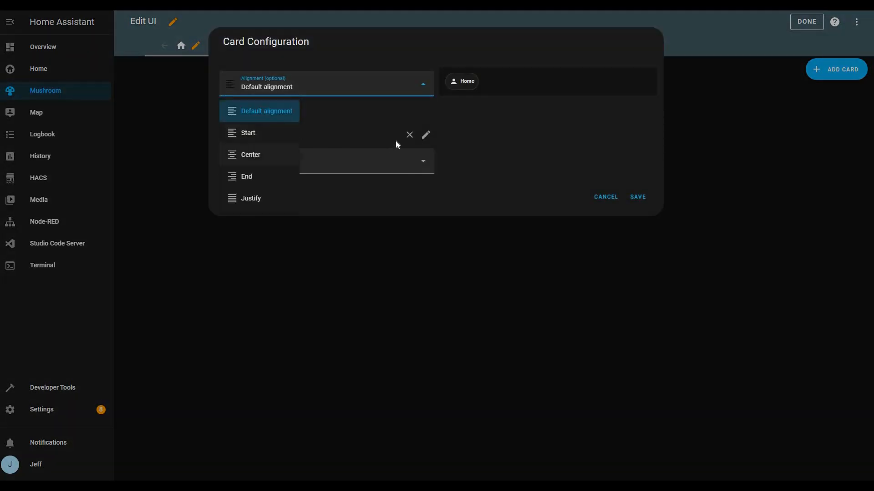
{"action": "left_click", "coordinate": [250, 154]}
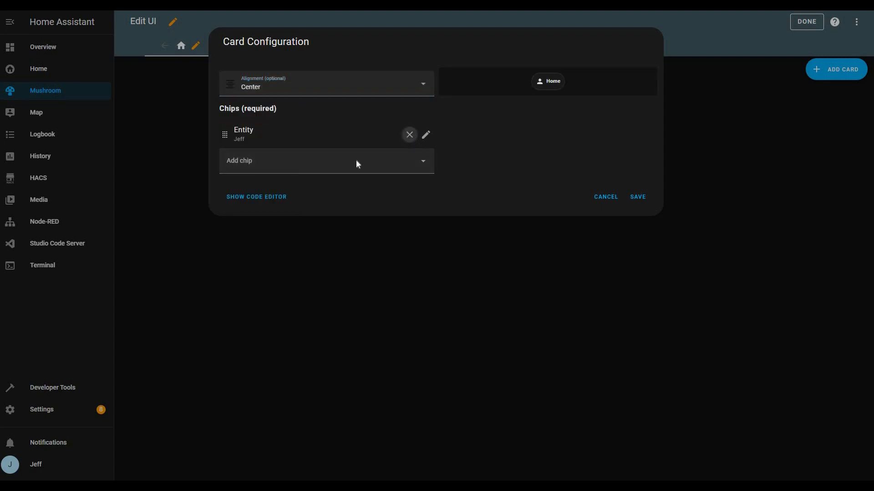
Step: Replace the person chip with a Weather chip showing temperature, then check its forecast
{"action": "left_click", "coordinate": [326, 160]}
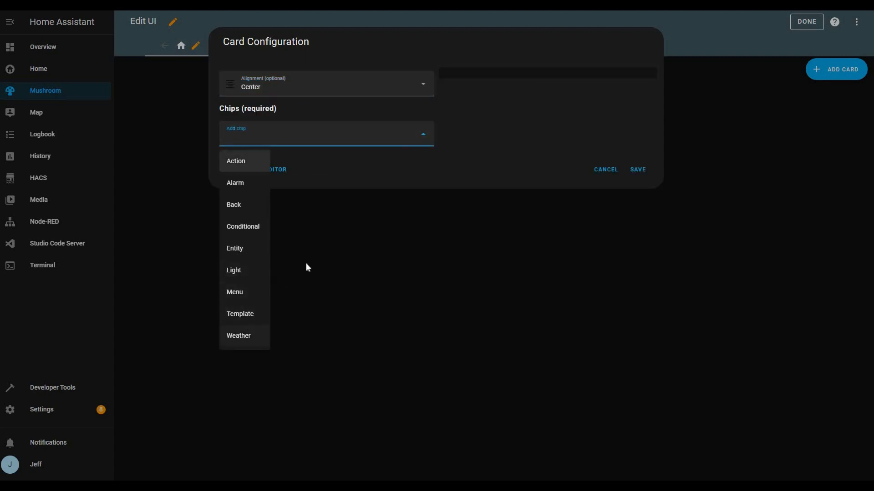
{"action": "left_click", "coordinate": [238, 335]}
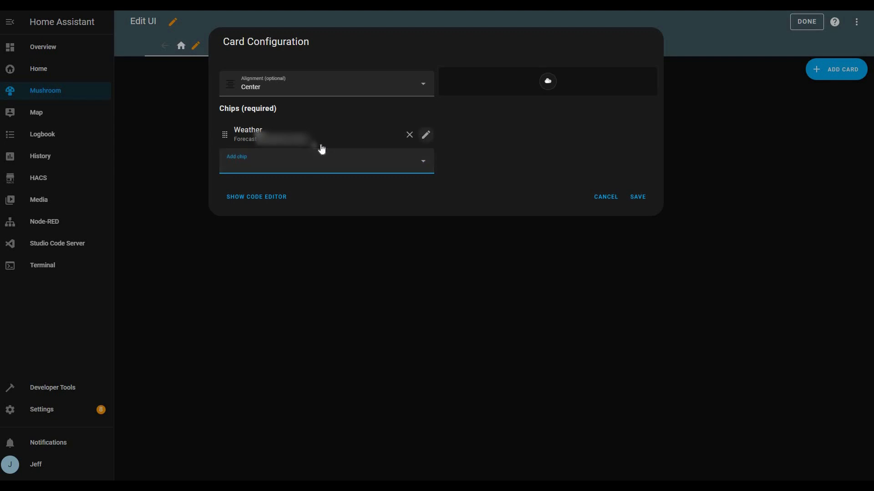
{"action": "left_click", "coordinate": [425, 134]}
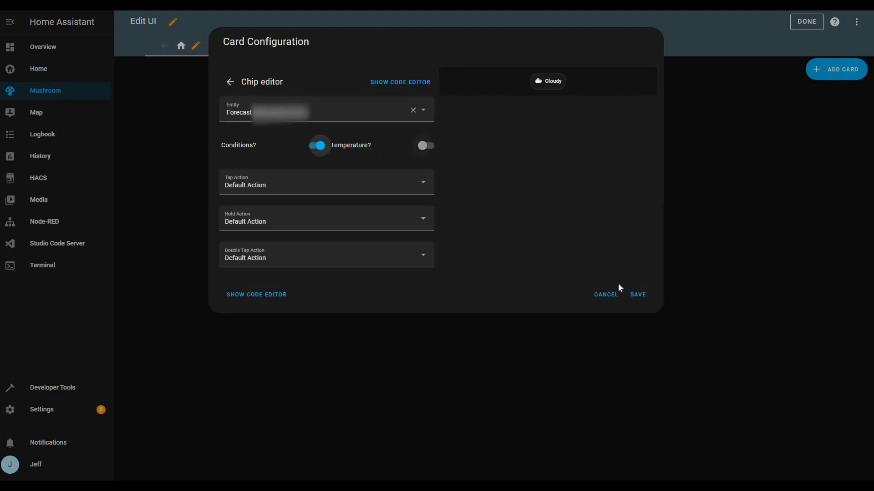
{"action": "left_click", "coordinate": [424, 146]}
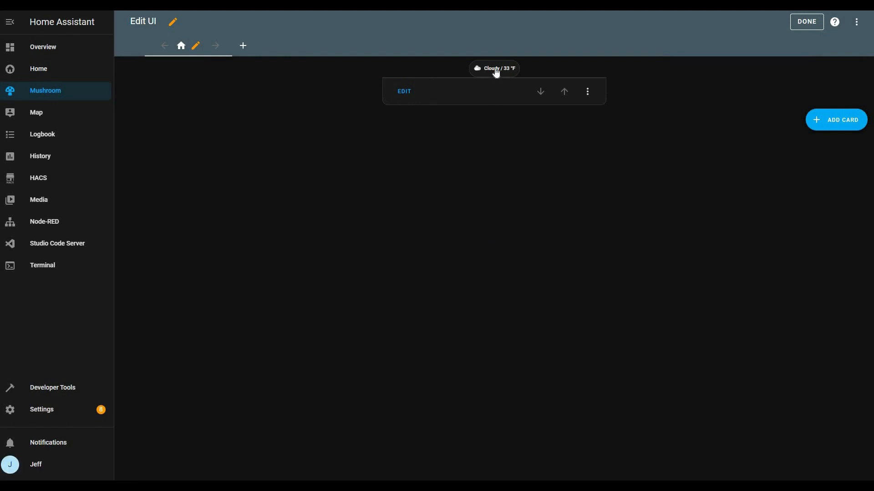
{"action": "left_click", "coordinate": [494, 68]}
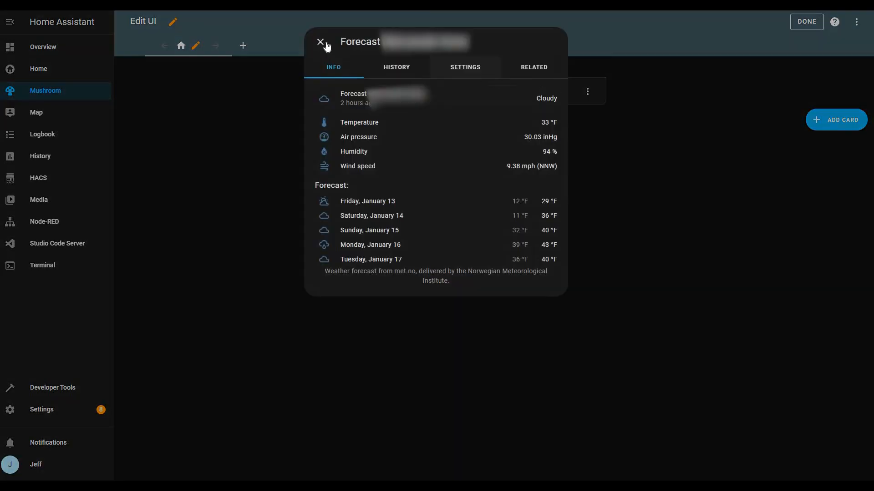
{"action": "left_click", "coordinate": [320, 42]}
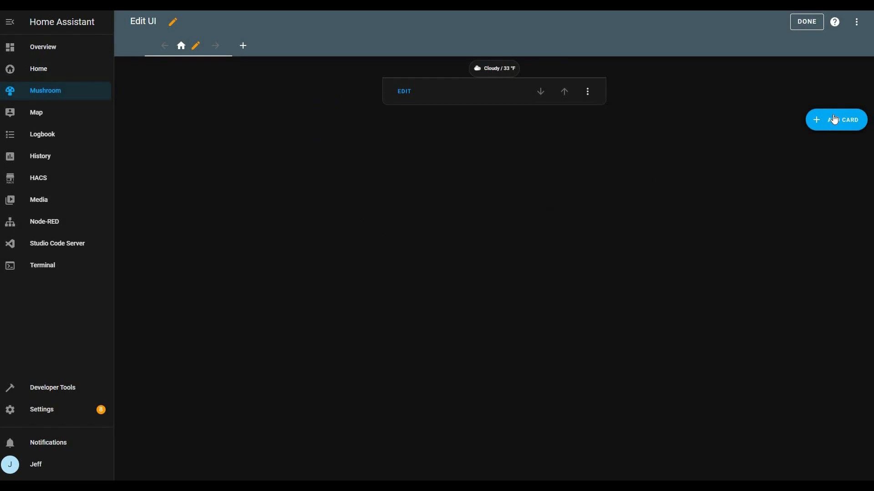
Step: Add a Mushroom Template greeting card with no secondary line and tap set to No Action
{"action": "left_click", "coordinate": [836, 119]}
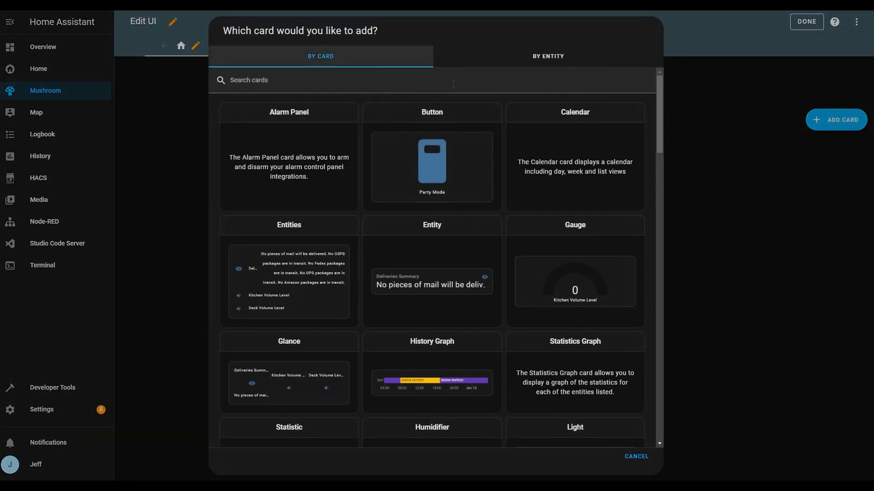
{"action": "type", "text": "temp"}
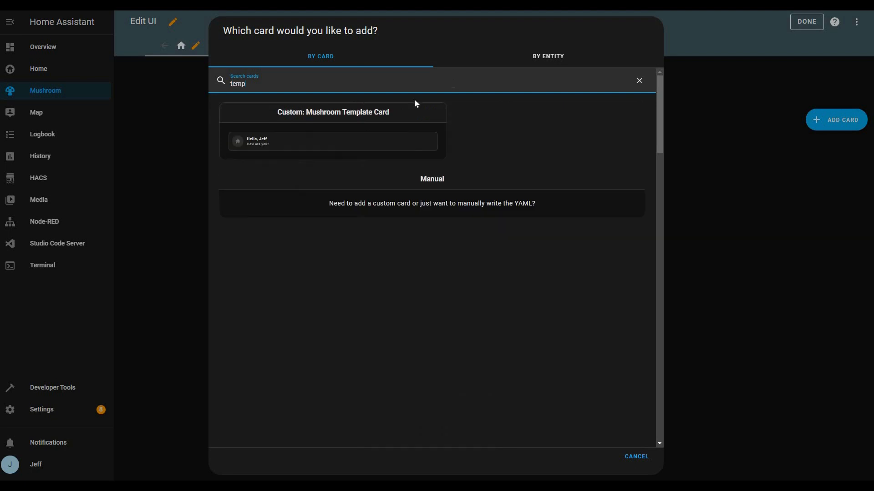
{"action": "left_click", "coordinate": [333, 132]}
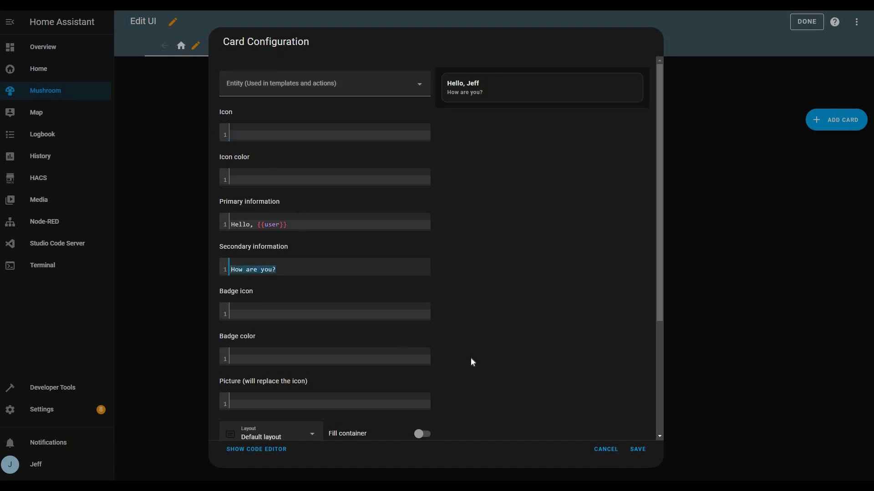
{"action": "key", "text": "Delete"}
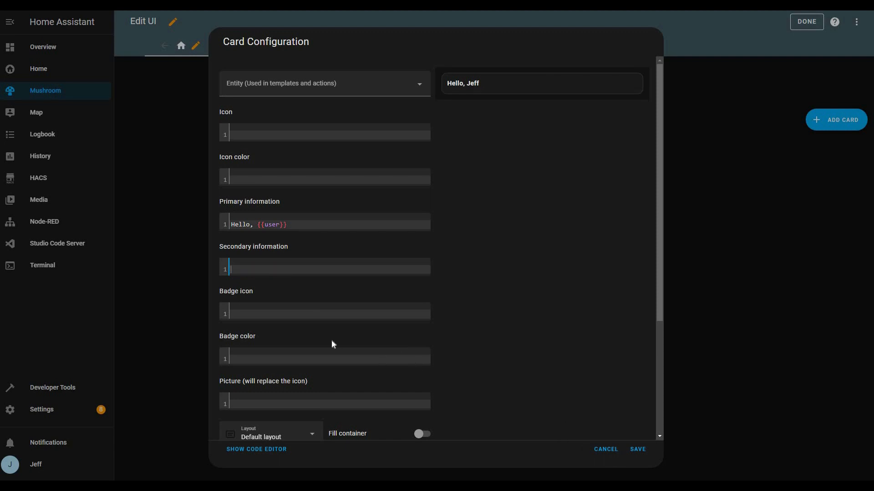
{"action": "left_click", "coordinate": [325, 371]}
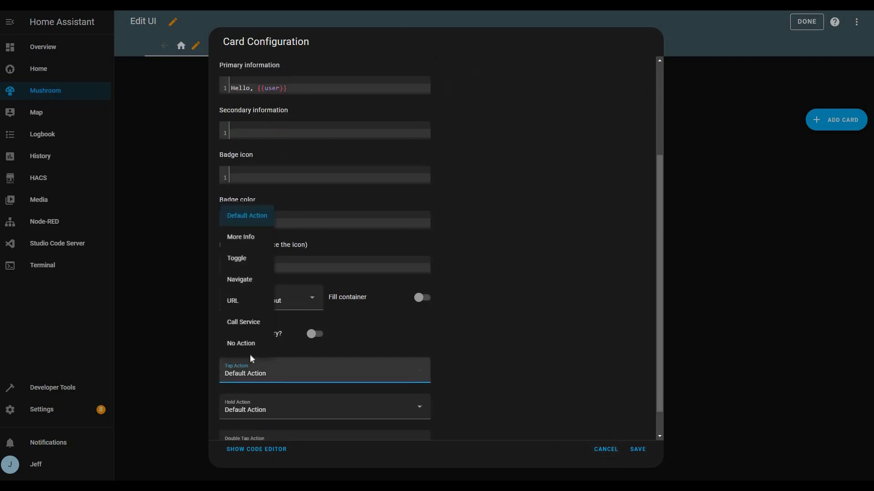
{"action": "left_click", "coordinate": [241, 343]}
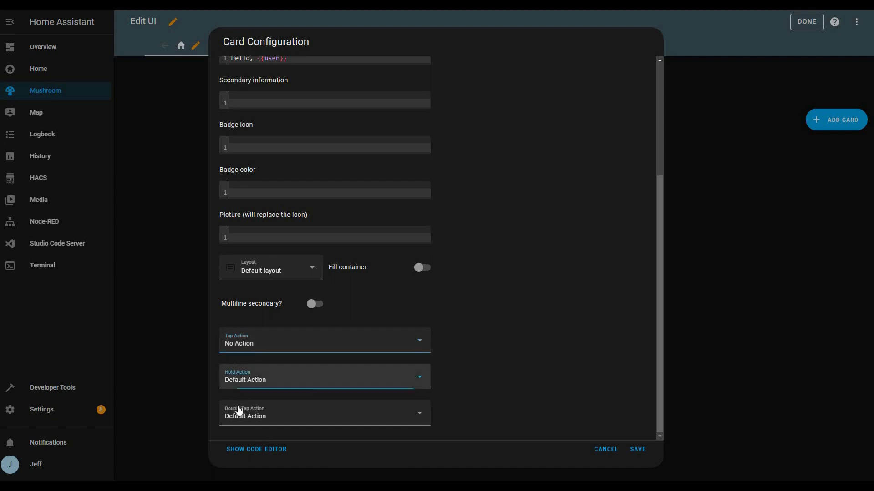
{"action": "left_click", "coordinate": [324, 414]}
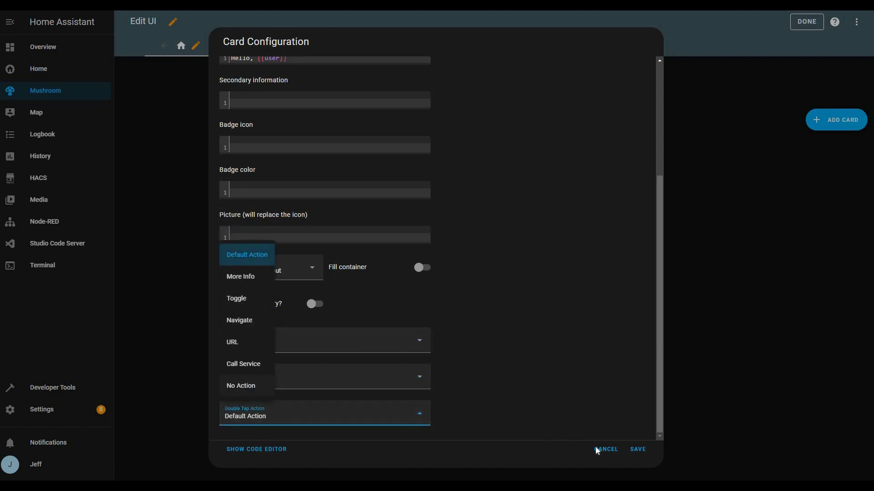
{"action": "left_click", "coordinate": [240, 386]}
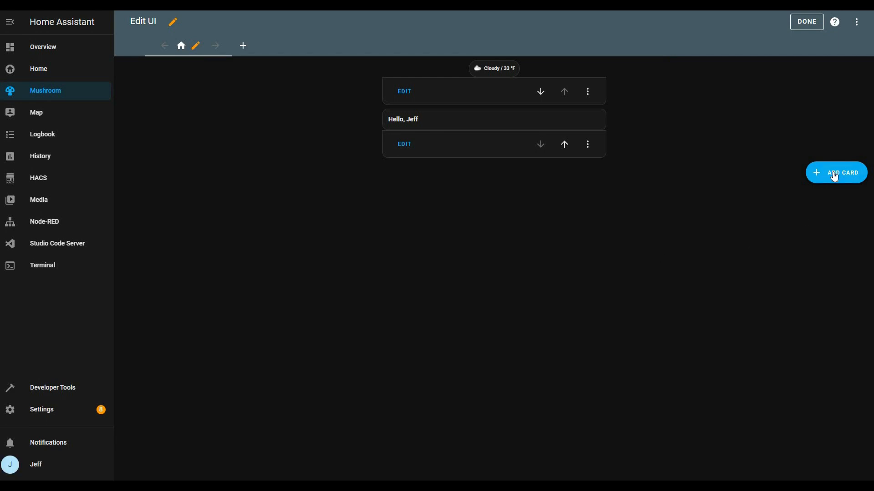
Step: Add a Horizontal Stack card containing a Mushroom Template Card
{"action": "left_click", "coordinate": [835, 172]}
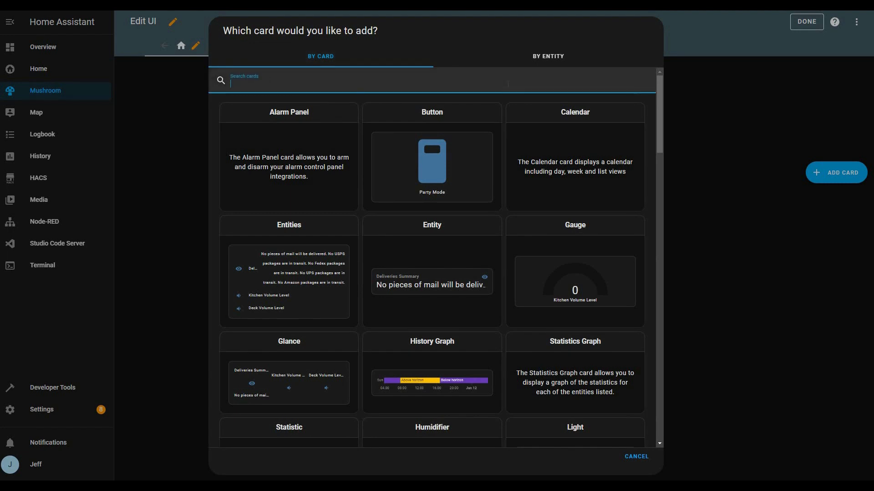
{"action": "type", "text": "horizon"}
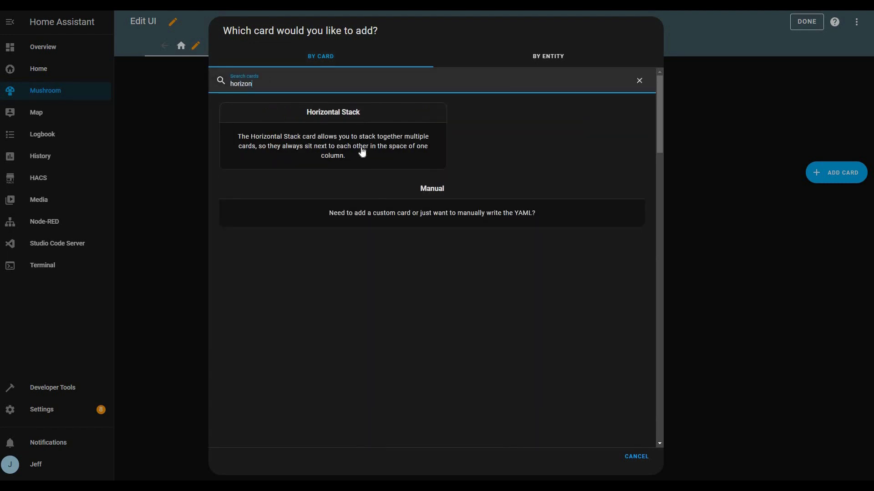
{"action": "left_click", "coordinate": [332, 112]}
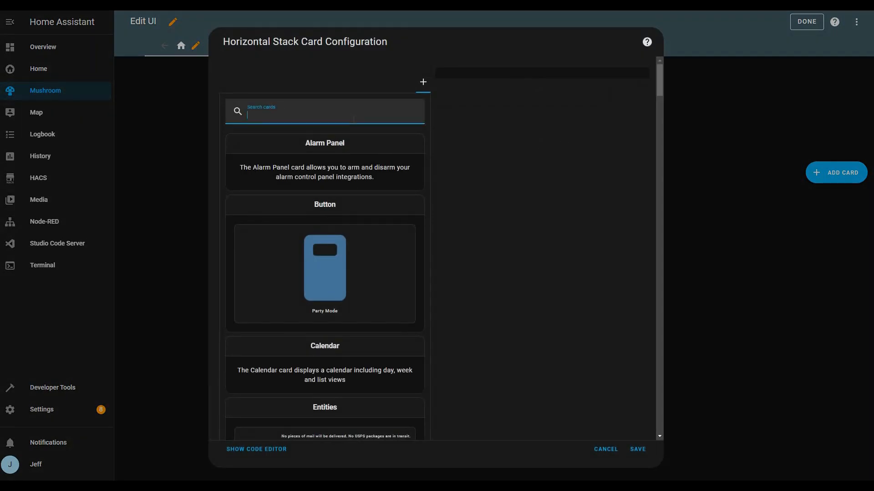
{"action": "type", "text": "temp"}
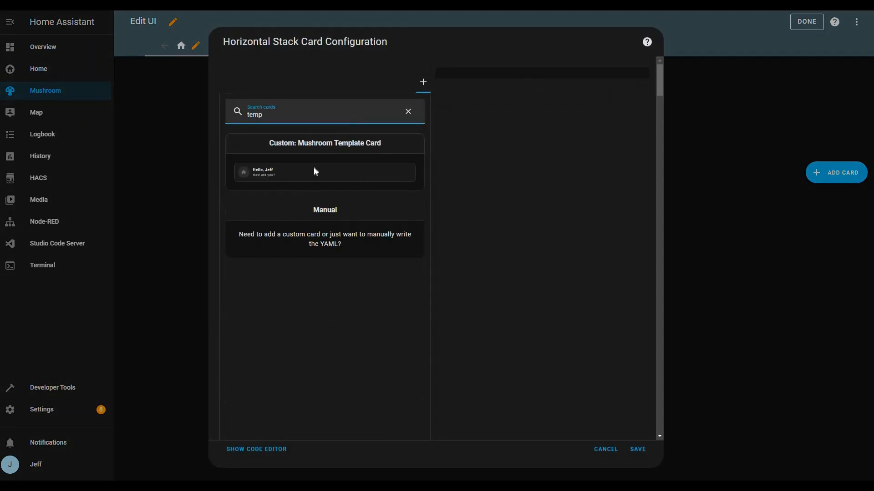
{"action": "left_click", "coordinate": [324, 172]}
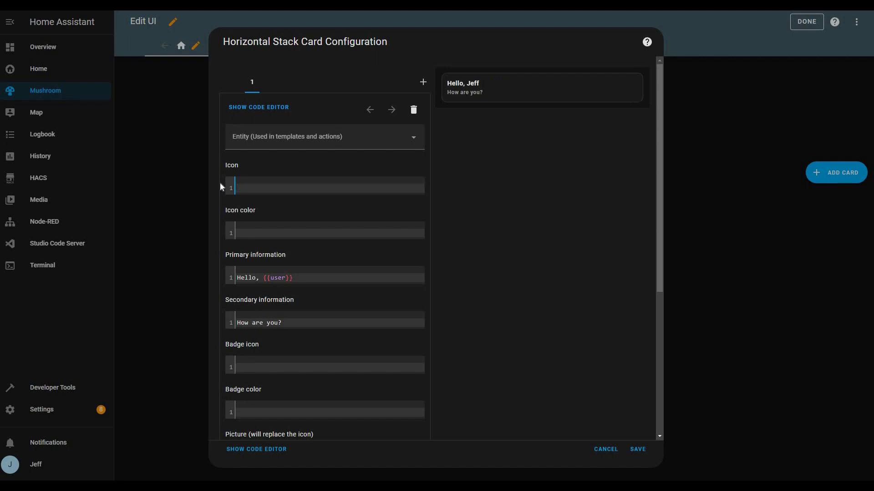
Step: Give the template card icon mdi:home-floor-1, primary 'Main Floor' and multiline secondary
{"action": "type", "text": "mdi:home"}
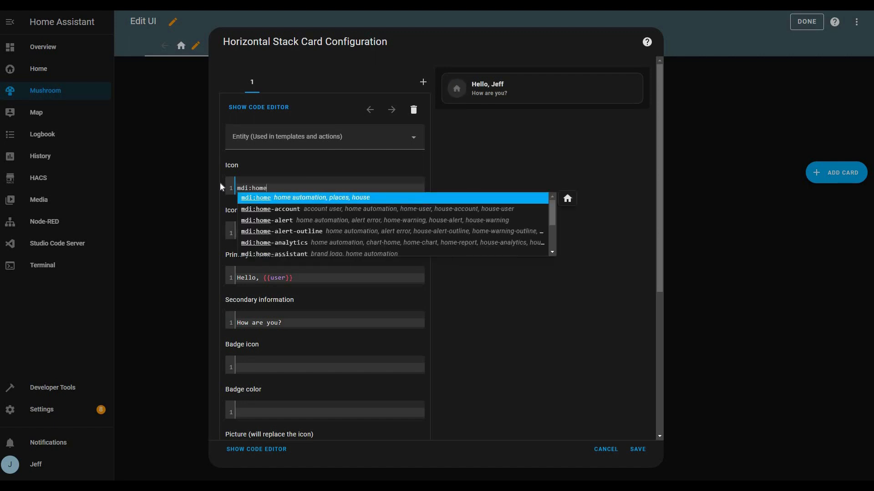
{"action": "type", "text": "-floo"}
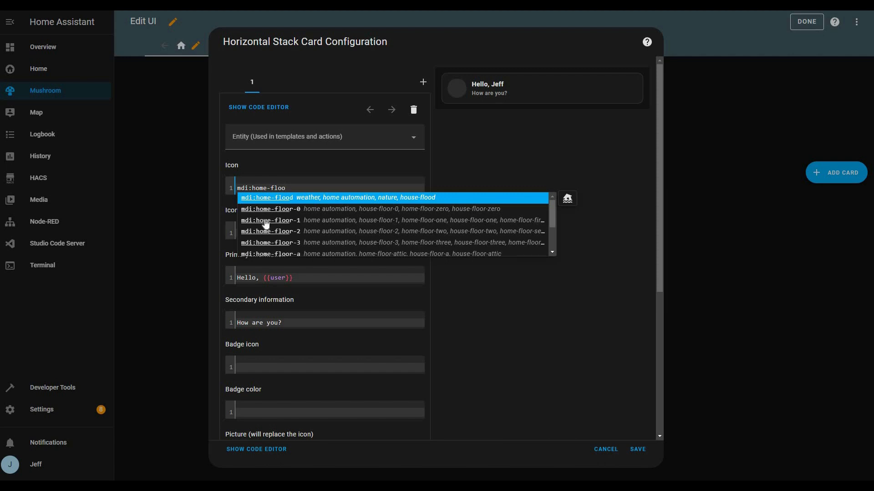
{"action": "left_click", "coordinate": [270, 220]}
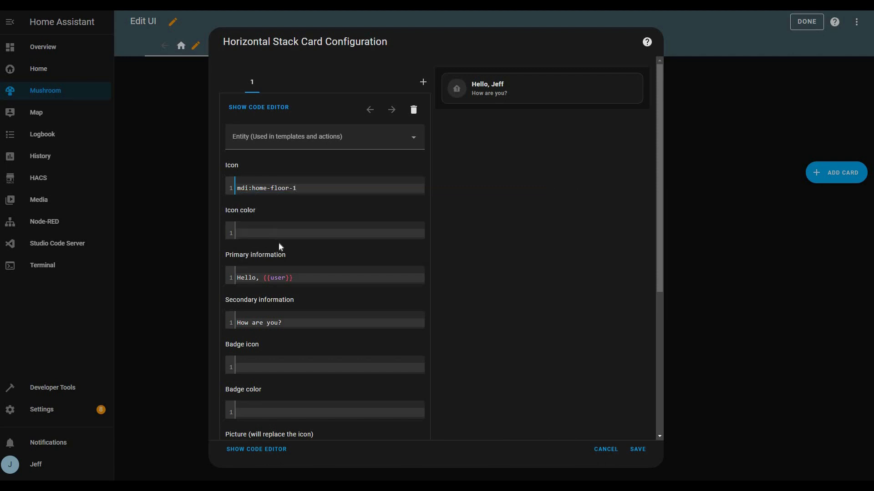
{"action": "left_click", "coordinate": [295, 188]}
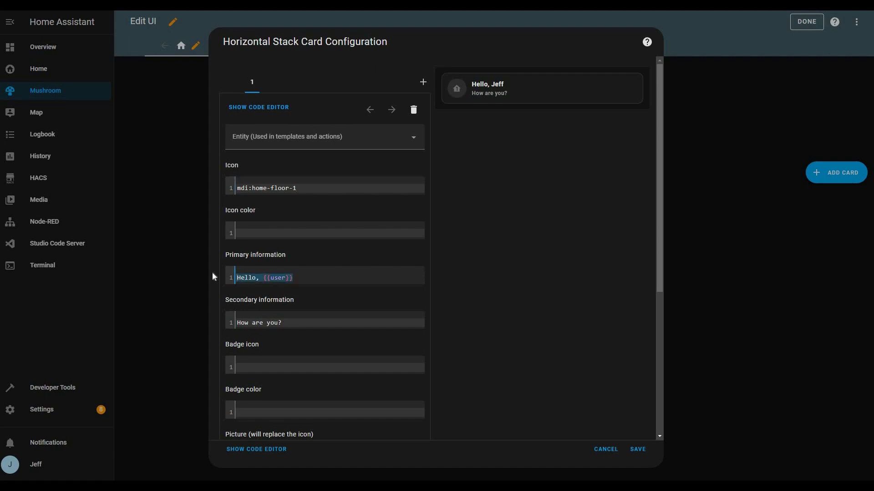
{"action": "type", "text": "Main Floor"}
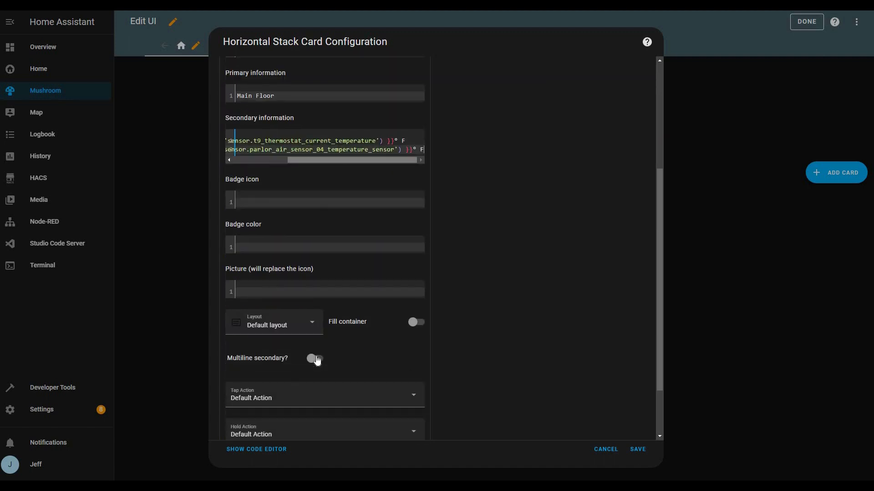
{"action": "left_click", "coordinate": [316, 358]}
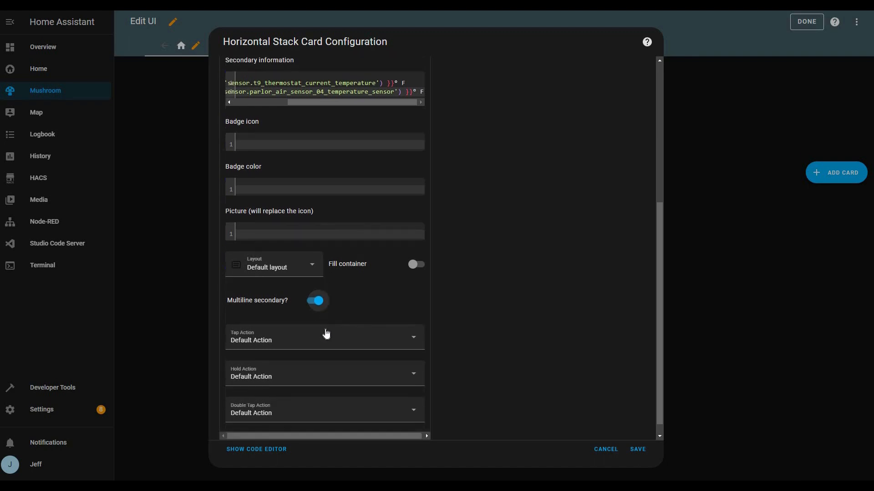
Step: Make tapping navigate to 'main', holding do nothing, and use vertical layout
{"action": "left_click", "coordinate": [324, 337]}
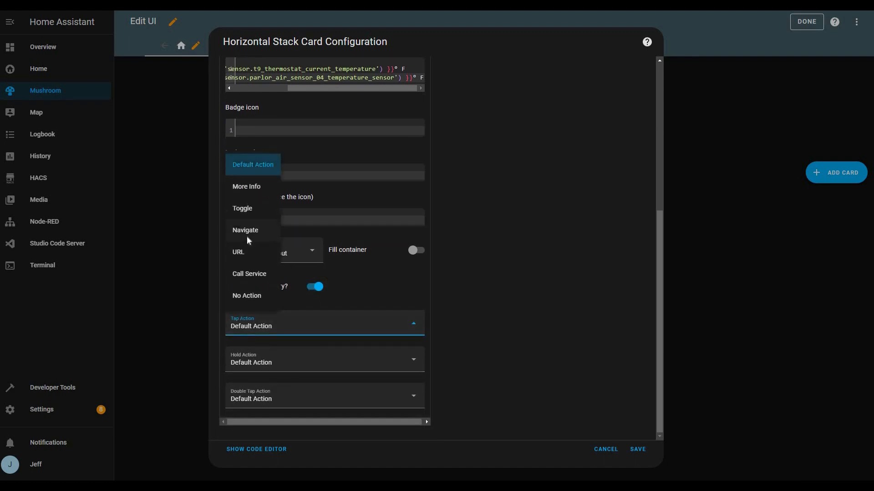
{"action": "left_click", "coordinate": [246, 230]}
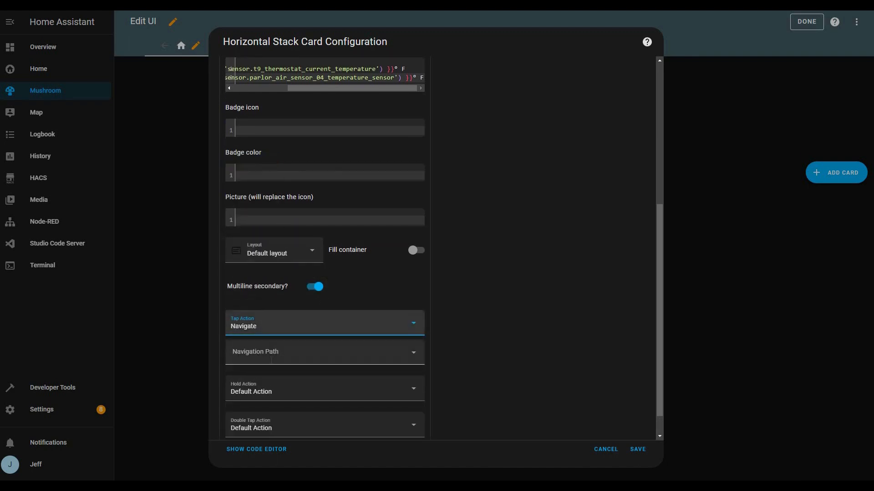
{"action": "type", "text": "main"}
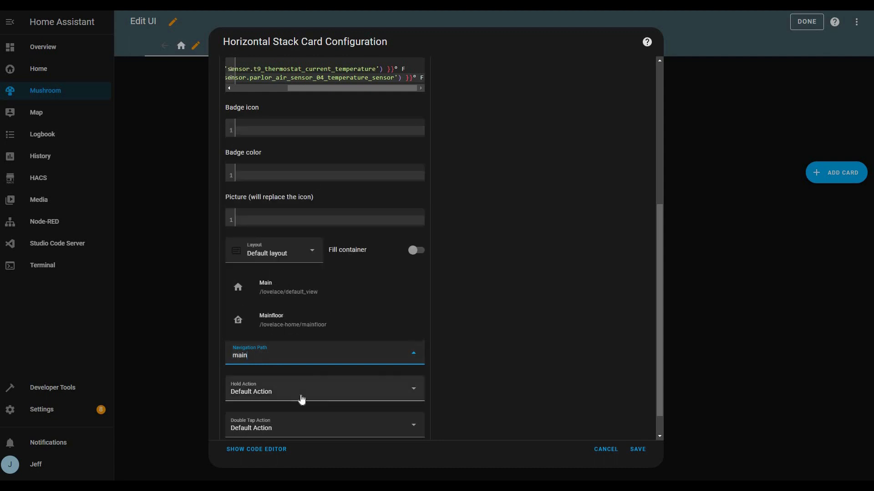
{"action": "left_click", "coordinate": [323, 388]}
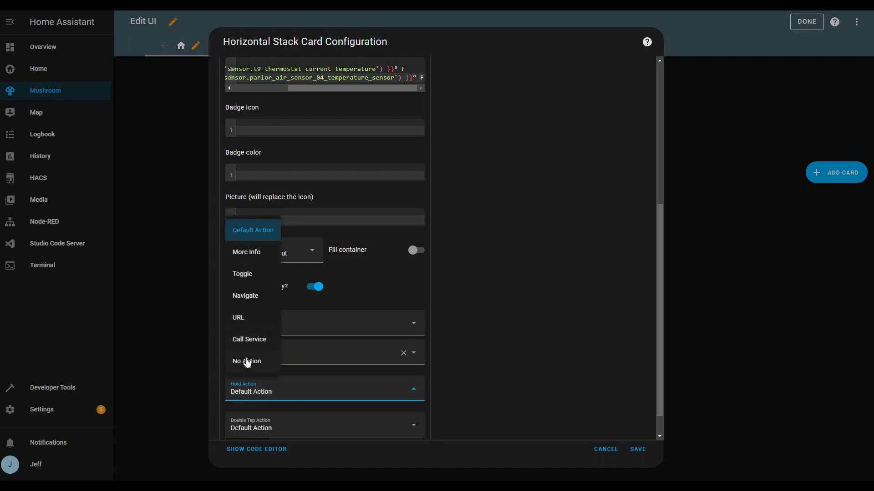
{"action": "left_click", "coordinate": [246, 361]}
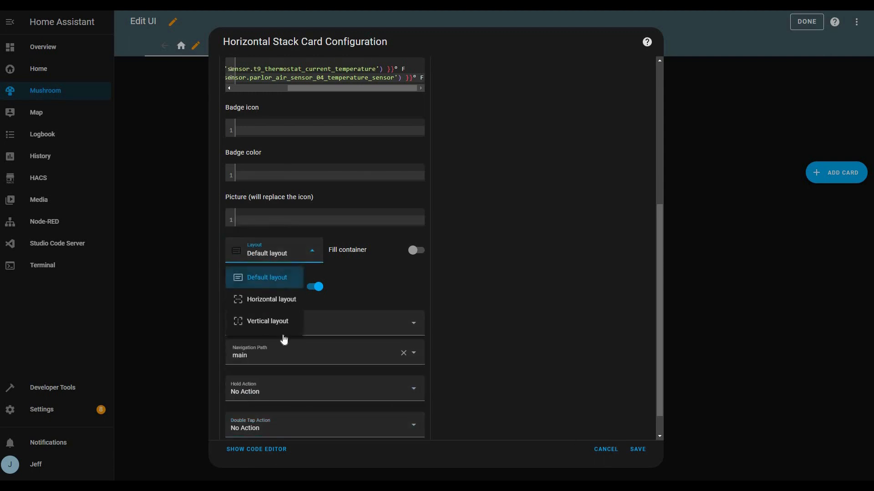
{"action": "left_click", "coordinate": [268, 321]}
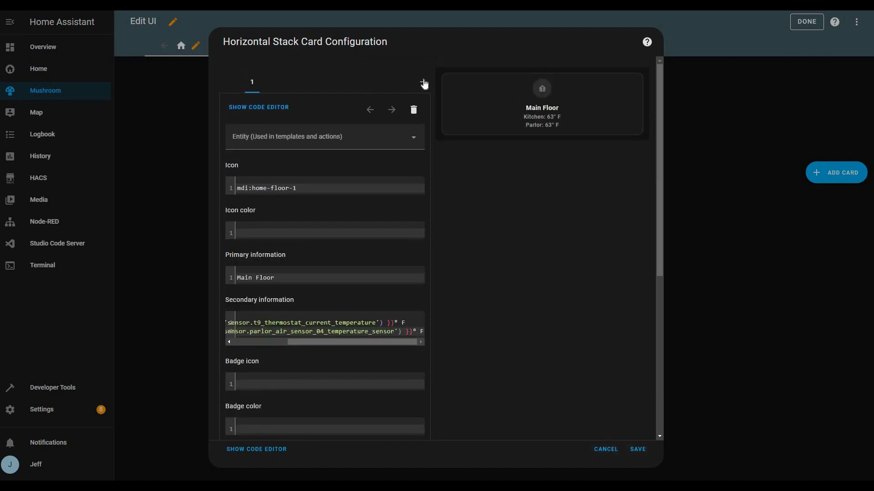
Step: Add a second Mushroom Template card to the stack with icon mdi:home-floor-2
{"action": "left_click", "coordinate": [422, 82]}
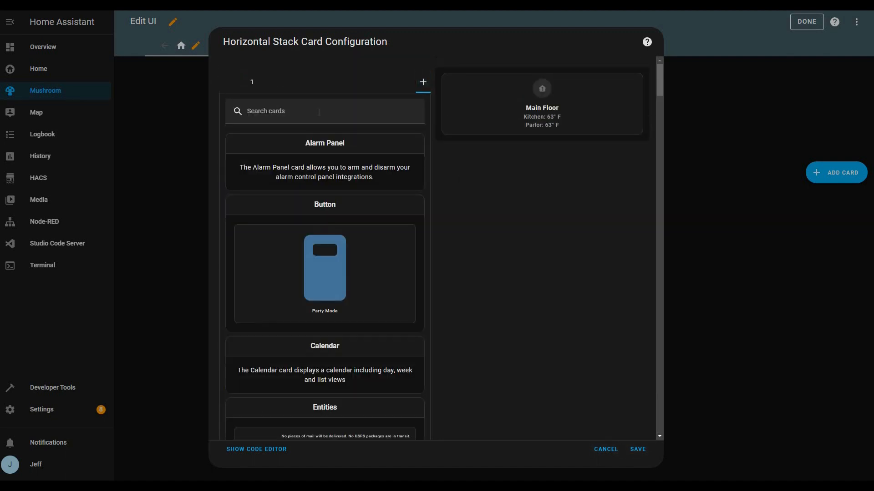
{"action": "type", "text": "templ"}
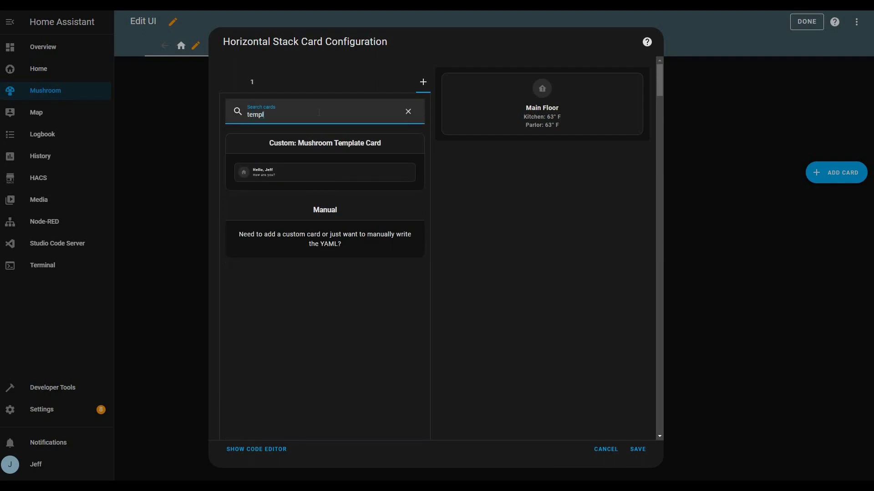
{"action": "mouse_move", "coordinate": [288, 173]}
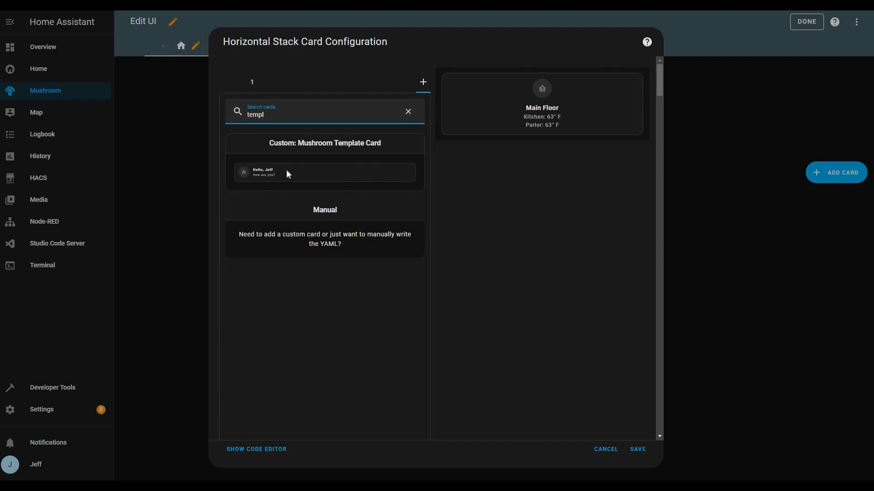
{"action": "left_click", "coordinate": [325, 171]}
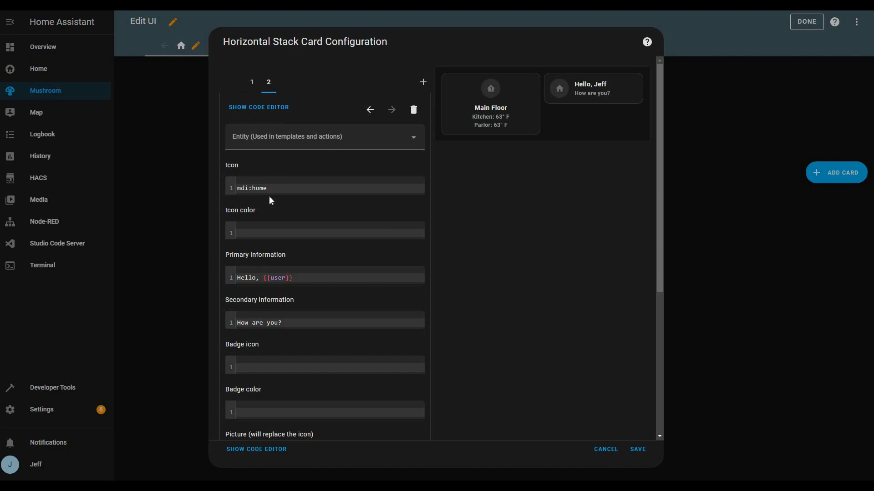
{"action": "left_click", "coordinate": [266, 187]}
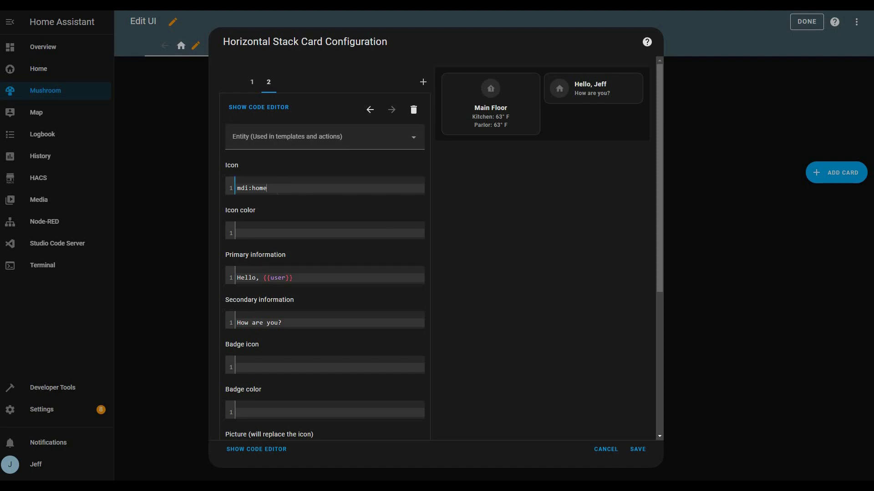
{"action": "type", "text": "-"}
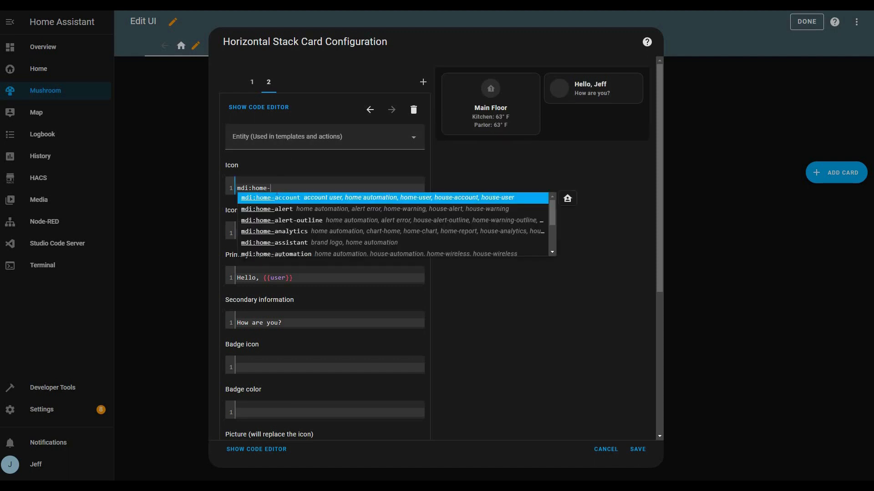
{"action": "type", "text": "floor"}
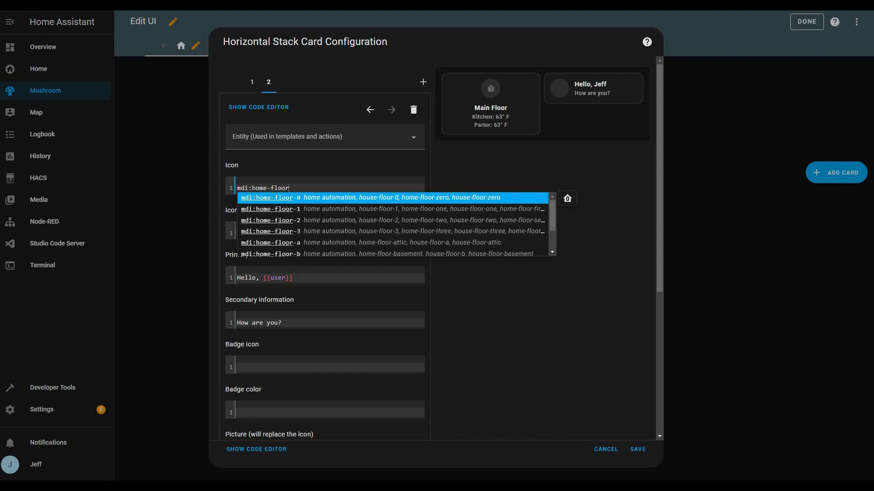
{"action": "left_click", "coordinate": [270, 220]}
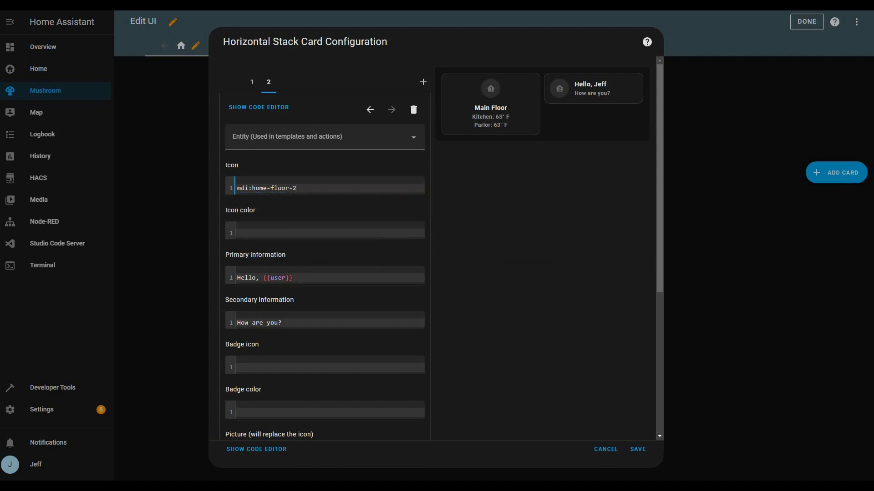
Step: Name it Second Floor, wrap secondary lines, and make tapping navigate to floor2
{"action": "triple_click", "coordinate": [264, 278]}
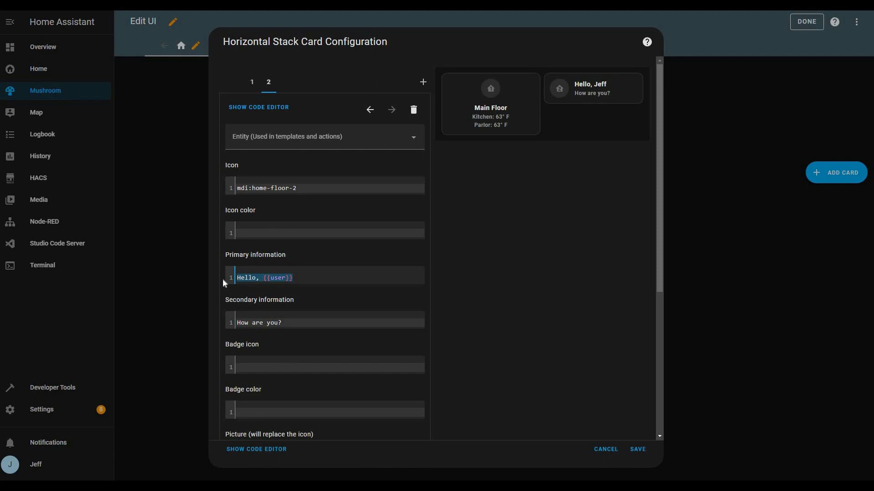
{"action": "type", "text": "Second Floor"}
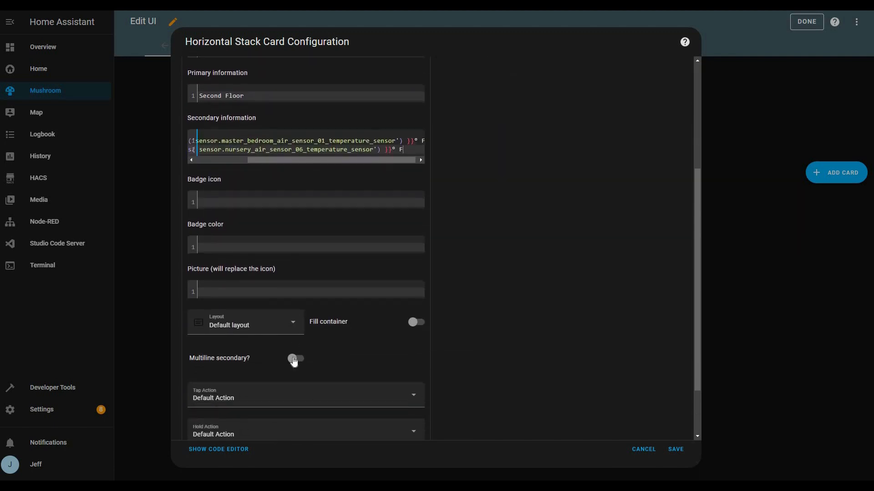
{"action": "left_click", "coordinate": [306, 358]}
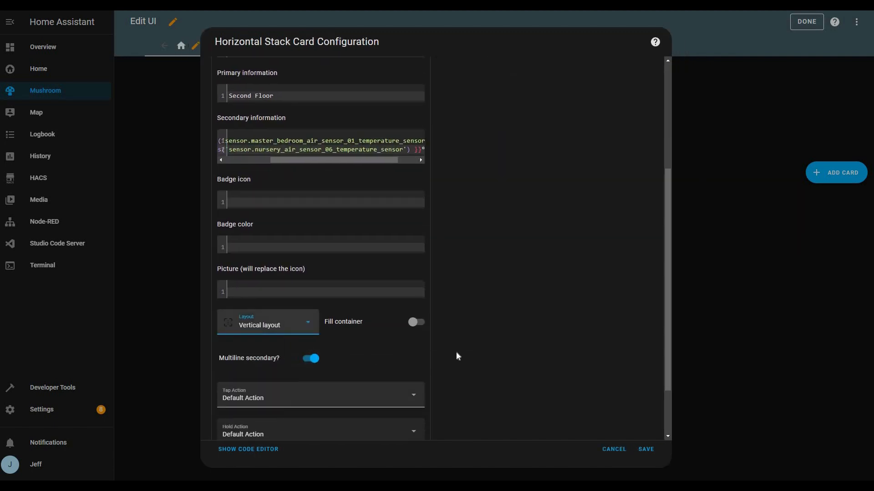
{"action": "left_click", "coordinate": [320, 397]}
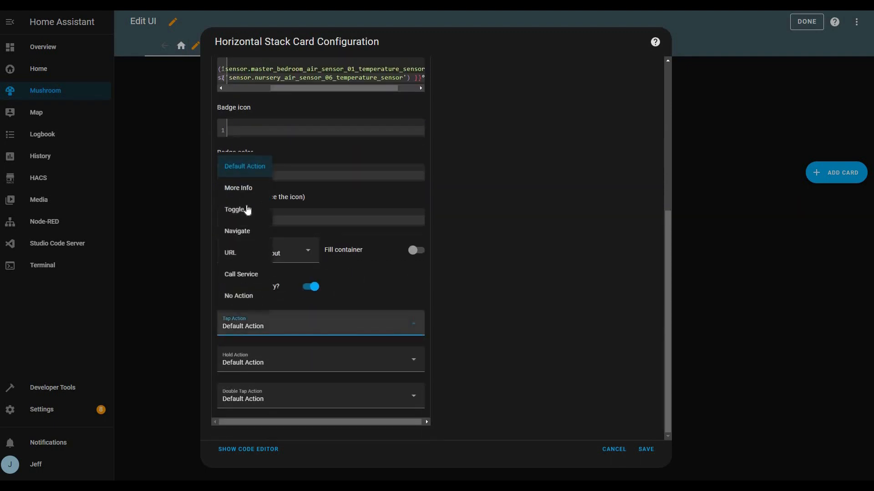
{"action": "left_click", "coordinate": [240, 209]}
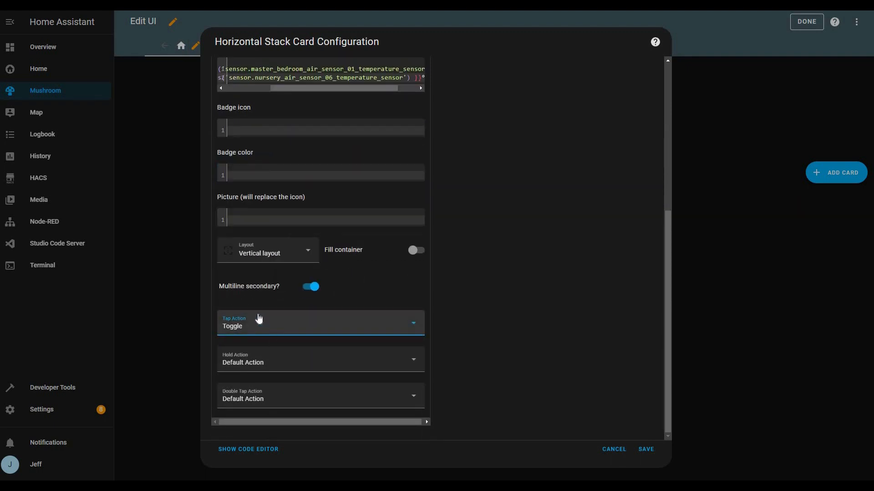
{"action": "left_click", "coordinate": [319, 323]}
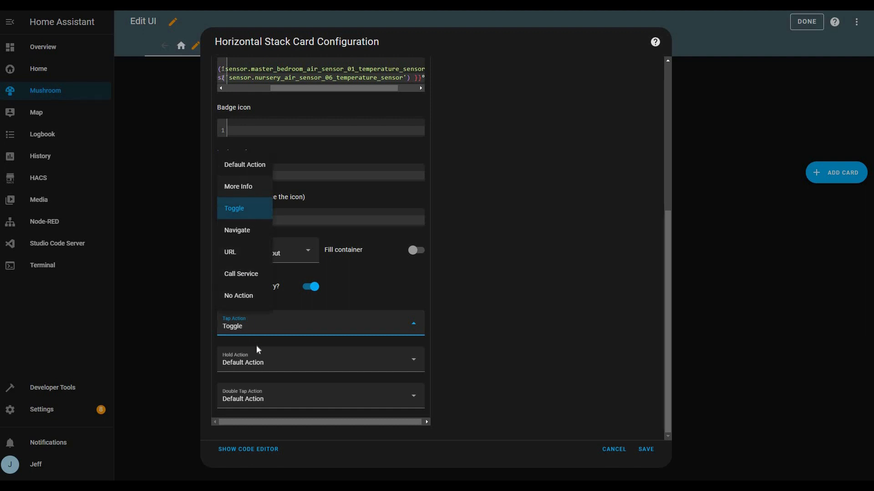
{"action": "left_click", "coordinate": [236, 230]}
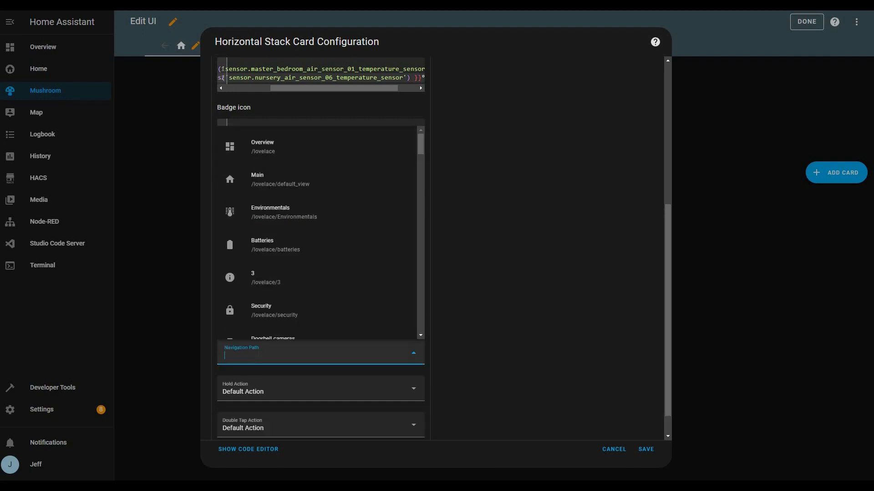
{"action": "type", "text": "floor2"}
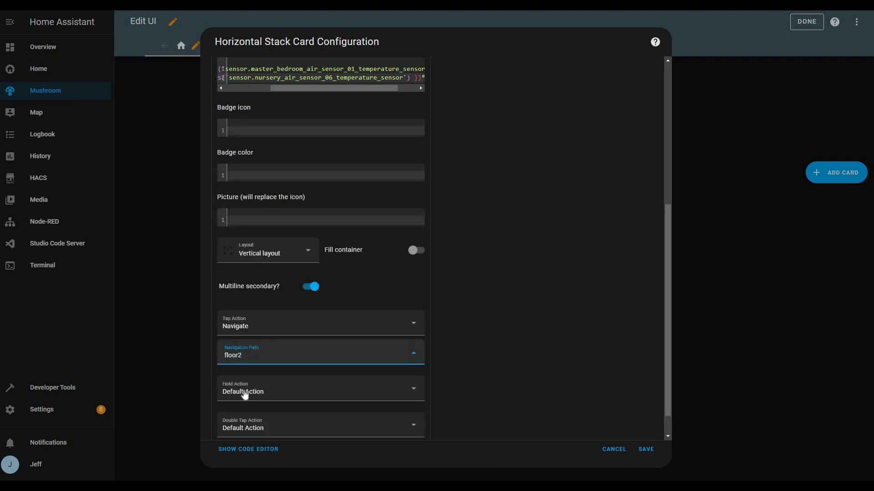
{"action": "left_click", "coordinate": [320, 388]}
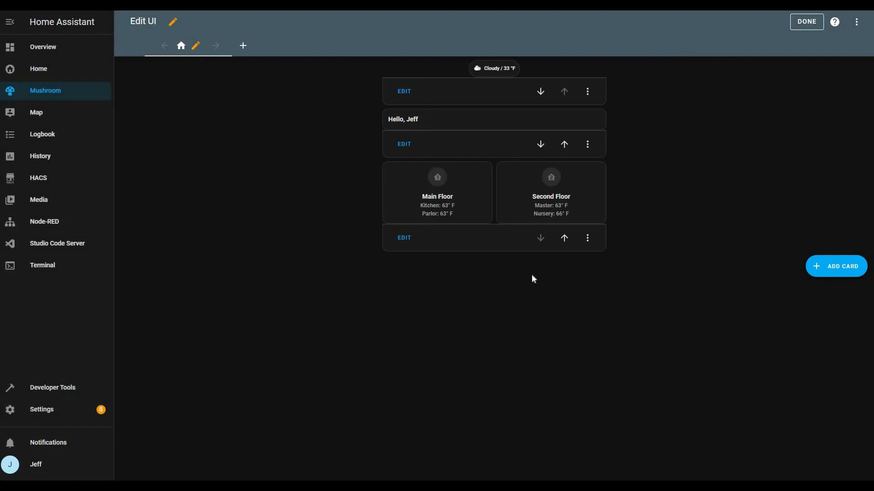
{"action": "mouse_move", "coordinate": [243, 46]}
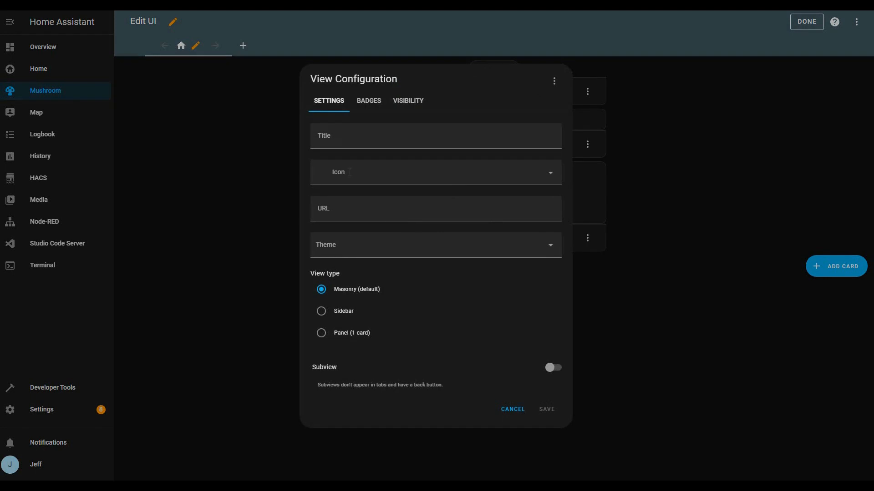
Step: Give the main view a home-floor icon and URL main, and add a floor2 view
{"action": "left_click", "coordinate": [436, 171]}
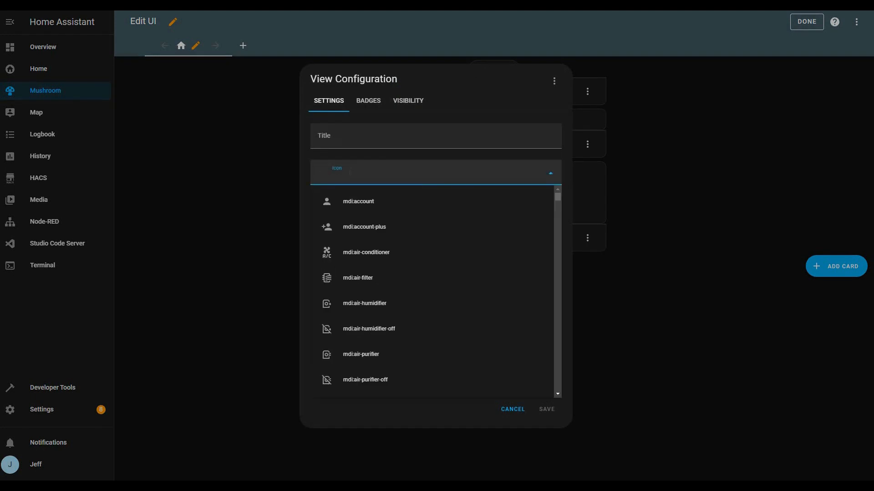
{"action": "type", "text": "home-floor-1"}
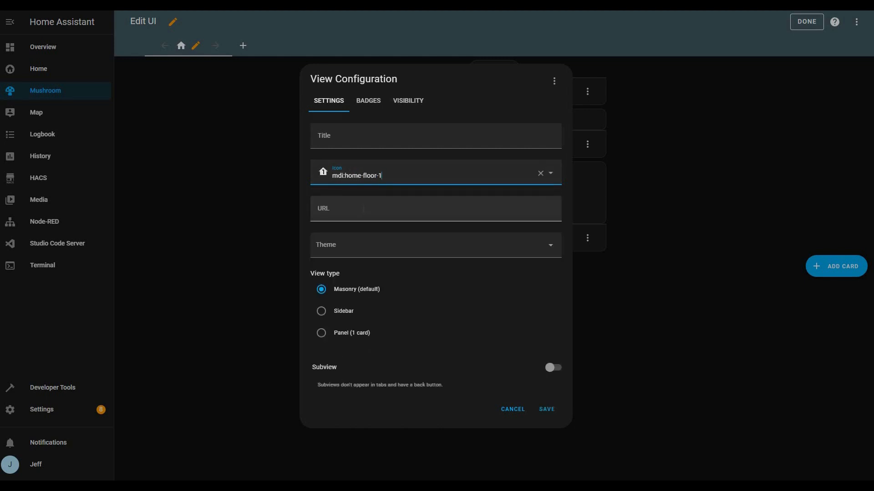
{"action": "type", "text": "main"}
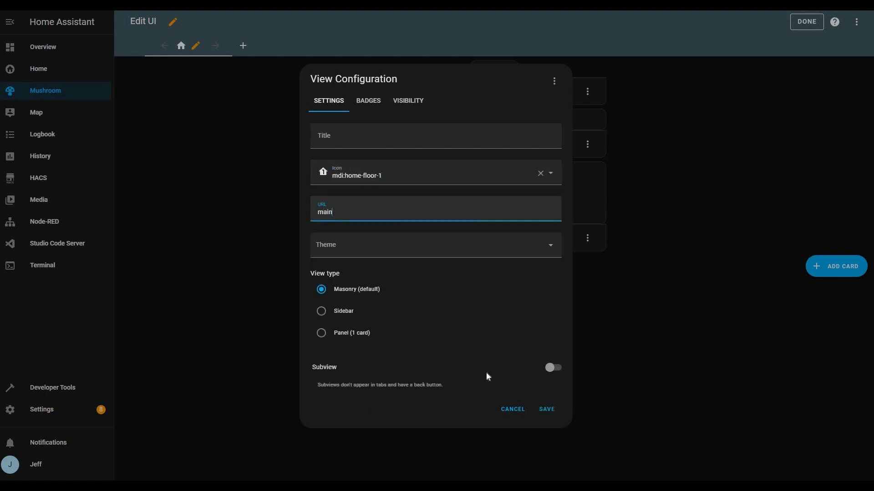
{"action": "mouse_move", "coordinate": [507, 298]}
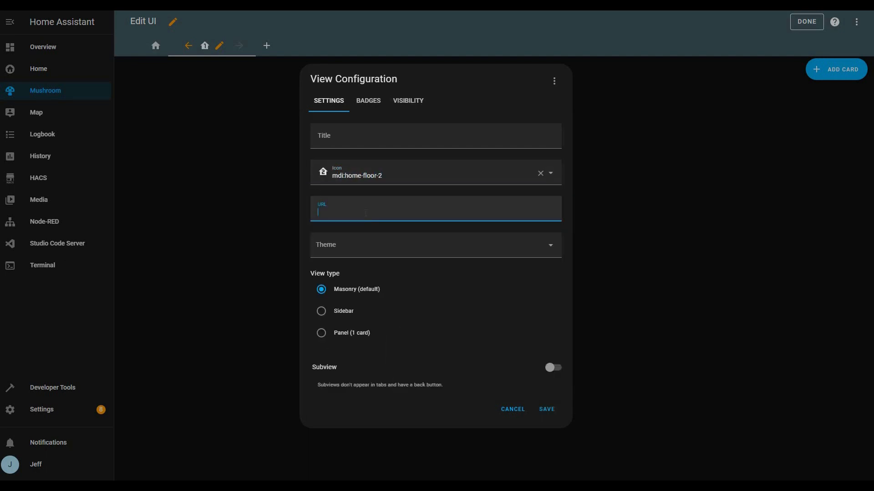
{"action": "type", "text": "floor2"}
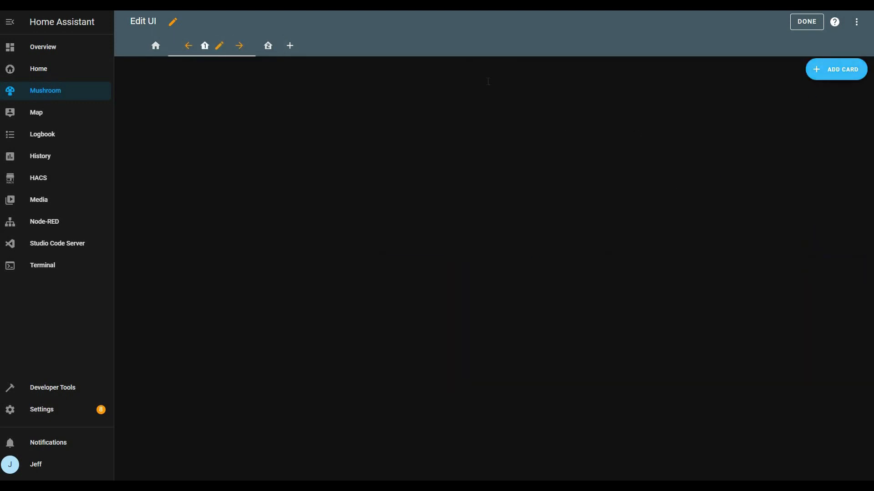
Step: Add a vertical stack with a Mushroom title card reading 'Main Floor'
{"action": "left_click", "coordinate": [836, 69]}
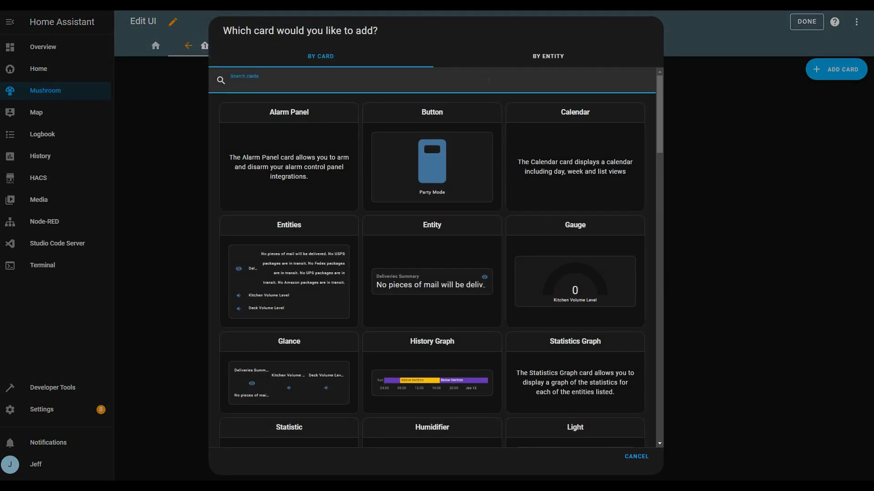
{"action": "type", "text": "verti"}
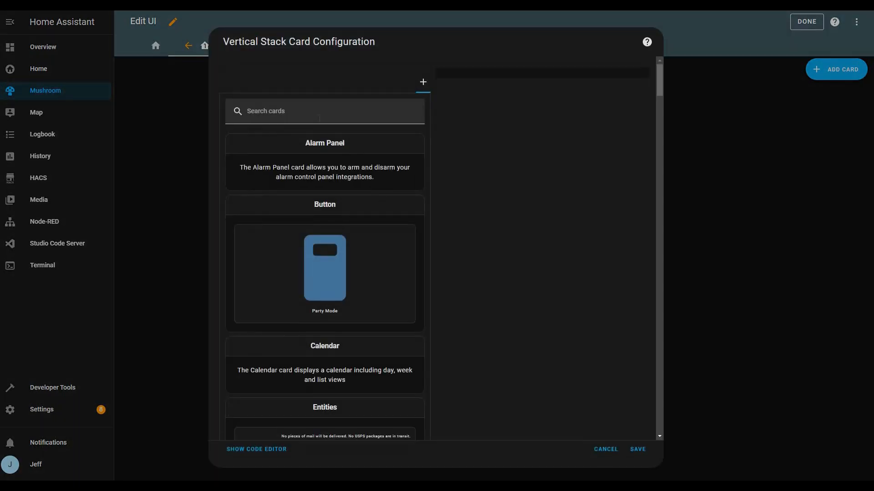
{"action": "left_click", "coordinate": [324, 110]}
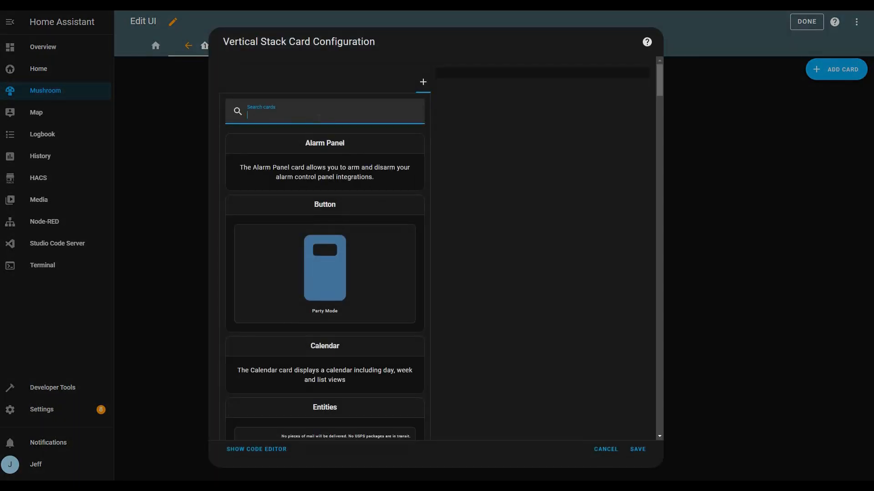
{"action": "type", "text": "t"}
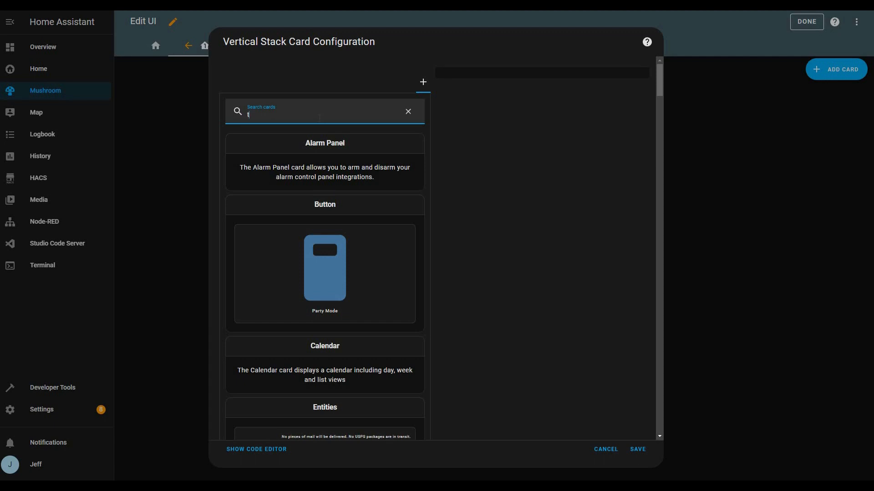
{"action": "type", "text": "itle"}
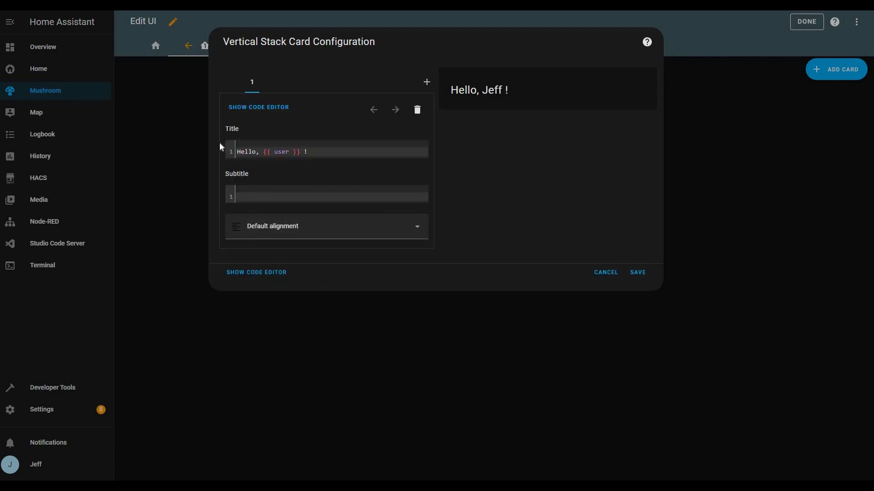
{"action": "triple_click", "coordinate": [270, 151]}
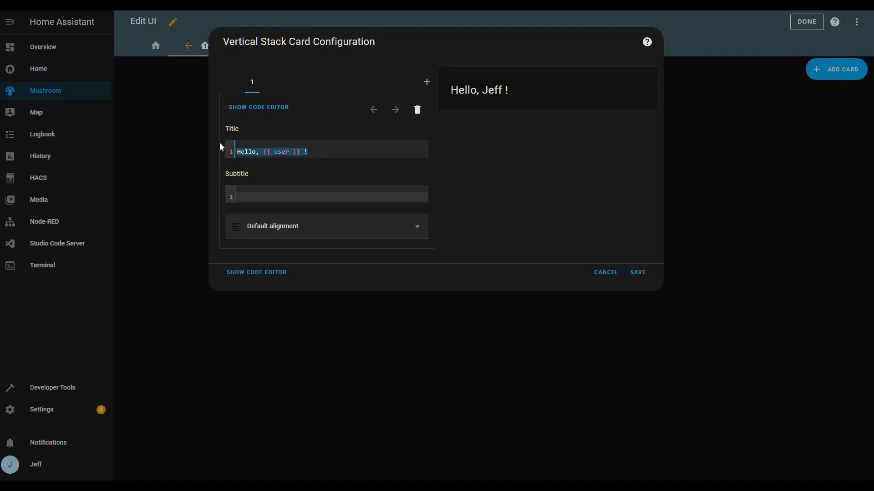
{"action": "type", "text": "Main Floor"}
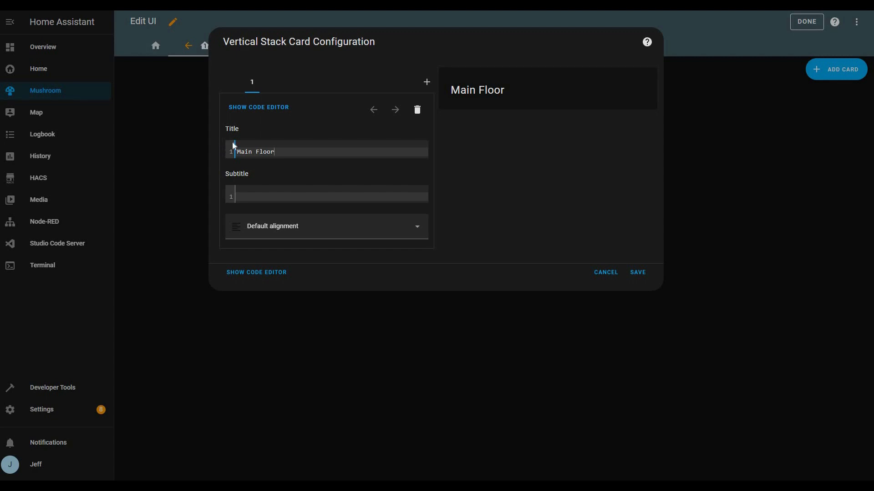
{"action": "mouse_move", "coordinate": [371, 159]}
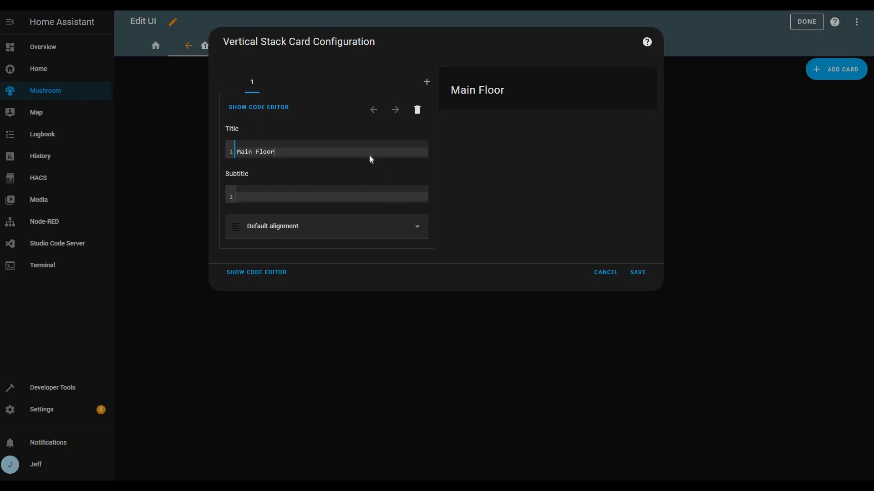
{"action": "mouse_move", "coordinate": [329, 143]}
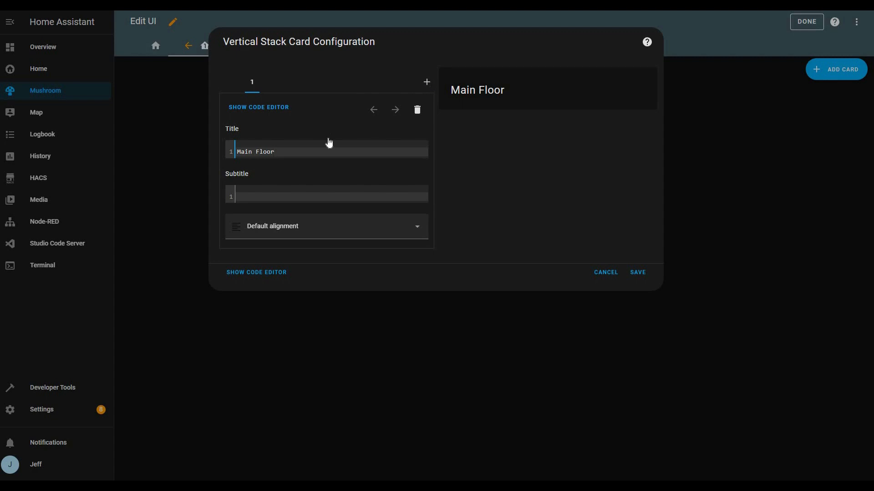
Step: Add a Mushroom Chips card below the title to hold a back chip
{"action": "left_click", "coordinate": [426, 82]}
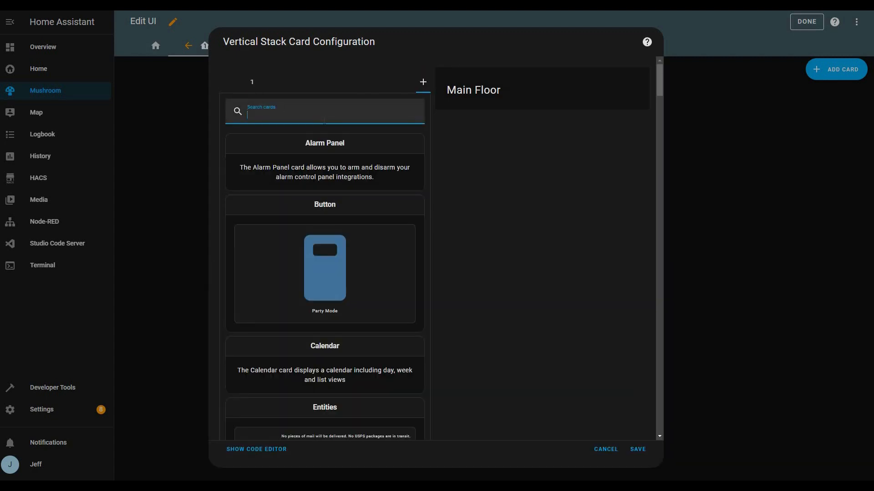
{"action": "type", "text": "chip"}
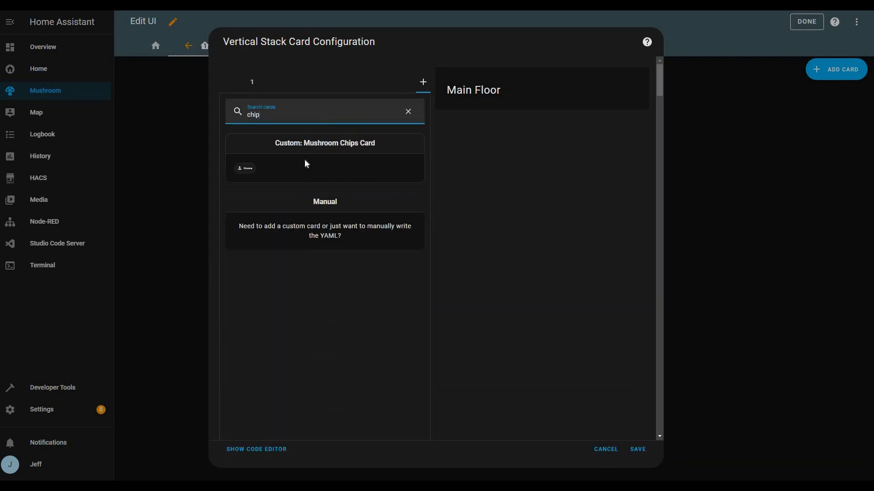
{"action": "left_click", "coordinate": [325, 143]}
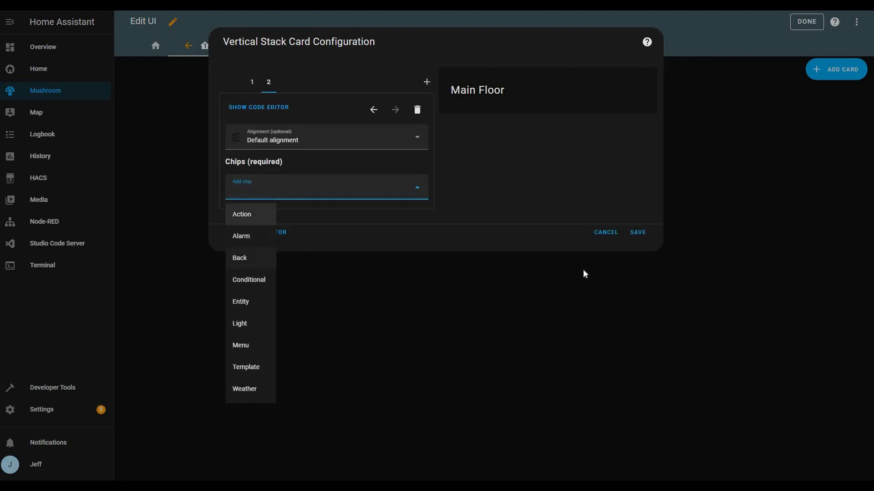
{"action": "left_click", "coordinate": [240, 257]}
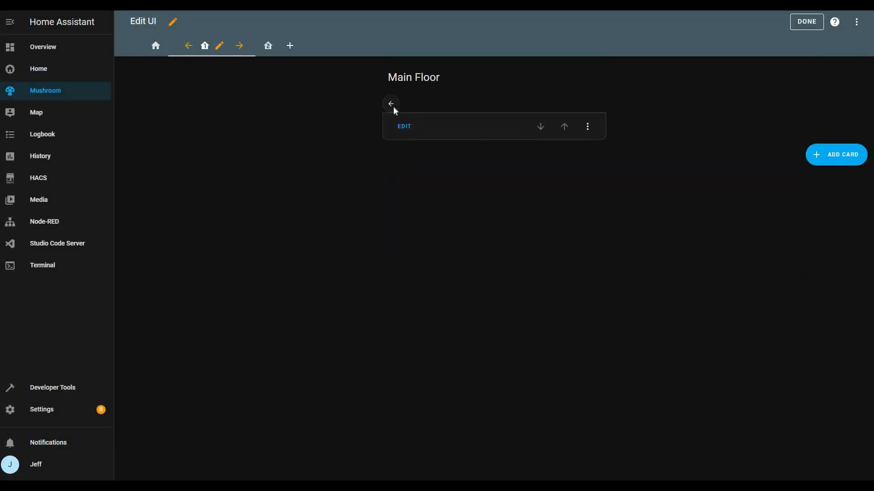
Step: Save the Second Floor view's title card with its back chip, then return to the home view
{"action": "left_click", "coordinate": [390, 104]}
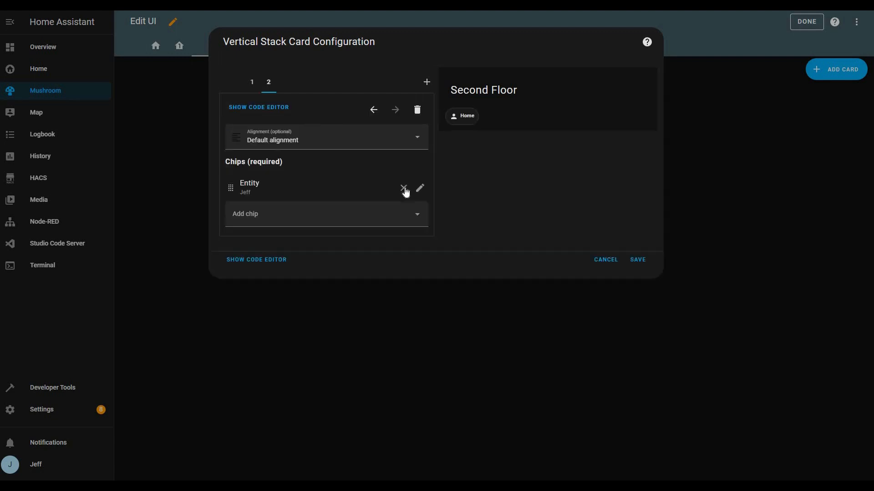
{"action": "left_click", "coordinate": [637, 260]}
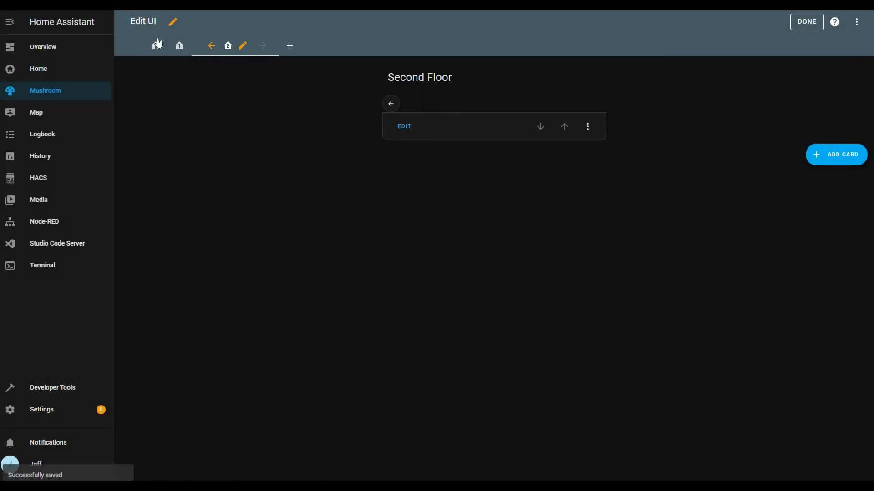
{"action": "left_click", "coordinate": [158, 46]}
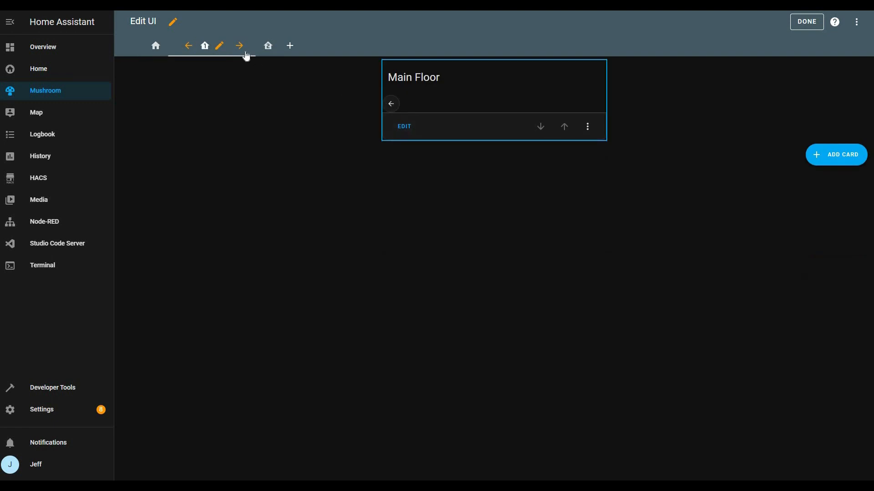
{"action": "left_click", "coordinate": [238, 45]}
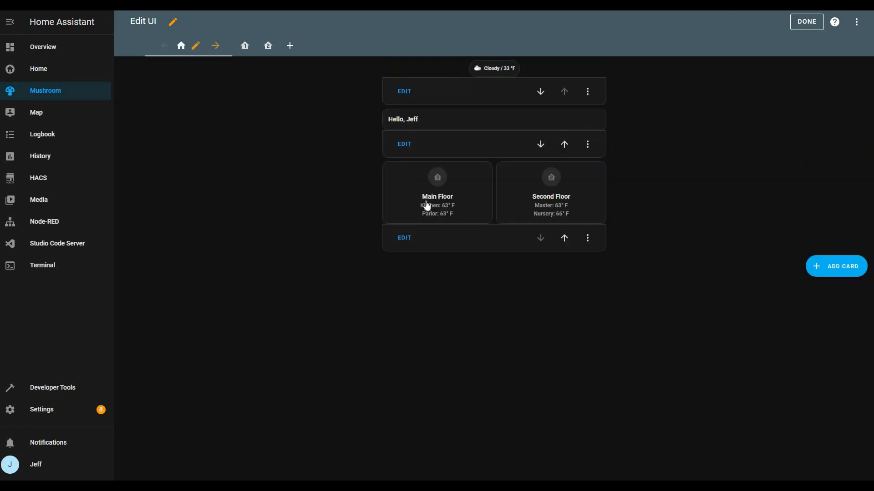
{"action": "mouse_move", "coordinate": [449, 216]}
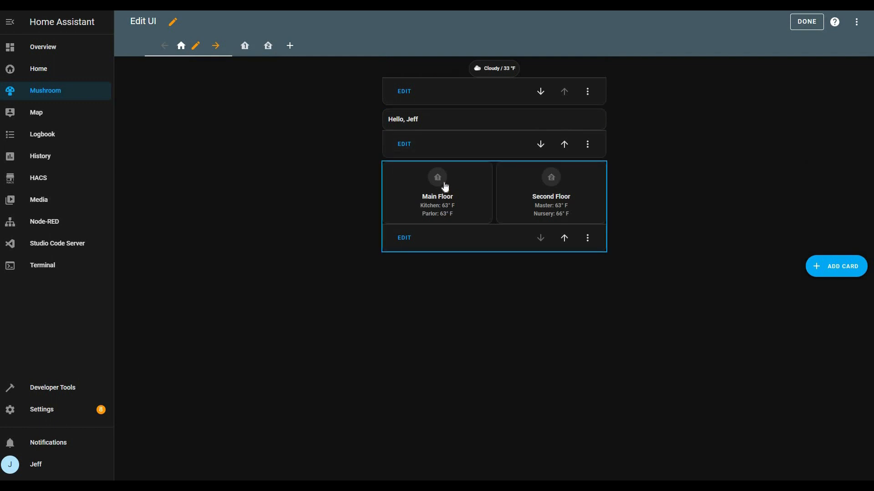
{"action": "mouse_move", "coordinate": [534, 184]}
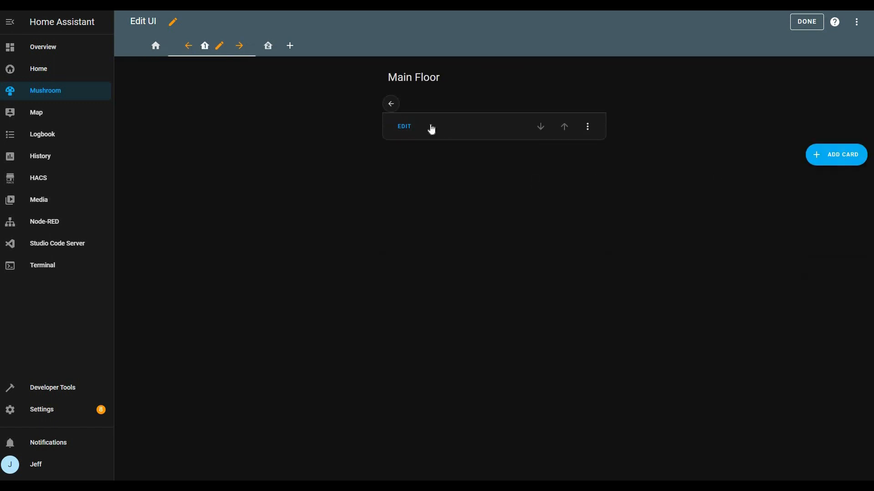
Step: Add a Mushroom Template card with mdi:knife for light.kitchen_lights, navigating to mushkitchen
{"action": "left_click", "coordinate": [835, 154]}
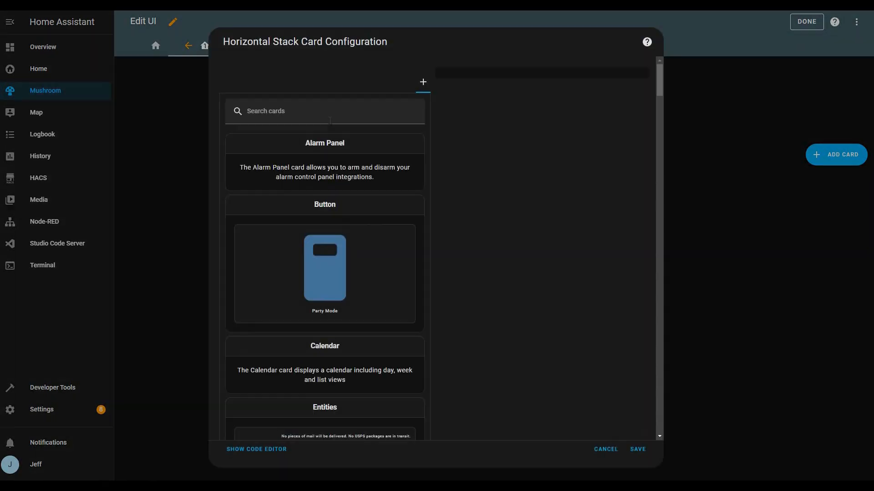
{"action": "type", "text": "temp"}
{"action": "type", "text": "mdi:kni"}
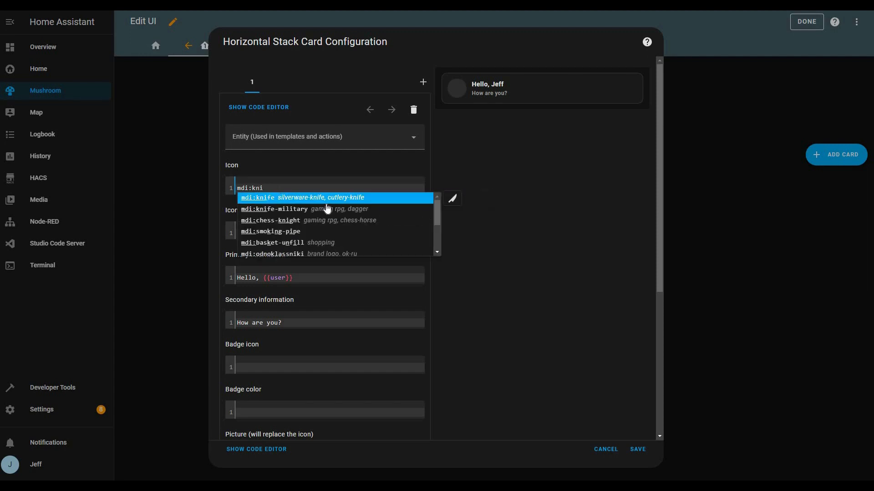
{"action": "left_click", "coordinate": [324, 137]}
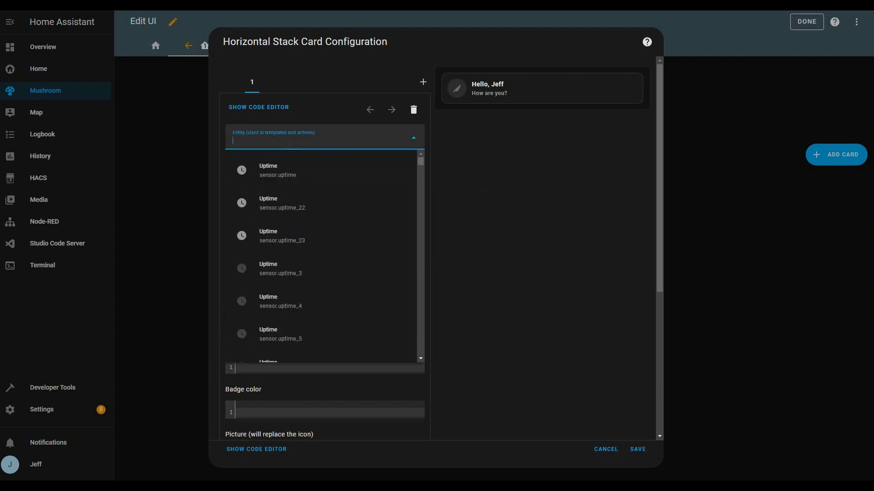
{"action": "type", "text": "light.kitch"}
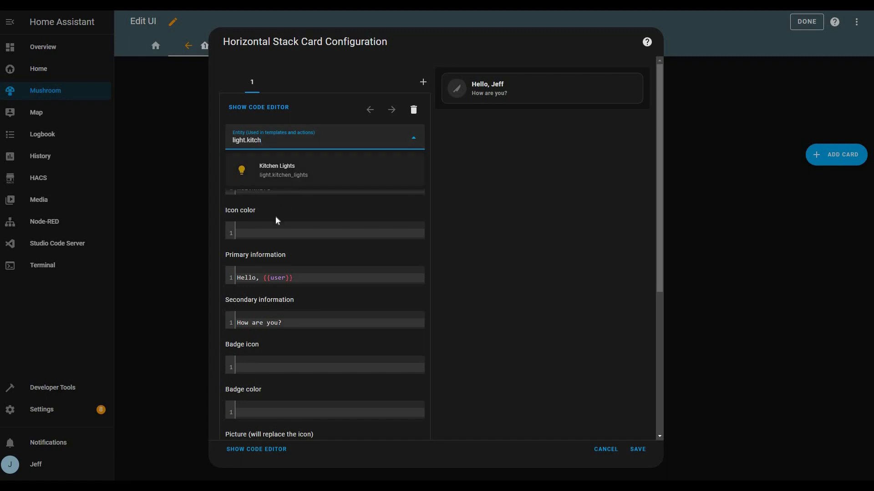
{"action": "left_click", "coordinate": [278, 170]}
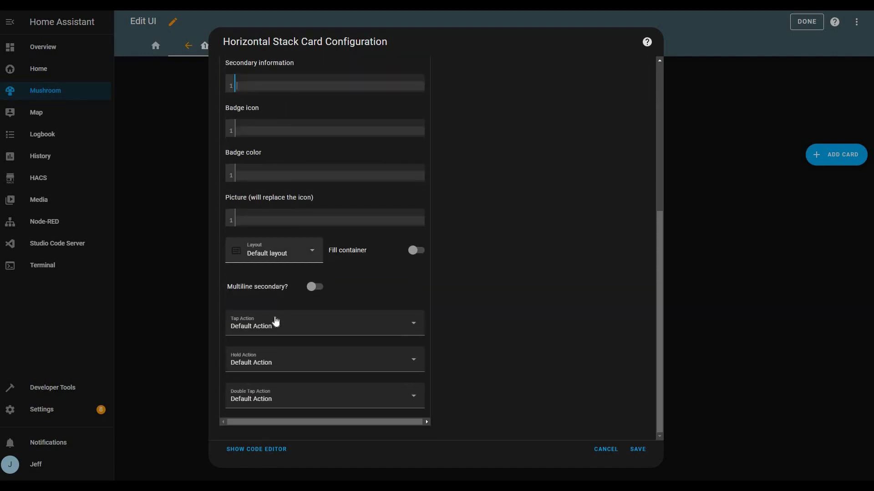
{"action": "left_click", "coordinate": [273, 250]}
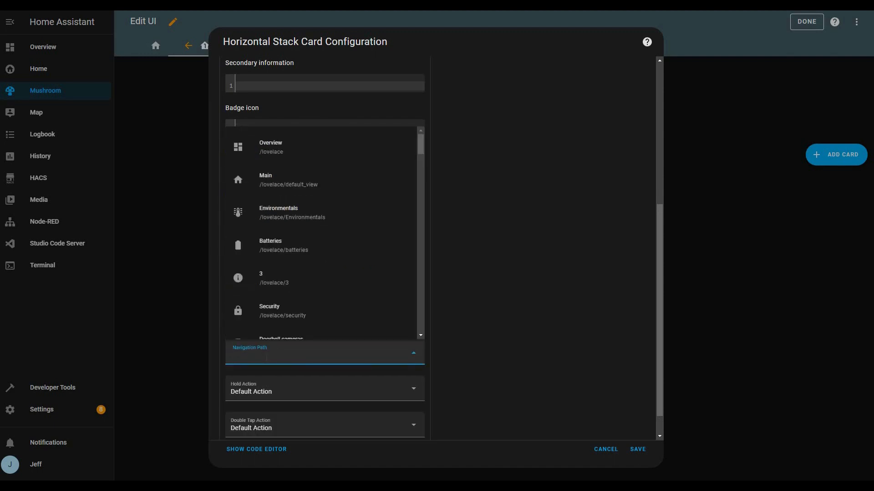
{"action": "type", "text": "mushkitchen"}
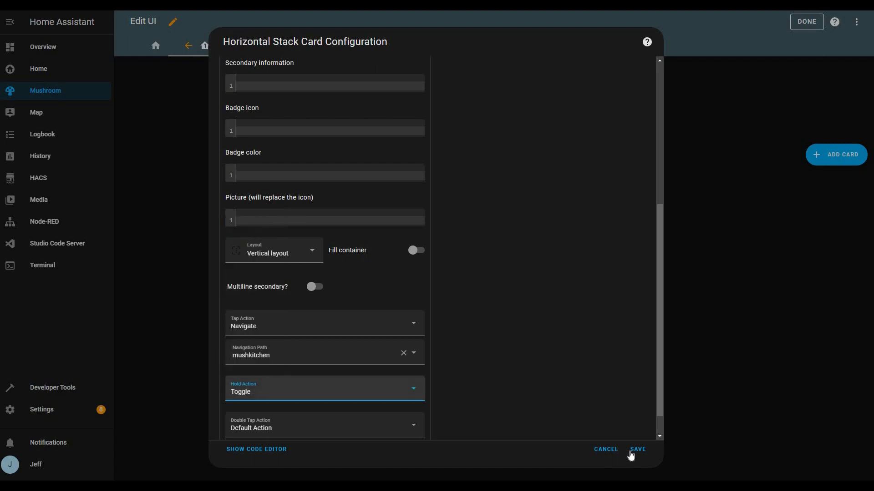
{"action": "left_click", "coordinate": [637, 450]}
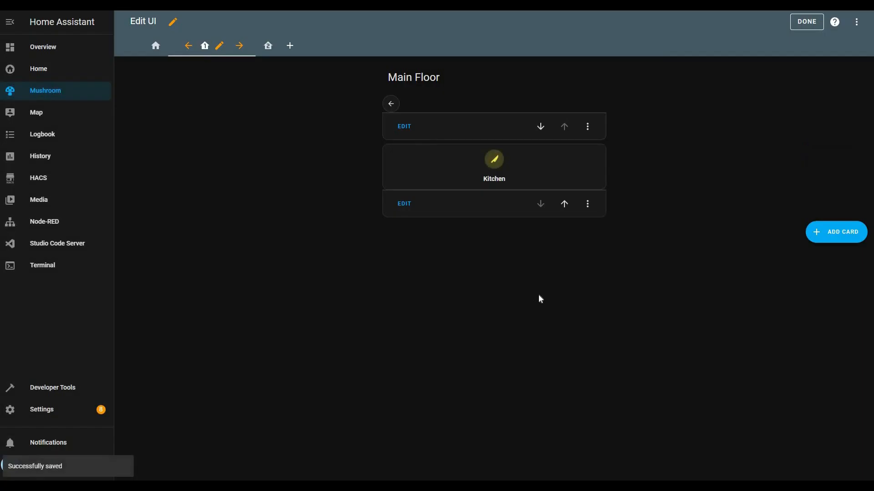
{"action": "mouse_move", "coordinate": [538, 176]}
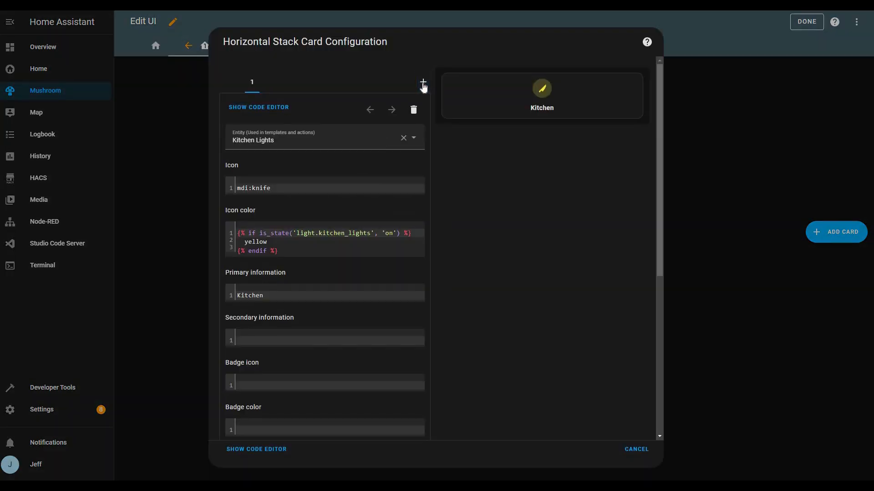
Step: Add a vertical Dining Room template card for light.dining_room: tap navigates mushdining, hold toggles
{"action": "left_click", "coordinate": [423, 82]}
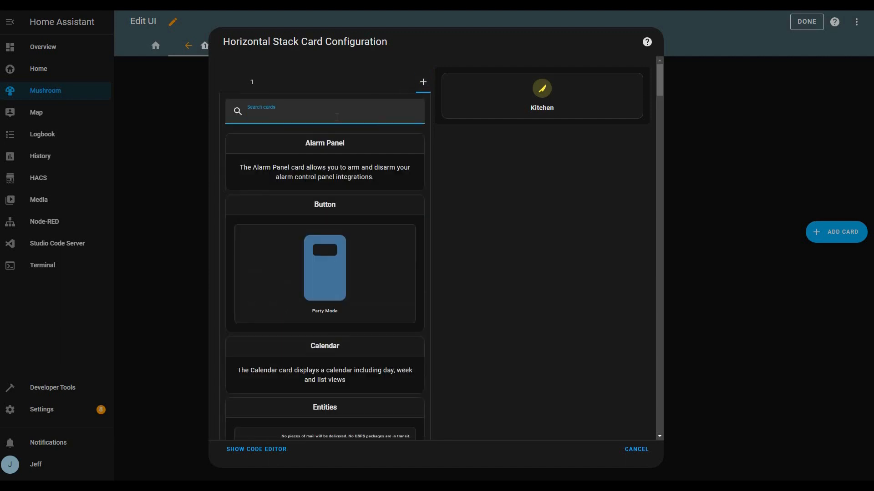
{"action": "type", "text": "temp"}
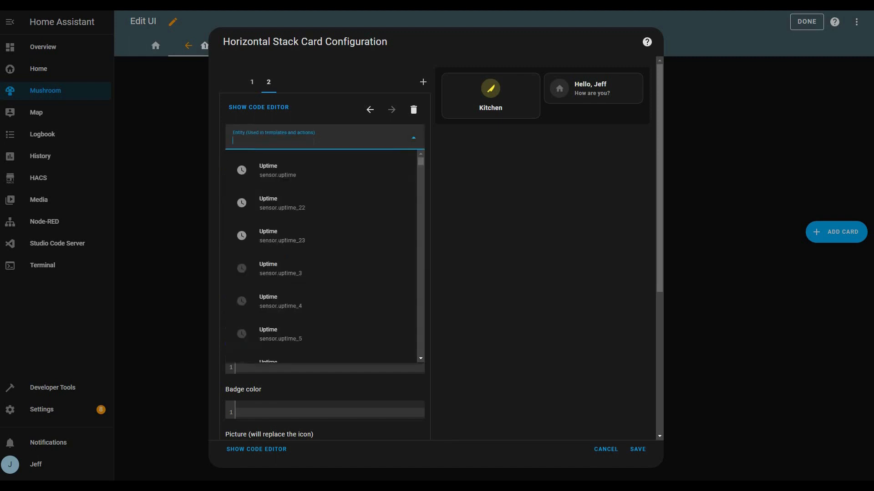
{"action": "type", "text": "light.dinin"}
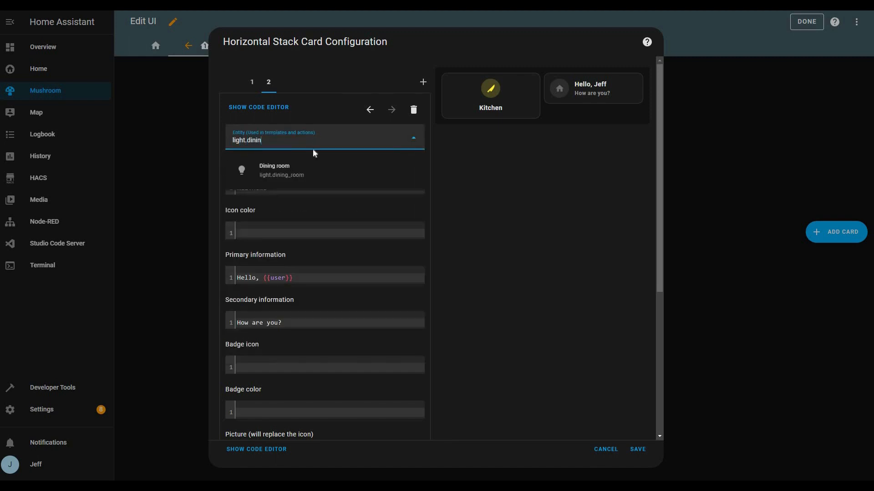
{"action": "left_click", "coordinate": [274, 169]}
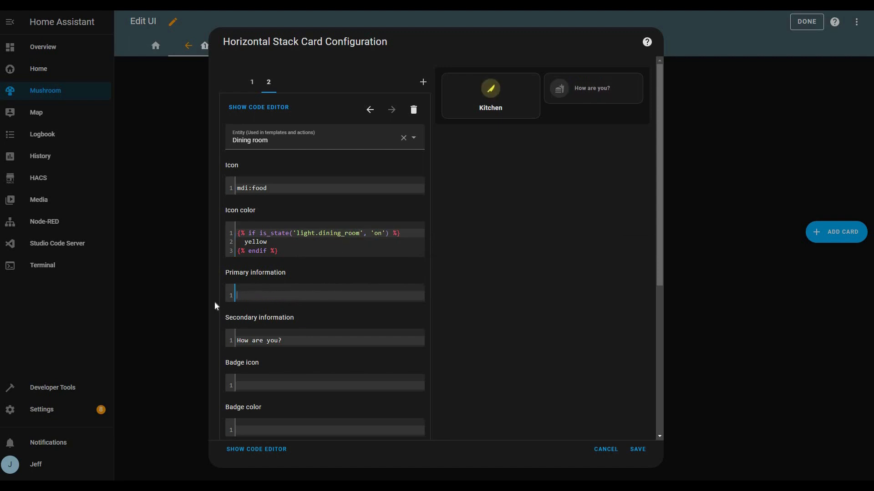
{"action": "type", "text": "Dining Room"}
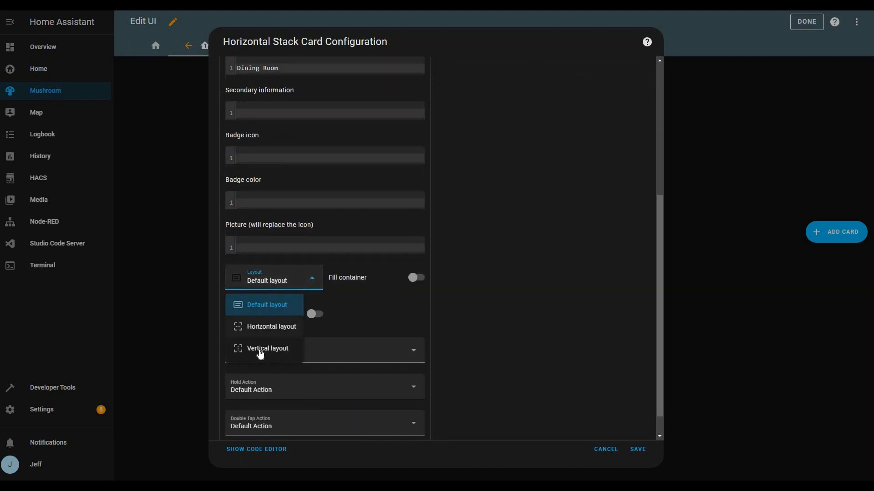
{"action": "left_click", "coordinate": [267, 348]}
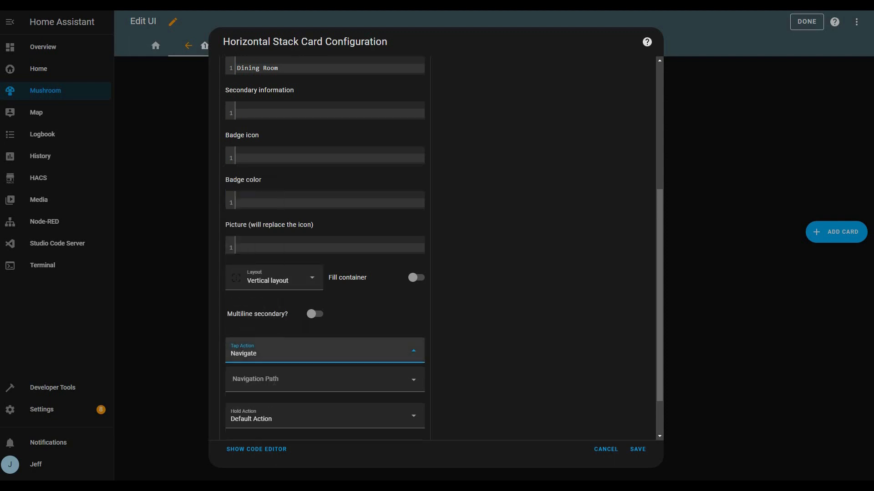
{"action": "type", "text": "mushdi"}
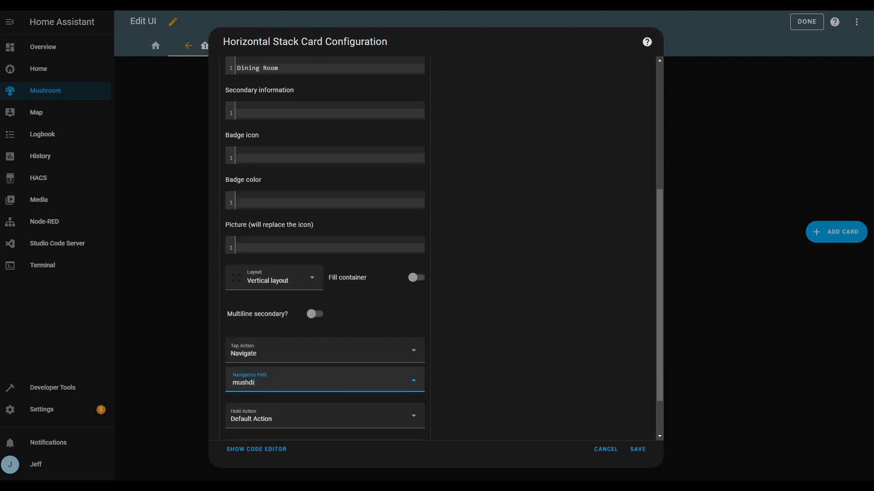
{"action": "left_click", "coordinate": [324, 416]}
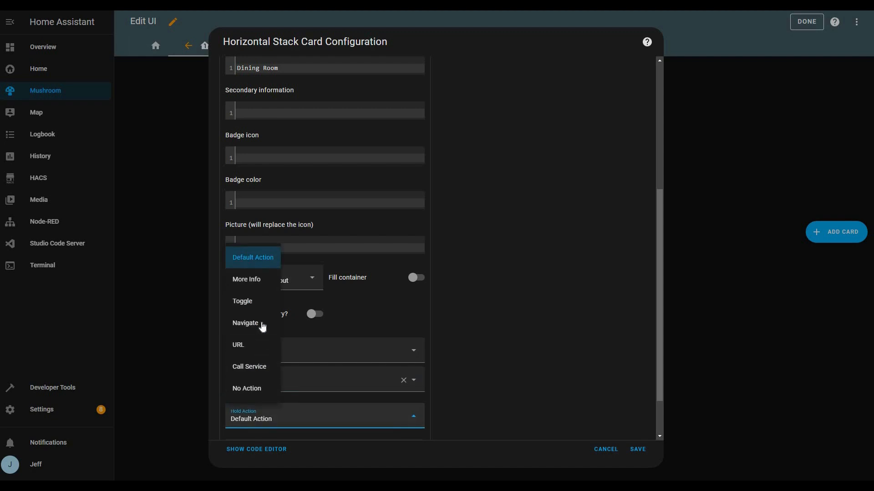
{"action": "left_click", "coordinate": [245, 323]}
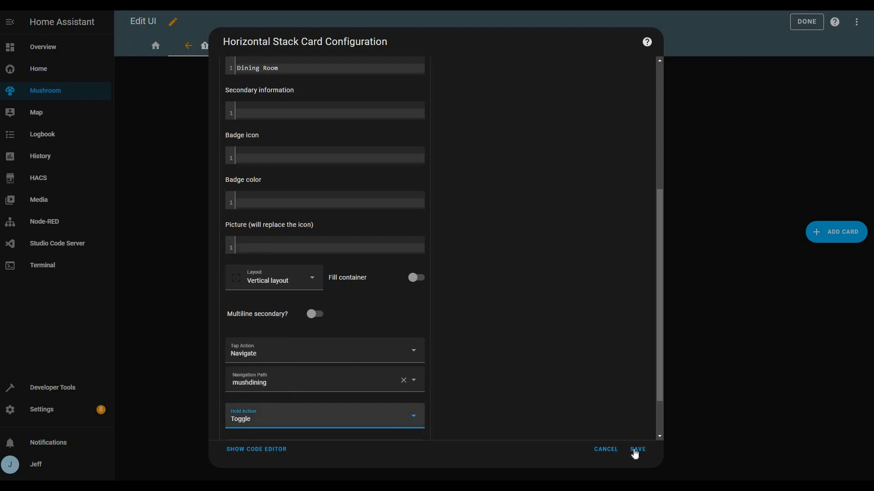
{"action": "left_click", "coordinate": [638, 449]}
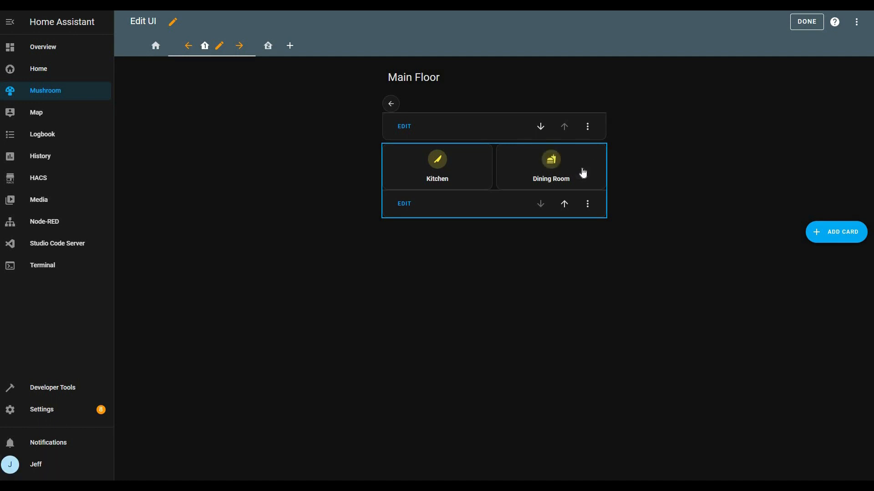
{"action": "mouse_move", "coordinate": [460, 190]}
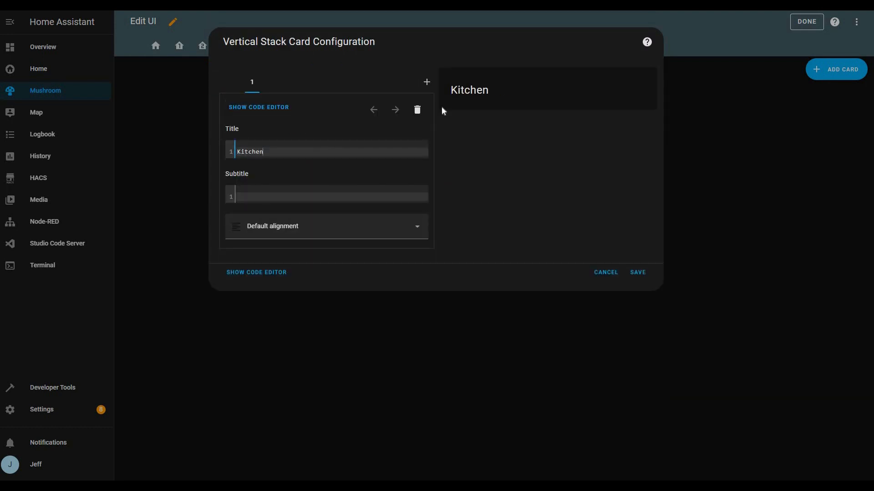
Step: Save the Dining Room view's vertical stack with its Dining Room title card
{"action": "left_click", "coordinate": [269, 82]}
{"action": "type", "text": "Hello, {{ user }} !"}
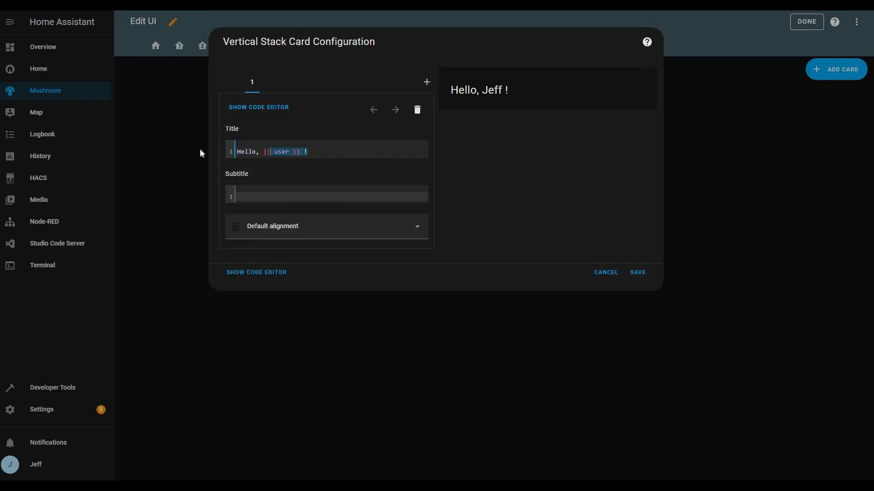
{"action": "left_click", "coordinate": [637, 273]}
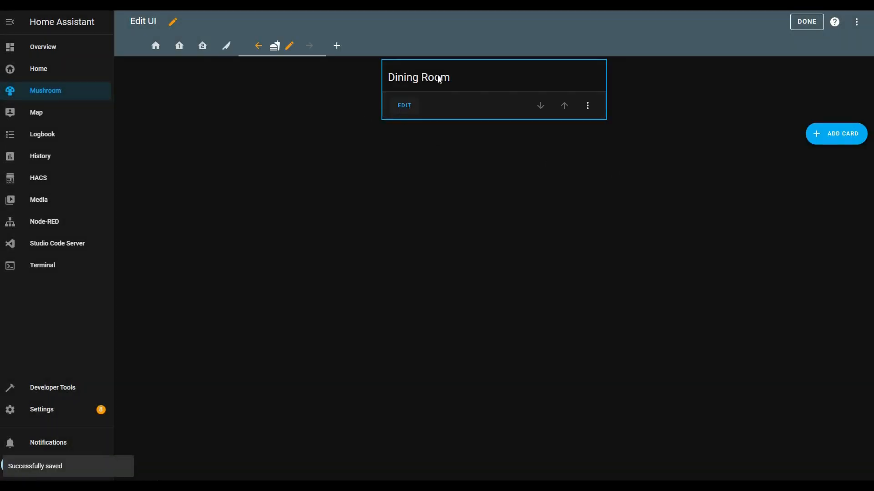
{"action": "left_click", "coordinate": [403, 105]}
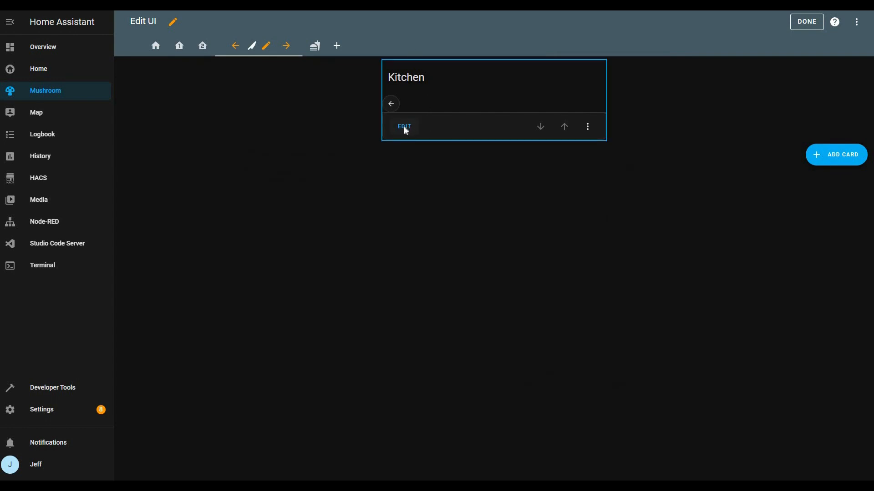
Step: Add a Kitchen Air Sensor 03 Temperature Sensor entity chip to the Kitchen chips card
{"action": "left_click", "coordinate": [403, 127]}
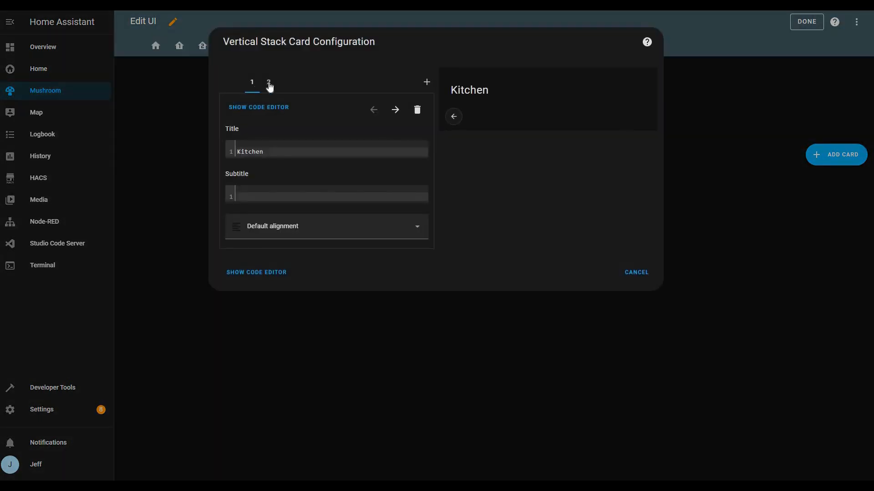
{"action": "left_click", "coordinate": [268, 81]}
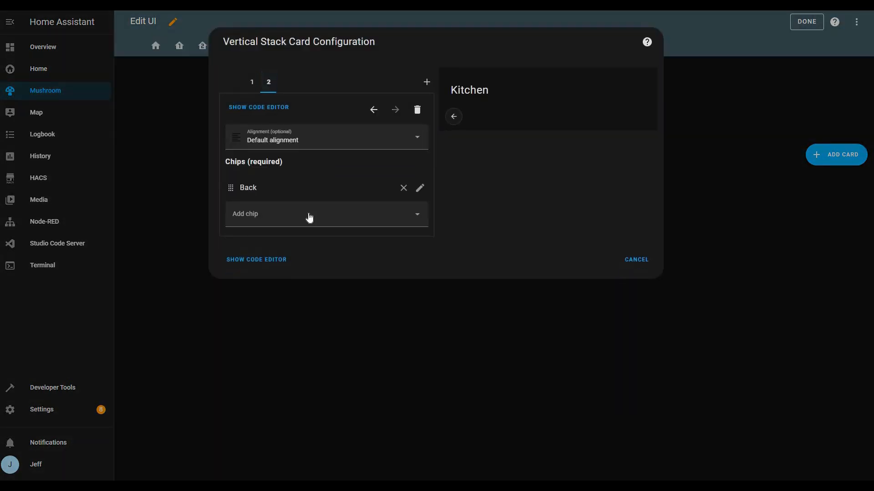
{"action": "left_click", "coordinate": [326, 214]}
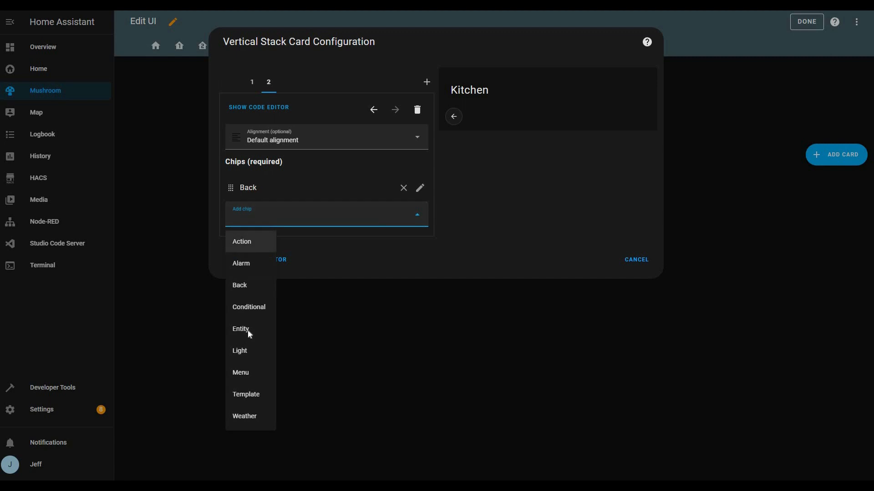
{"action": "left_click", "coordinate": [240, 328]}
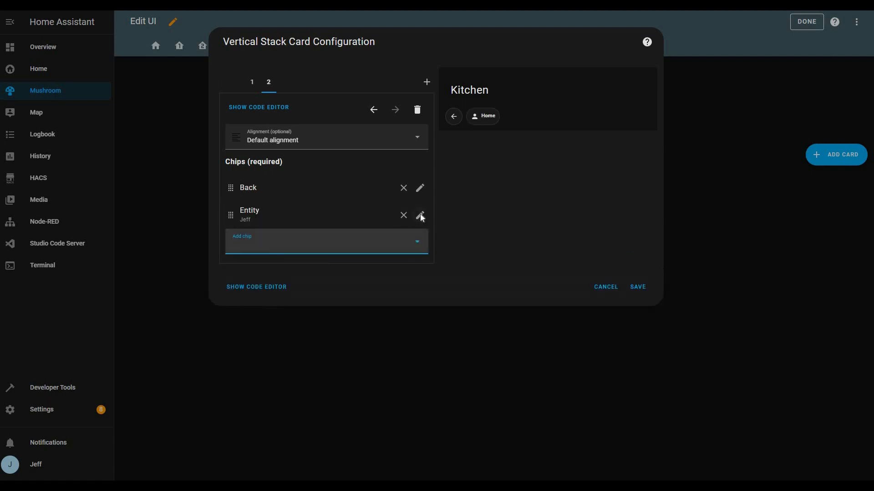
{"action": "left_click", "coordinate": [420, 216]}
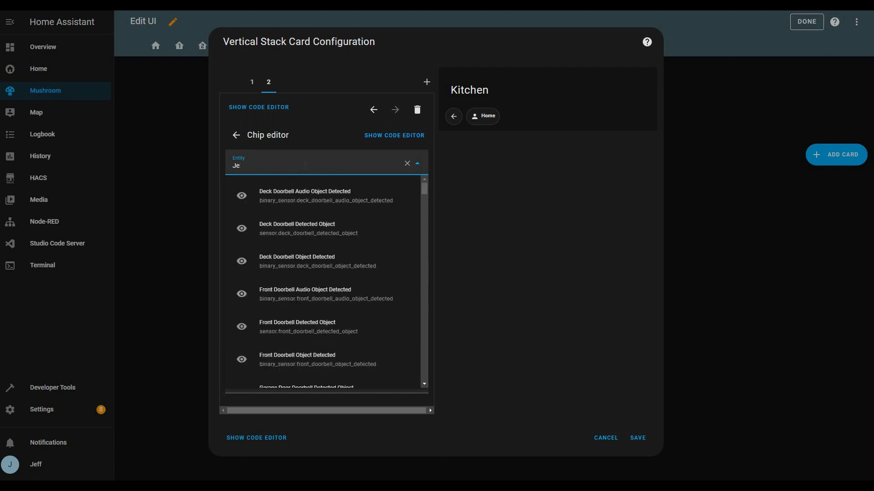
{"action": "type", "text": "kitchen air"}
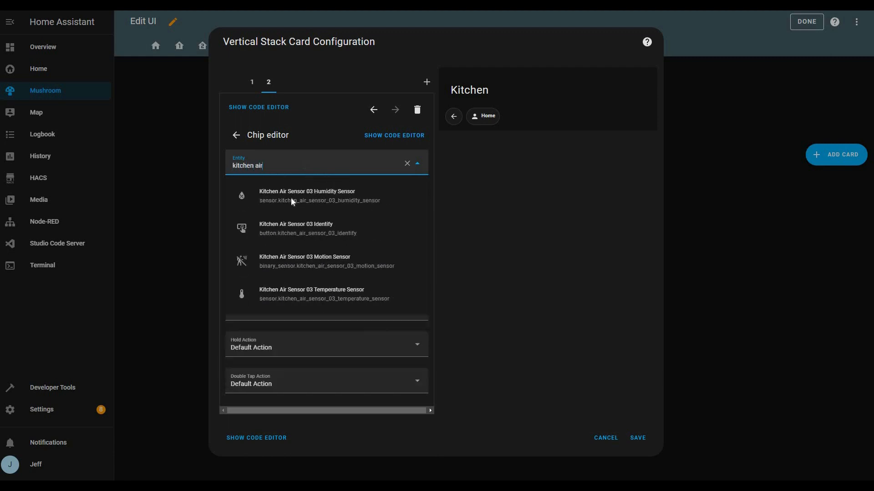
{"action": "mouse_move", "coordinate": [312, 283]}
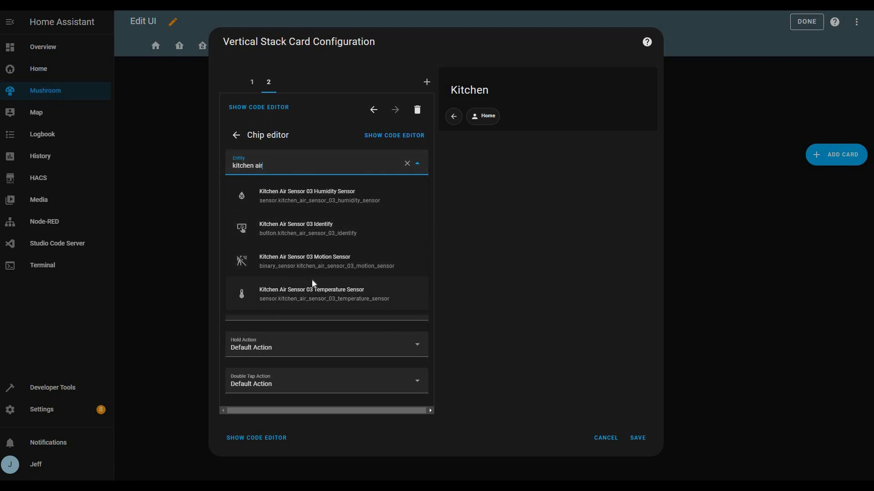
{"action": "left_click", "coordinate": [312, 293]}
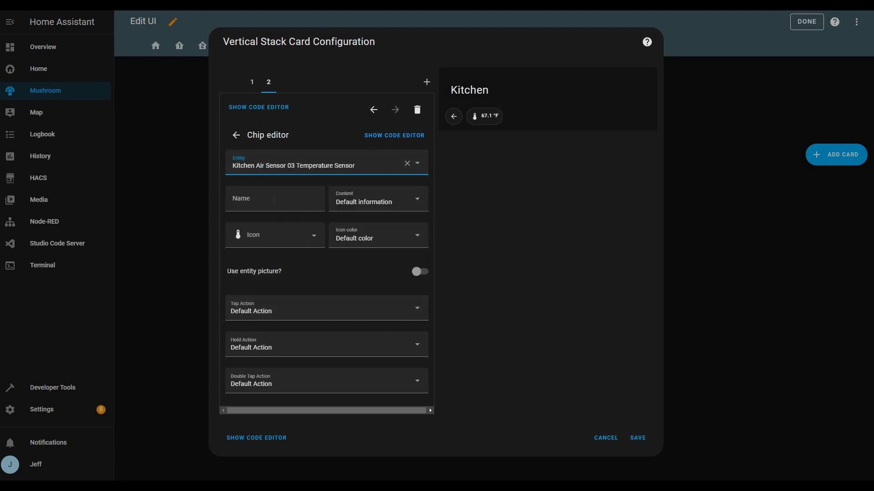
{"action": "left_click", "coordinate": [273, 199]}
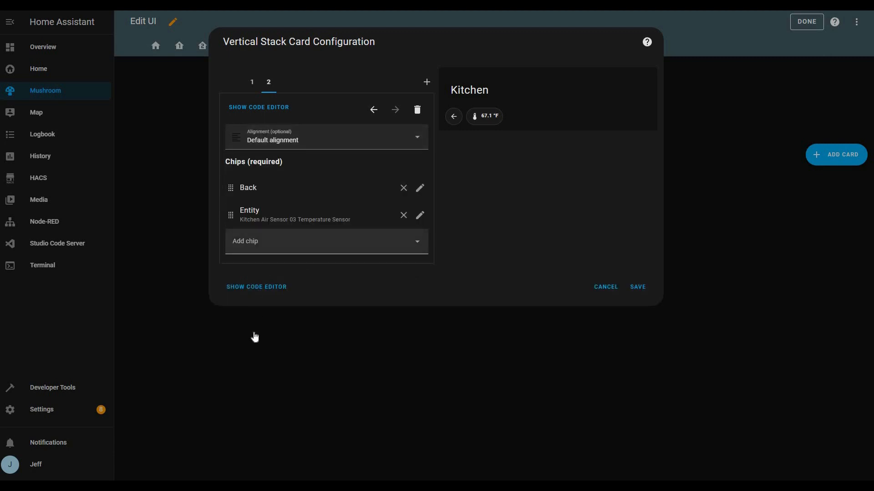
Step: Add a Kitchen Air Sensor 03 Humidity Sensor entity chip reading 30 %
{"action": "left_click", "coordinate": [326, 241]}
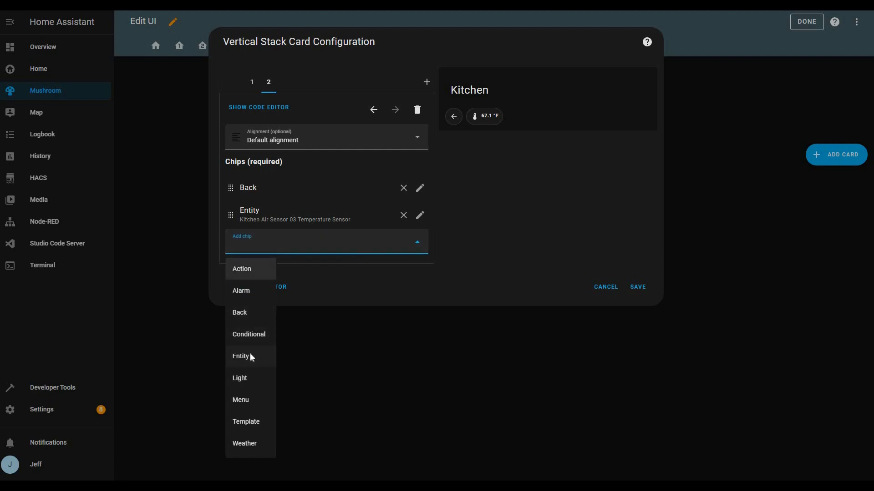
{"action": "left_click", "coordinate": [241, 356]}
{"action": "type", "text": "kitchen air"}
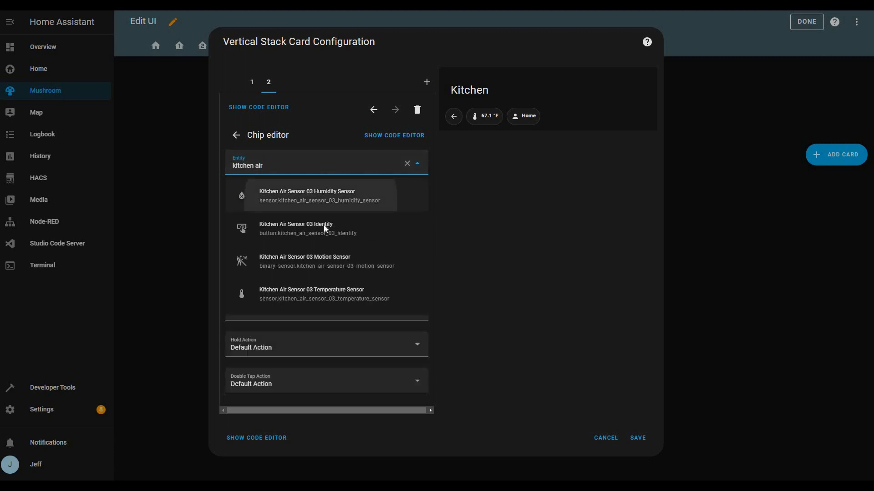
{"action": "left_click", "coordinate": [325, 196]}
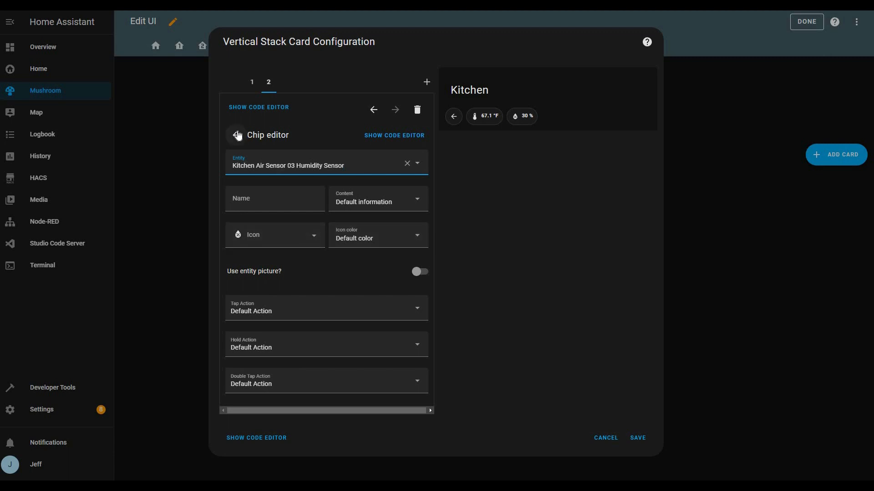
{"action": "mouse_move", "coordinate": [236, 135]}
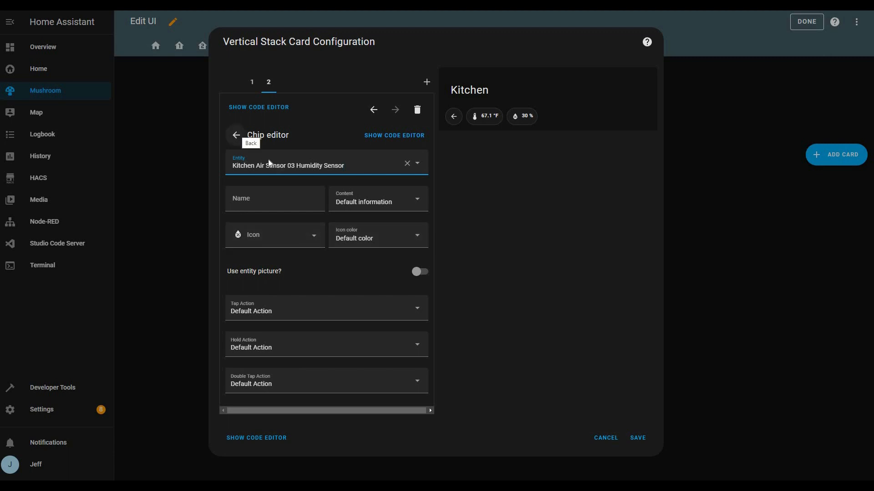
{"action": "left_click", "coordinate": [235, 136]}
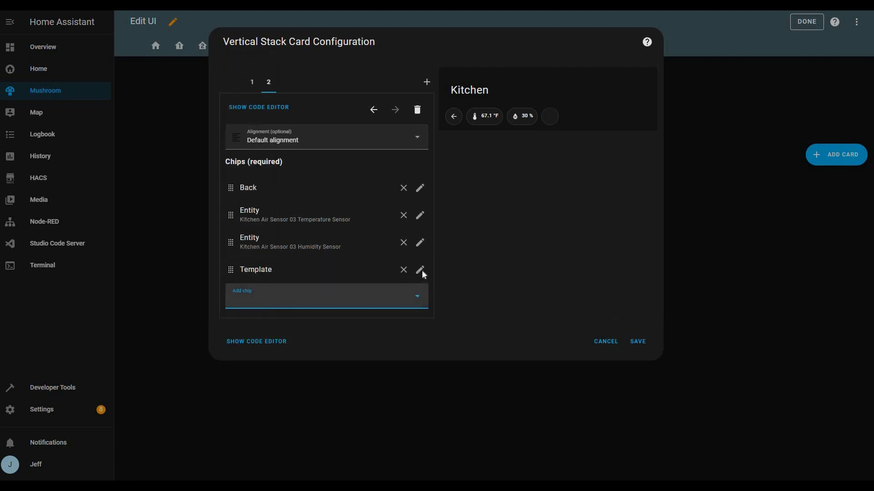
Step: Link the template chip to the Kitchen sink leak sensor entity
{"action": "left_click", "coordinate": [420, 272]}
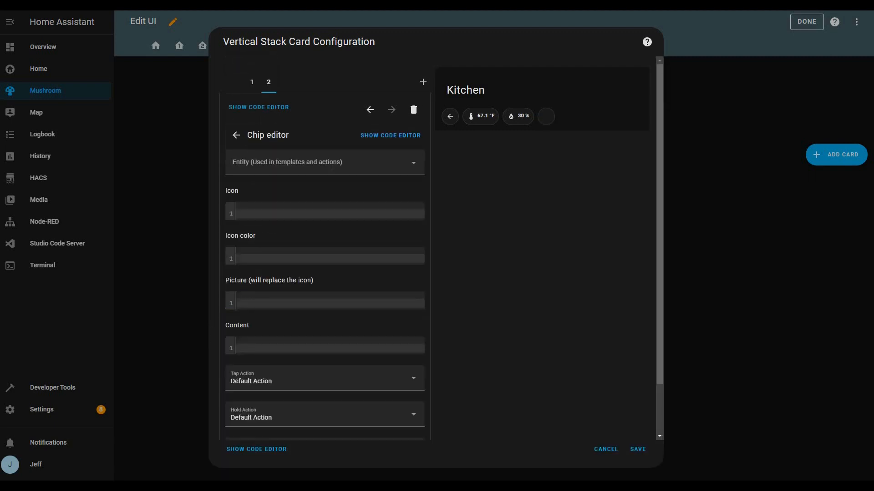
{"action": "left_click", "coordinate": [323, 162]}
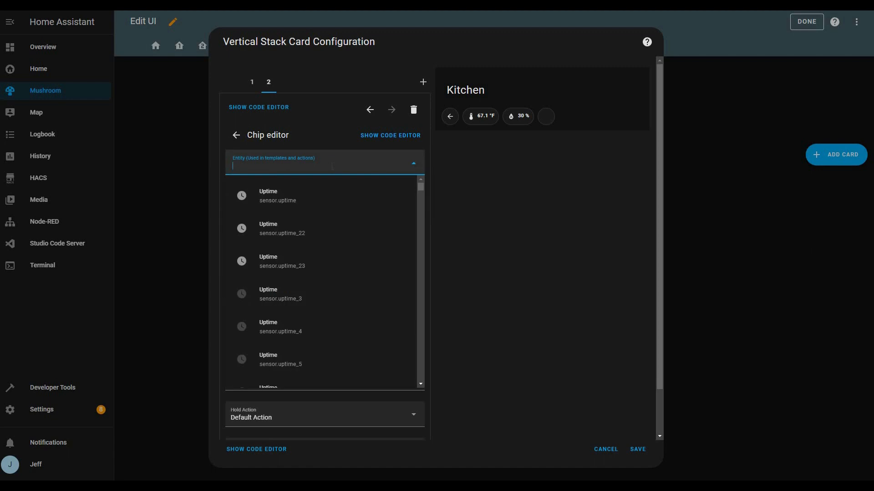
{"action": "type", "text": "kitchen sin"}
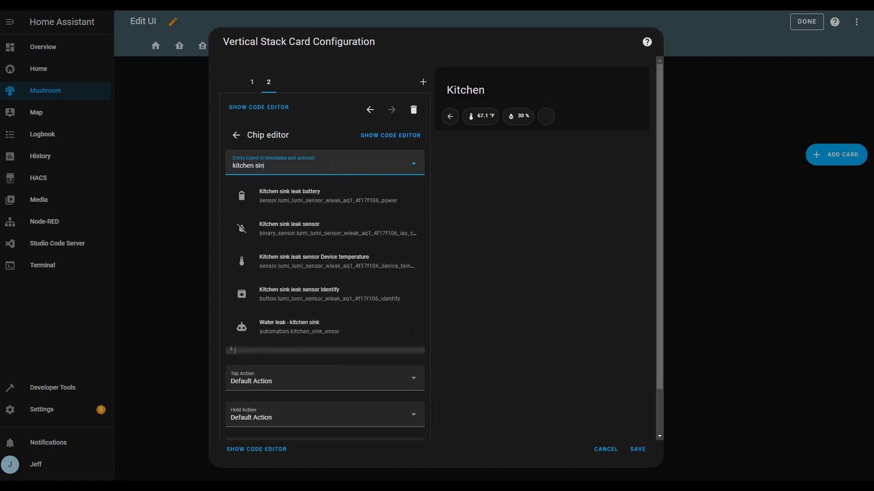
{"action": "type", "text": "k"}
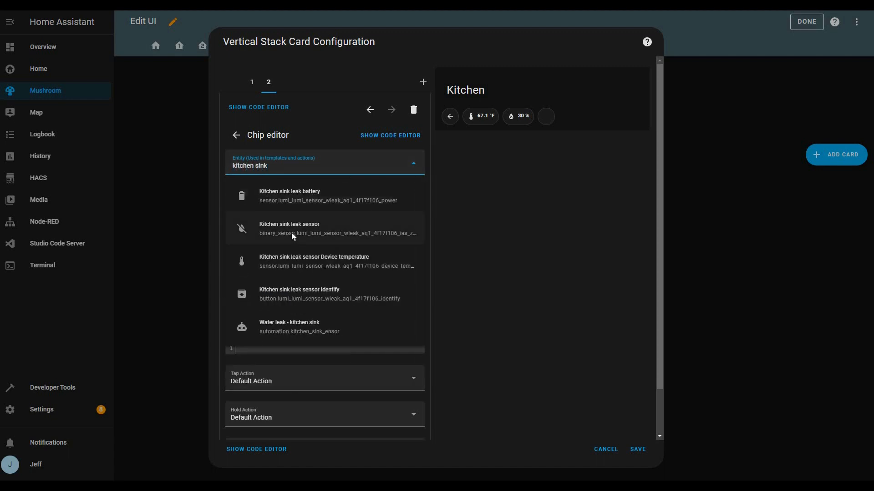
{"action": "left_click", "coordinate": [235, 136]}
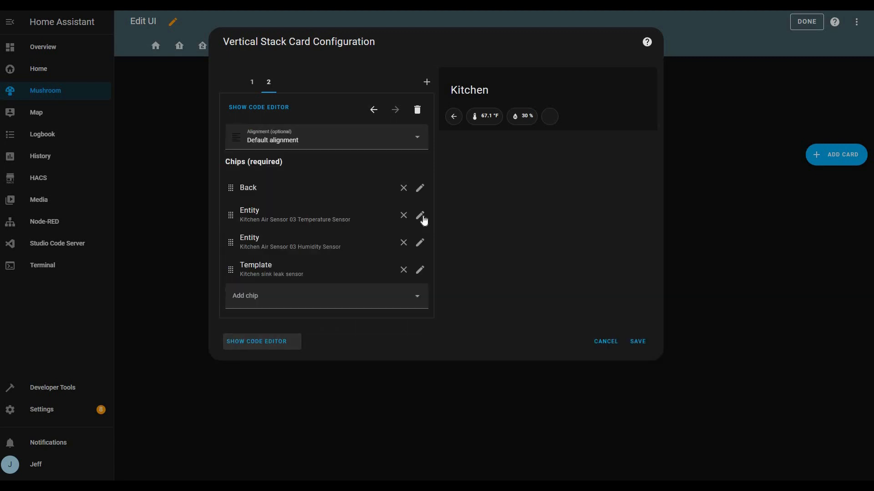
Step: Set the temperature chip's icon colour to orange and the humidity chip's to blue
{"action": "left_click", "coordinate": [420, 218]}
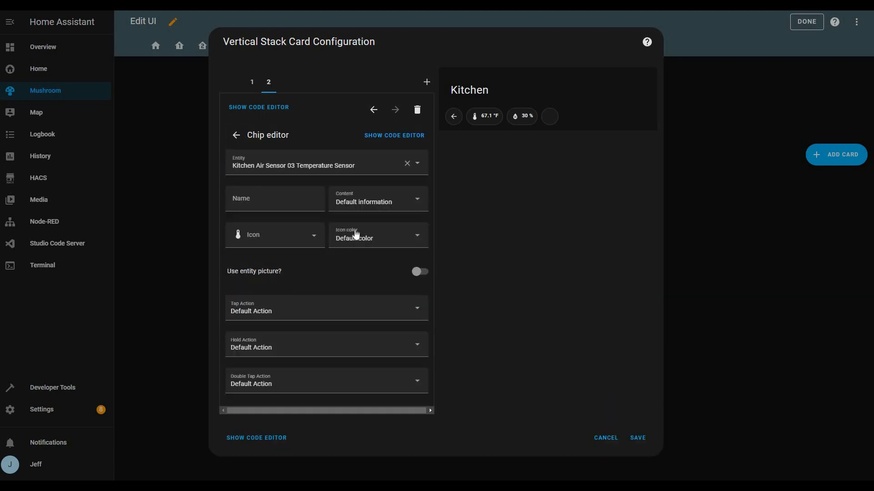
{"action": "left_click", "coordinate": [377, 235]}
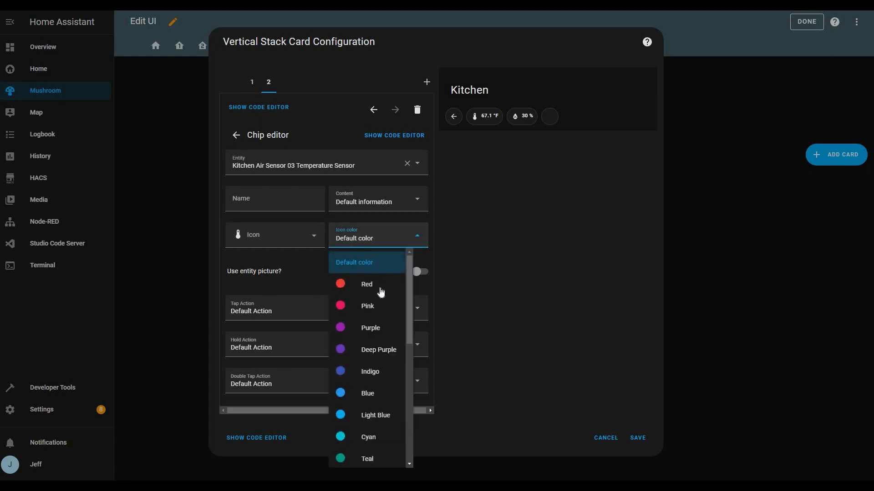
{"action": "scroll", "scroll_direction": "down", "scroll_amount": 3}
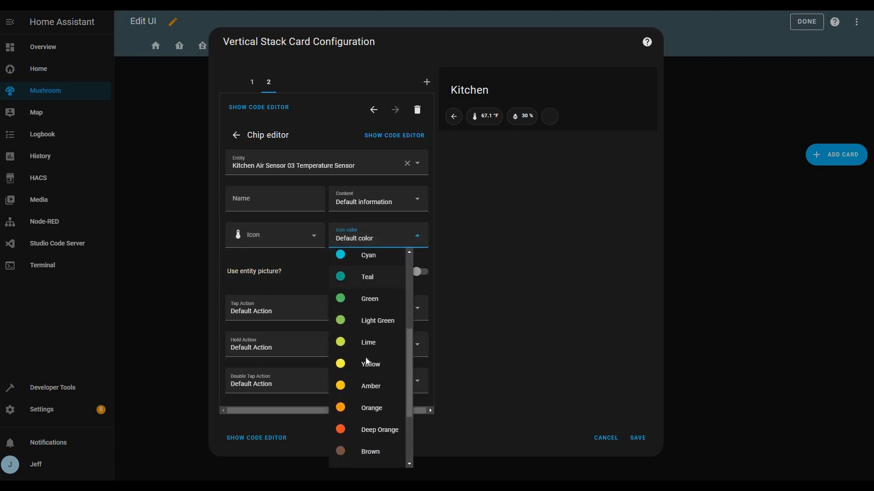
{"action": "left_click", "coordinate": [372, 407]}
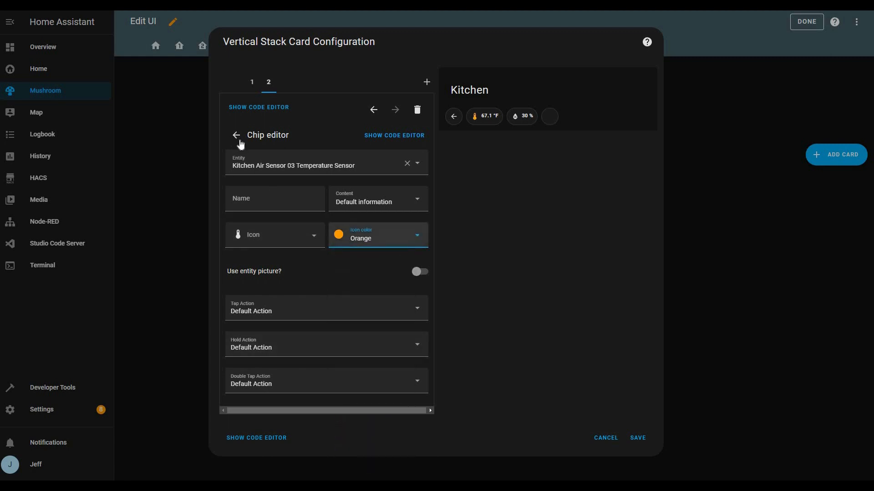
{"action": "left_click", "coordinate": [236, 136]}
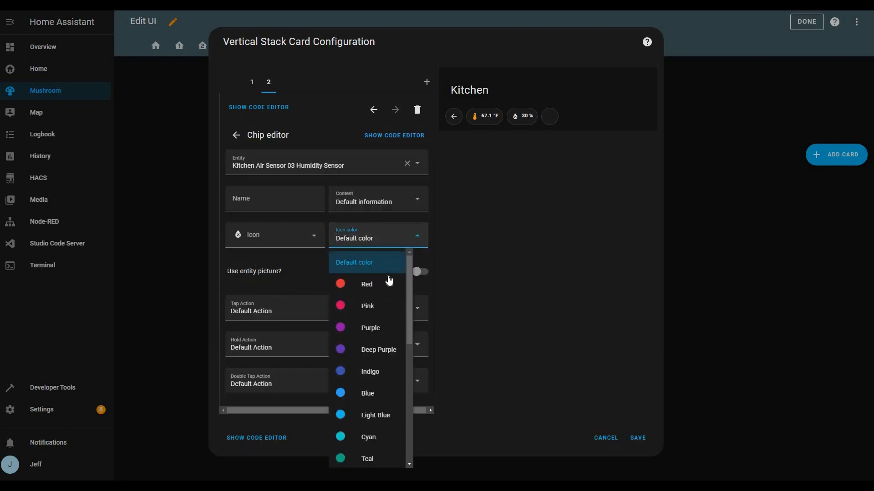
{"action": "scroll", "scroll_direction": "down", "scroll_amount": 3}
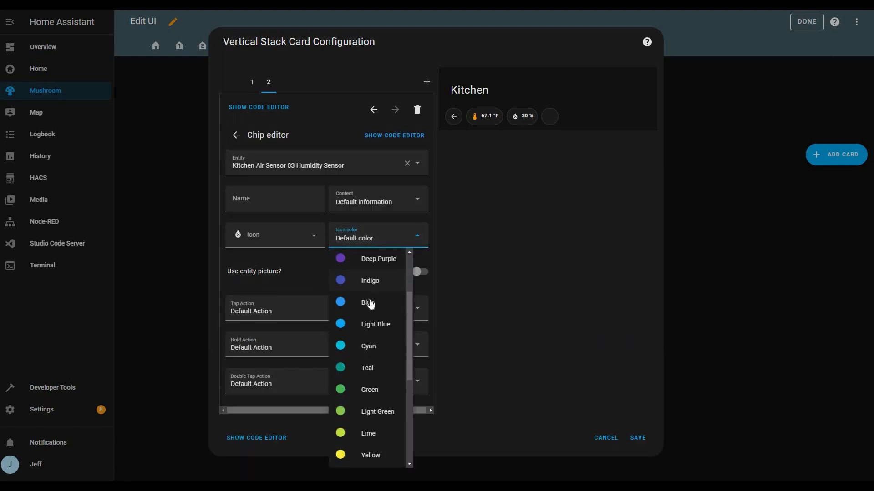
{"action": "left_click", "coordinate": [367, 302]}
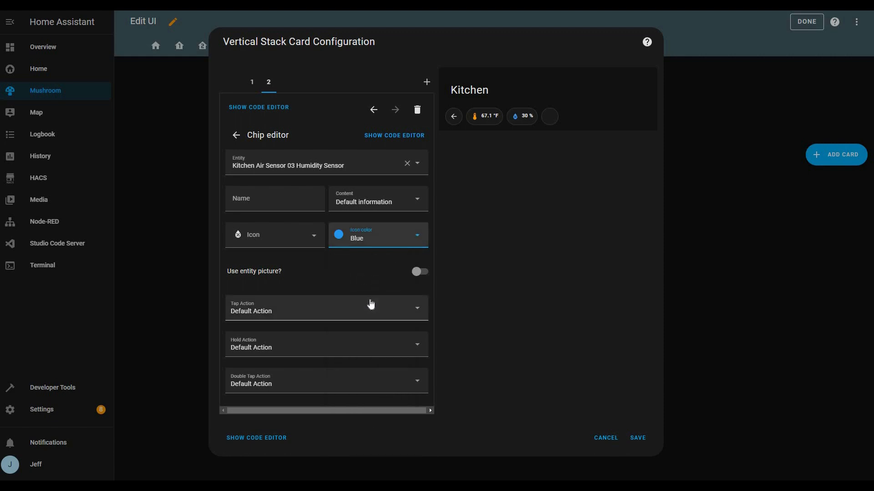
{"action": "mouse_move", "coordinate": [238, 136]}
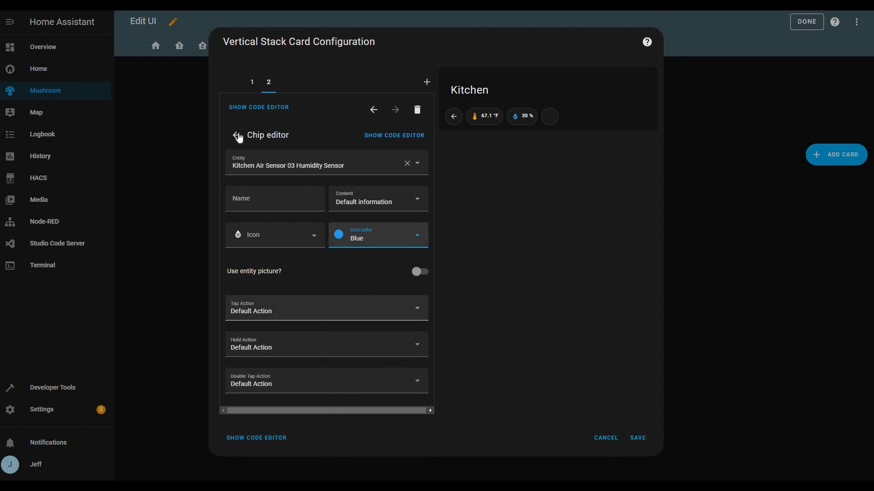
{"action": "left_click", "coordinate": [239, 136]}
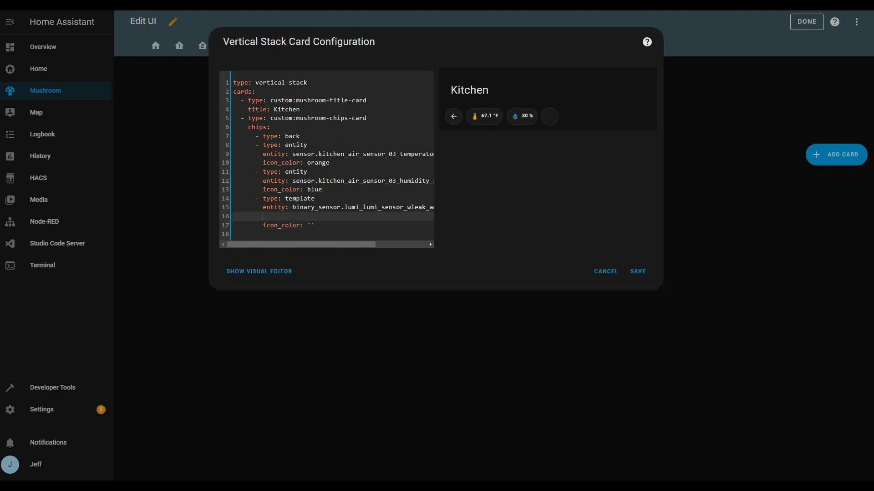
Step: Add an icon_color template to the leak chip YAML: cyan when dry, red otherwise
{"action": "type", "text": "content: >-"}
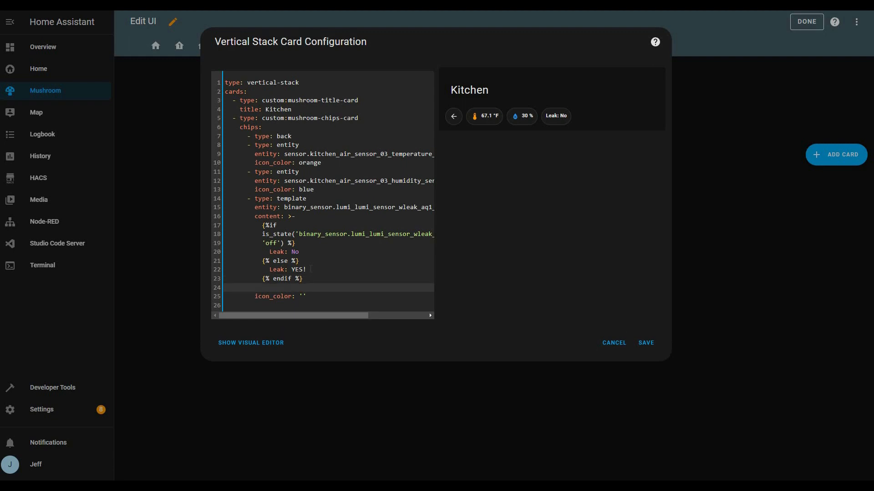
{"action": "type", "text": "icon"}
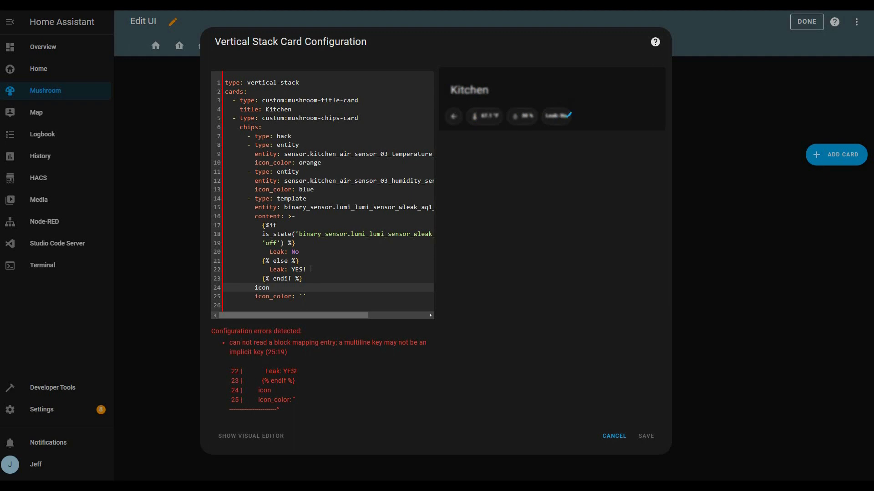
{"action": "type", "text": ":"}
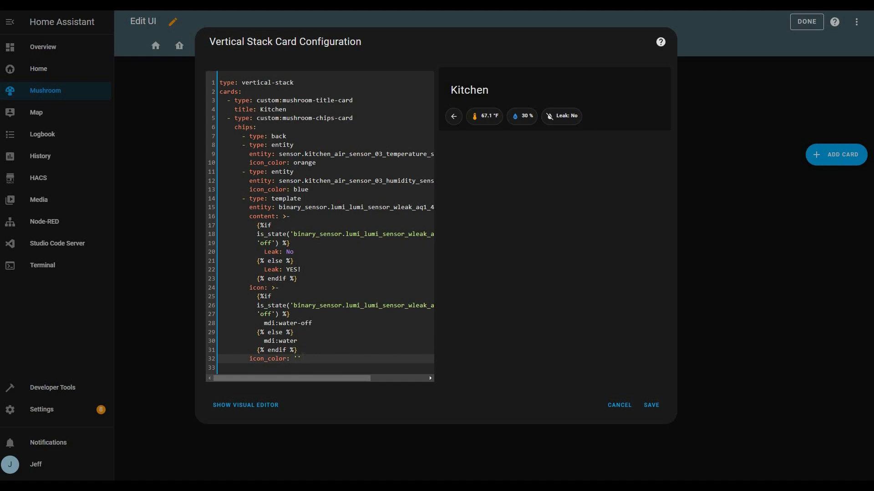
{"action": "type", "text": ">-"}
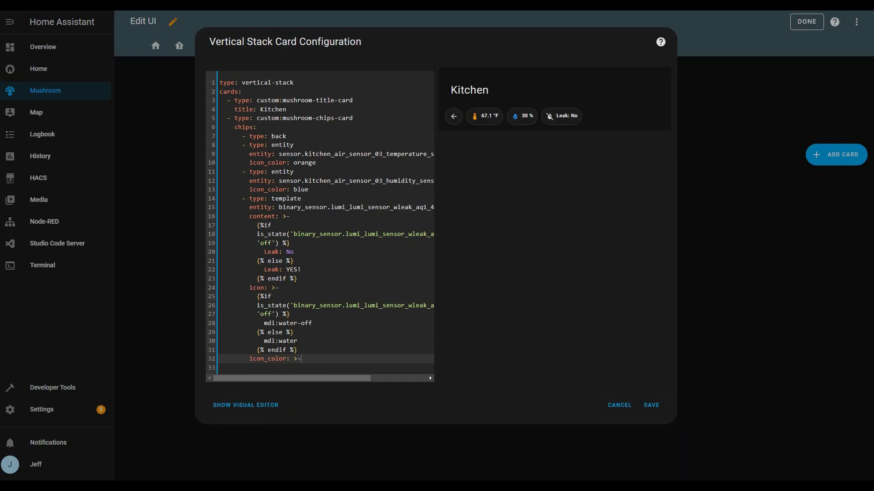
{"action": "key", "text": "Enter"}
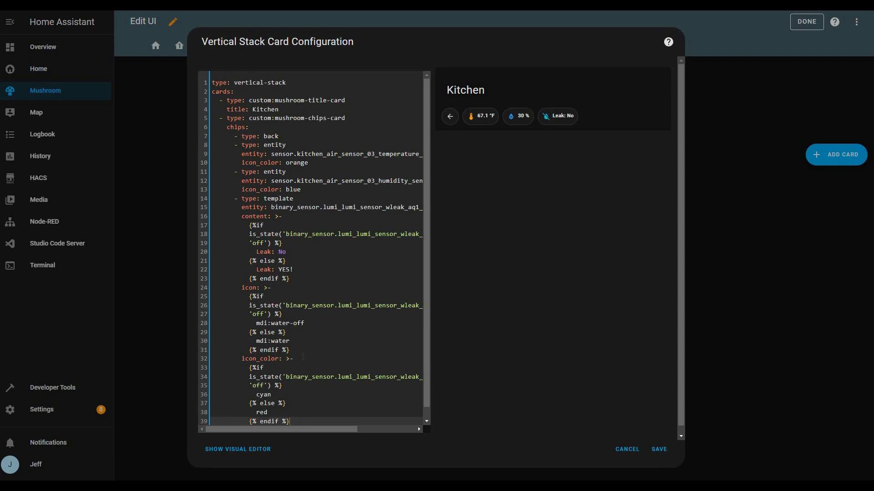
Step: Give the leak chip a tap_action of more-info in the YAML
{"action": "scroll", "scroll_direction": "down", "scroll_amount": 3}
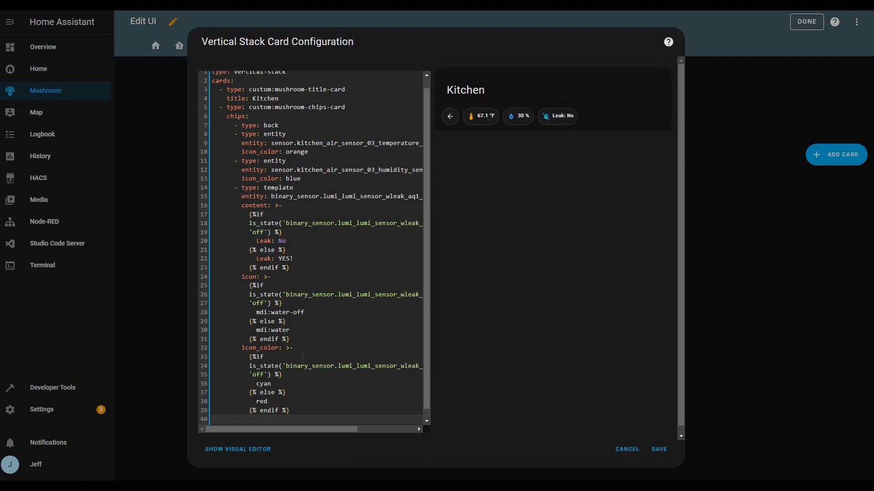
{"action": "type", "text": "tap_action:"}
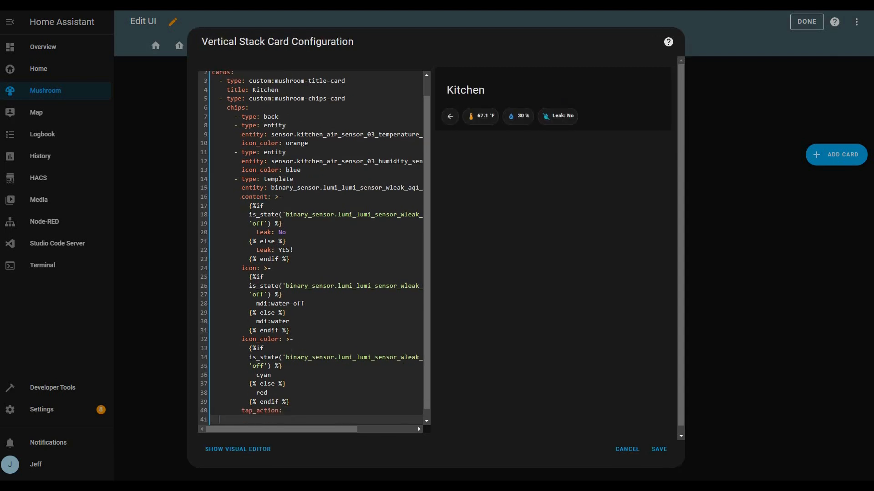
{"action": "type", "text": "action: more"}
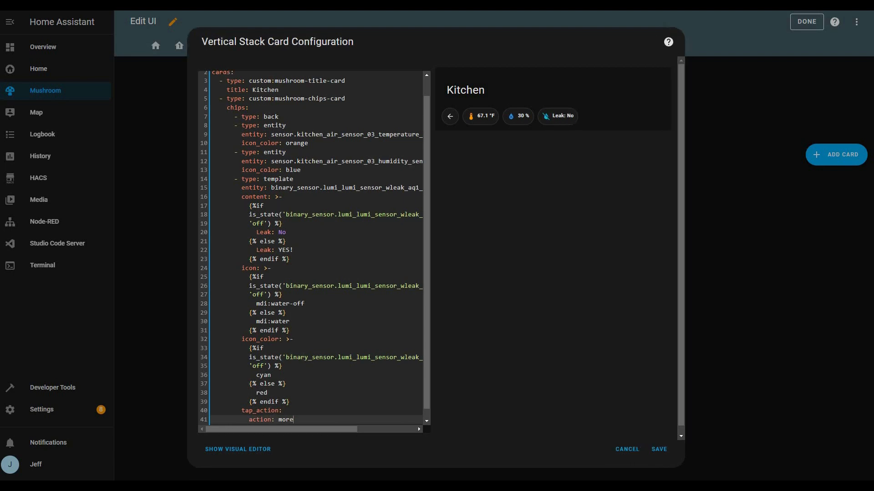
{"action": "type", "text": "-int"}
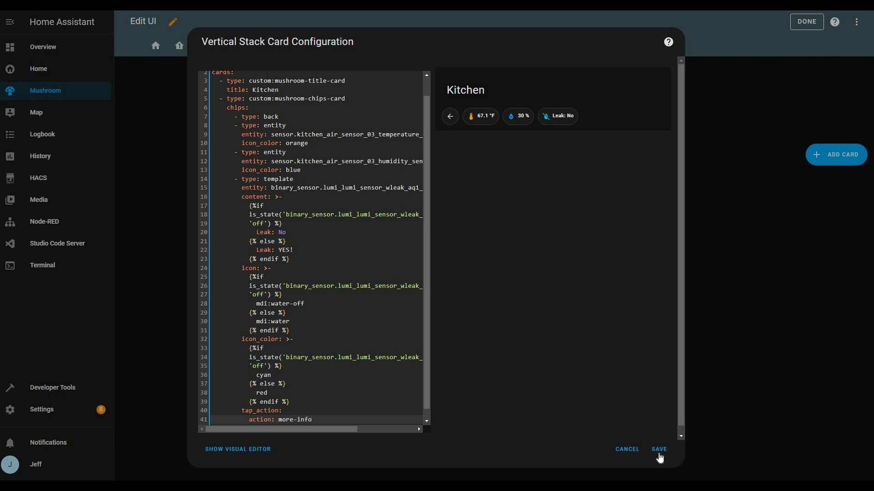
Step: Save the Kitchen chips card and test the temperature and leak chips' detail popups
{"action": "left_click", "coordinate": [658, 449]}
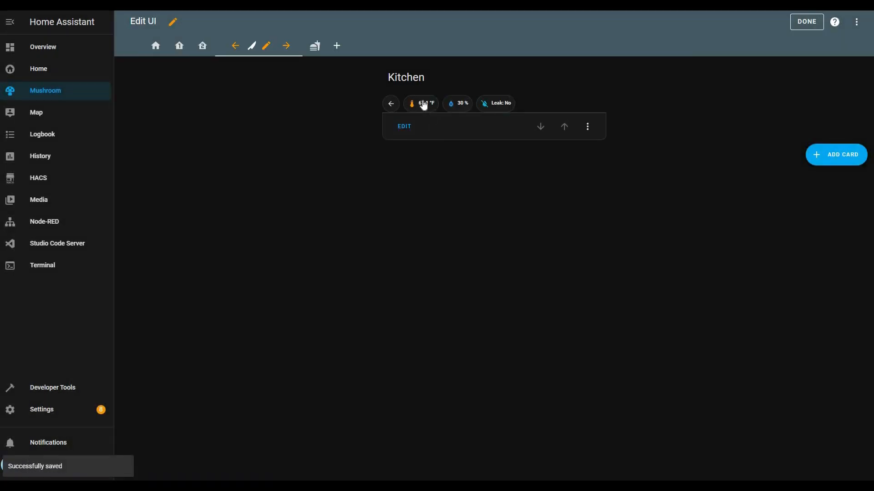
{"action": "left_click", "coordinate": [422, 104]}
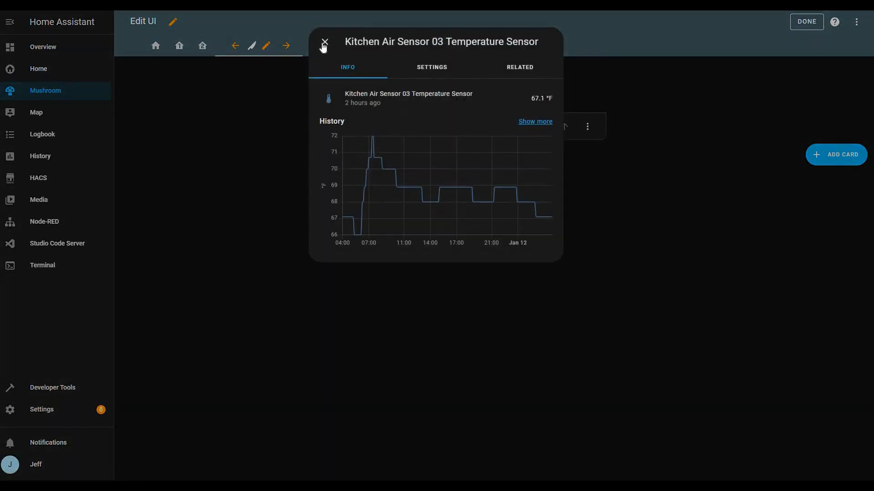
{"action": "left_click", "coordinate": [323, 43]}
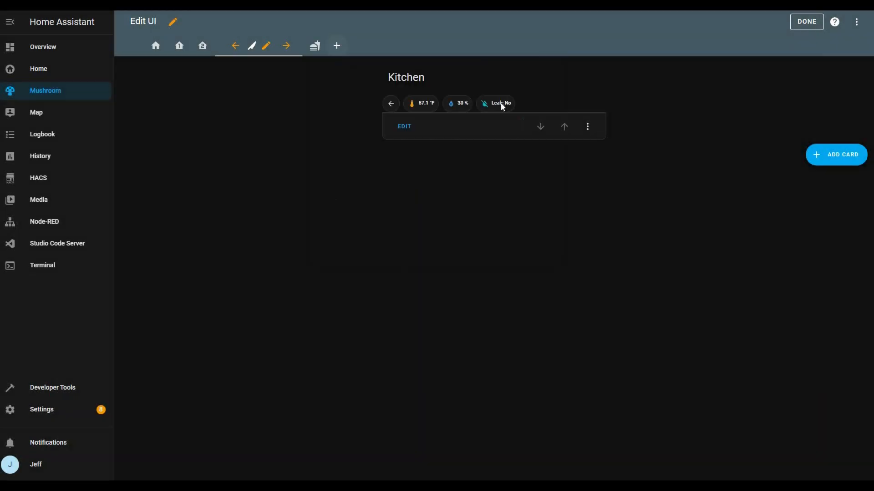
{"action": "left_click", "coordinate": [495, 104]}
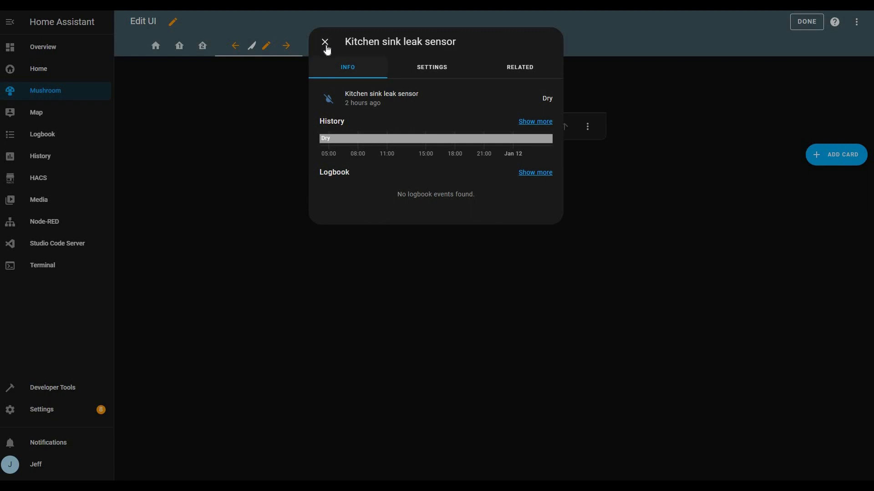
{"action": "left_click", "coordinate": [324, 41]}
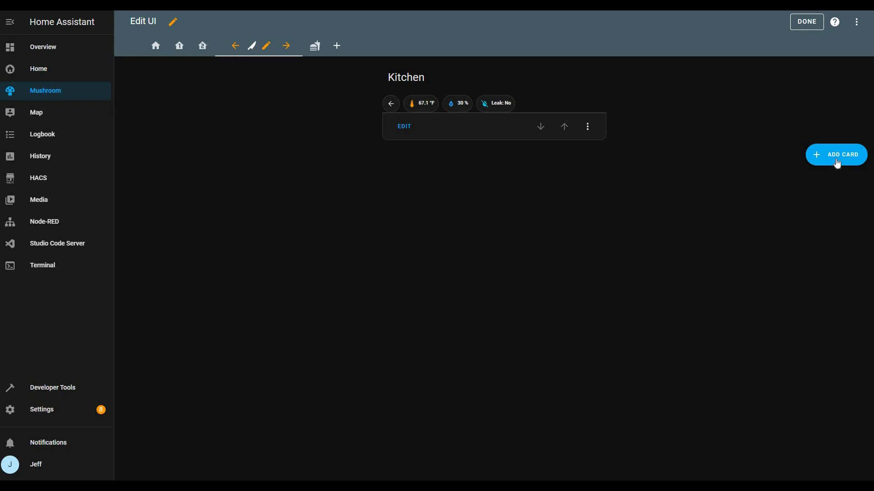
{"action": "mouse_move", "coordinate": [561, 89]}
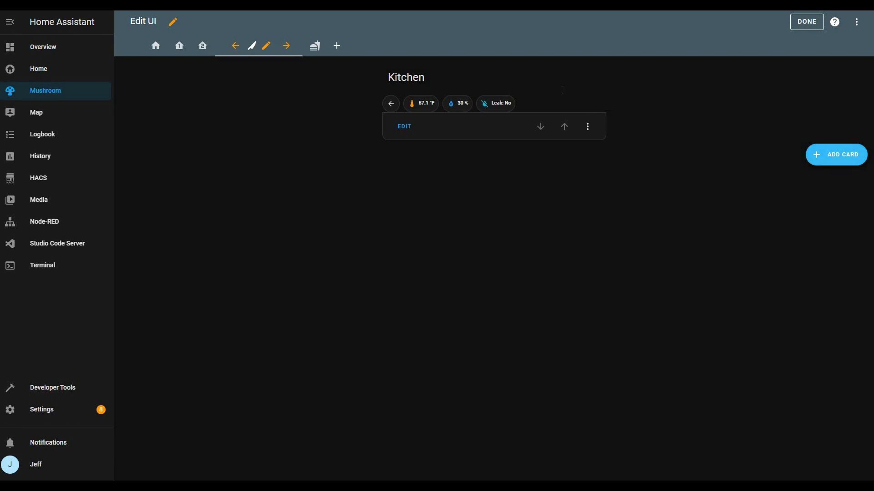
Step: Add a vertical Mushroom Light card for Kitchen Lights with brightness bar and more-info on hold
{"action": "left_click", "coordinate": [836, 154]}
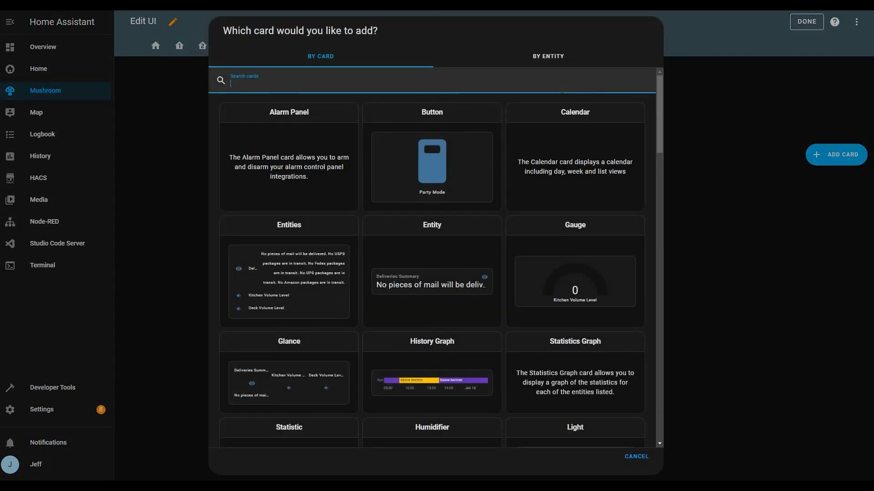
{"action": "type", "text": "lights"}
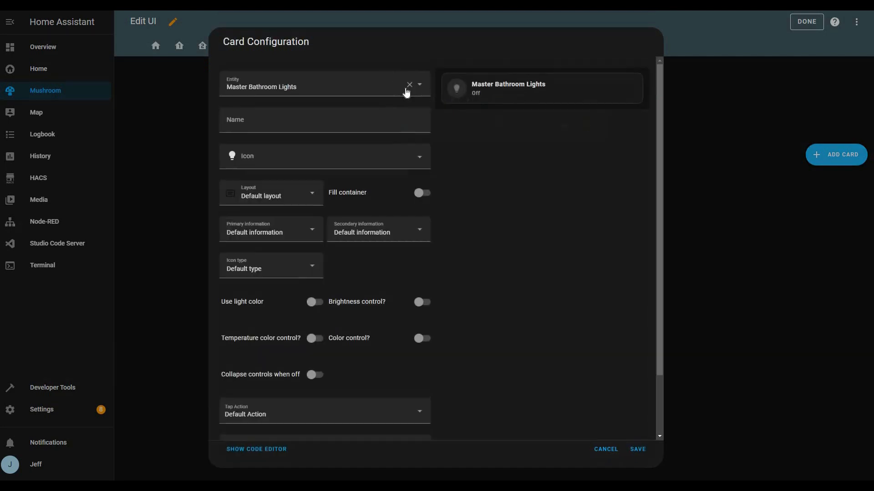
{"action": "left_click", "coordinate": [410, 85]}
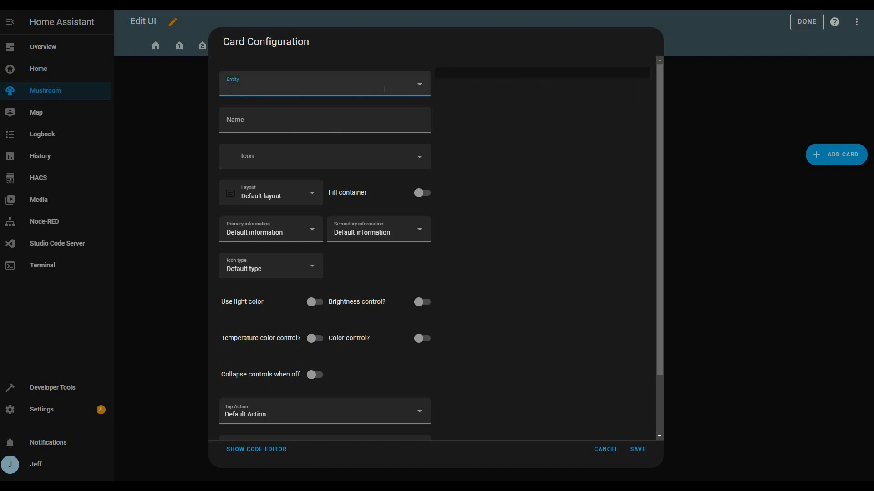
{"action": "type", "text": "kitchen Lights"}
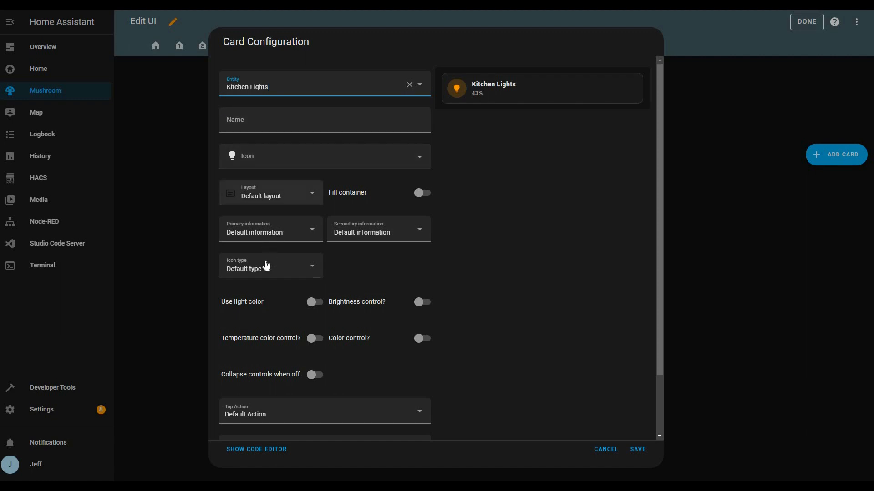
{"action": "left_click", "coordinate": [270, 193]}
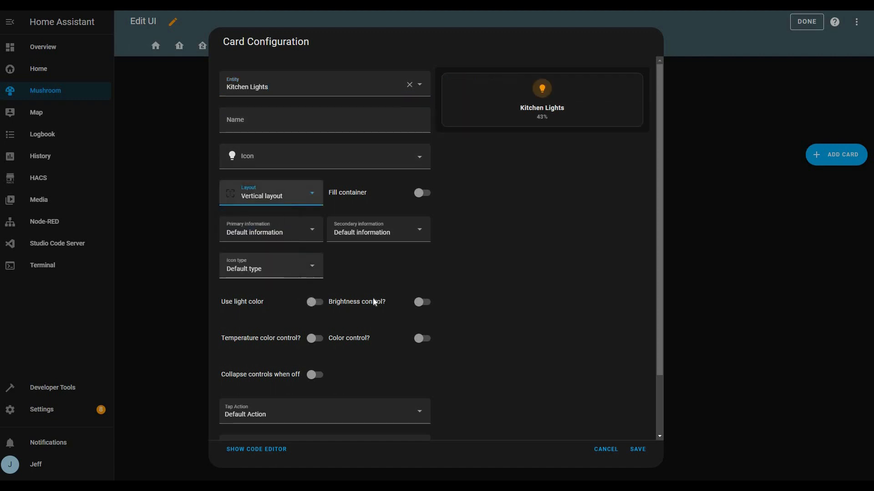
{"action": "mouse_move", "coordinate": [333, 361]}
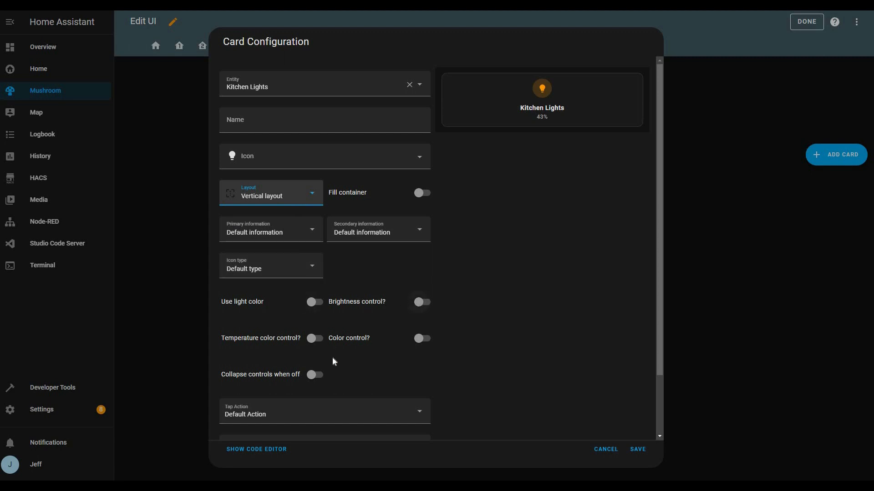
{"action": "left_click", "coordinate": [421, 302]}
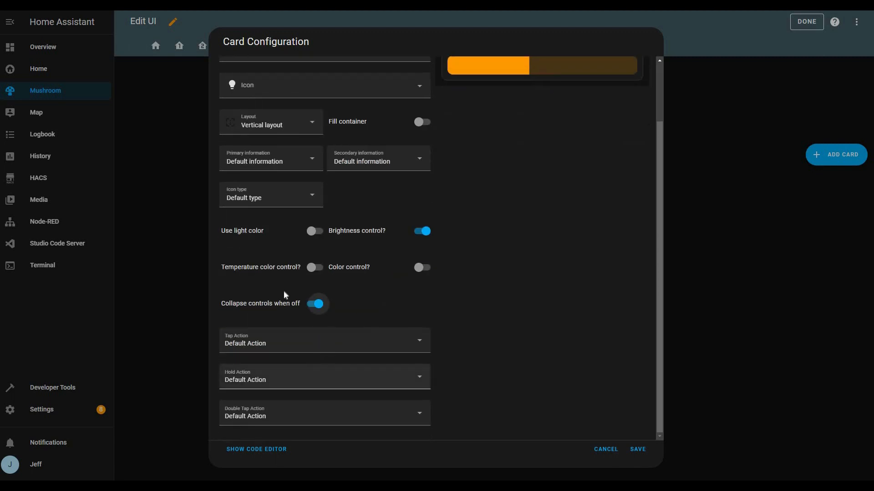
{"action": "left_click", "coordinate": [324, 340]}
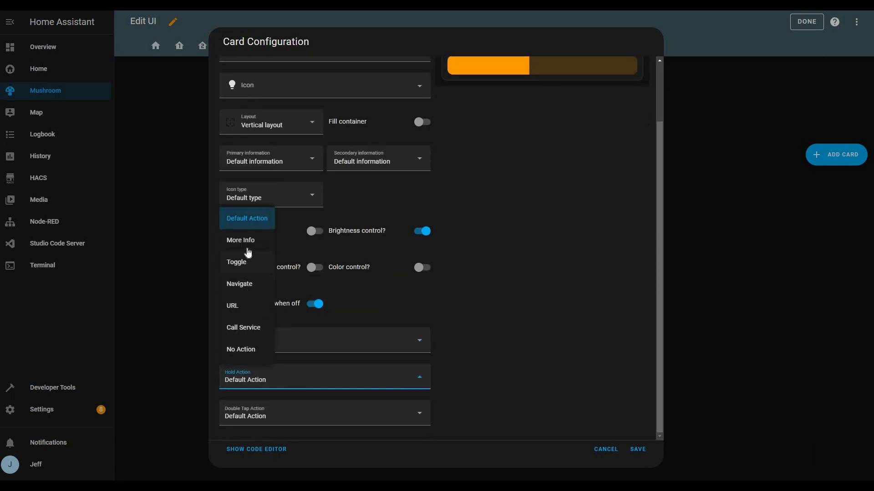
{"action": "left_click", "coordinate": [241, 240]}
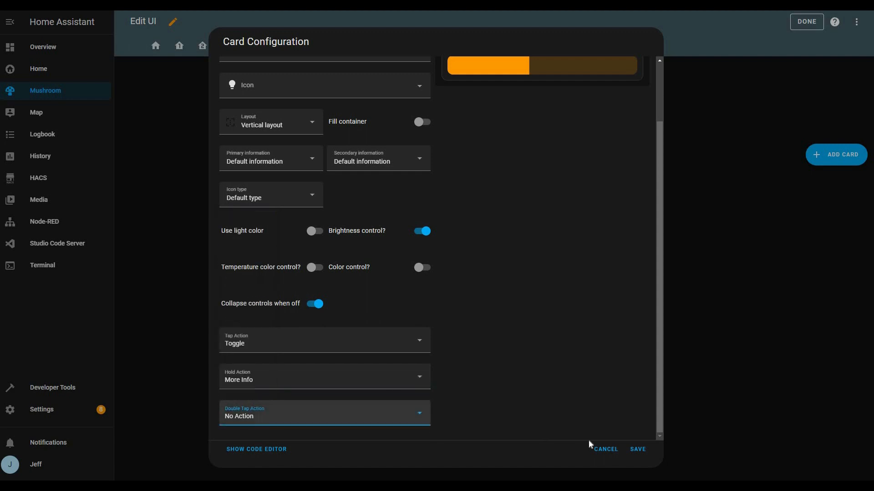
{"action": "mouse_move", "coordinate": [629, 451]}
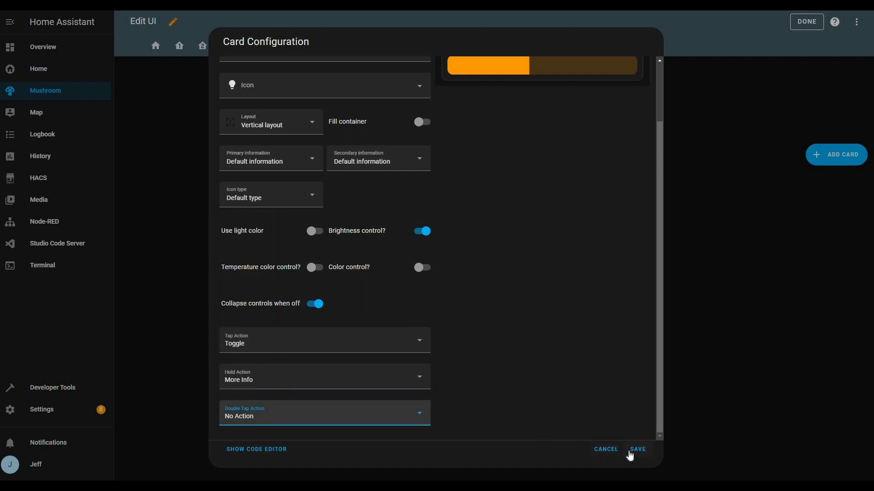
{"action": "left_click", "coordinate": [637, 449]}
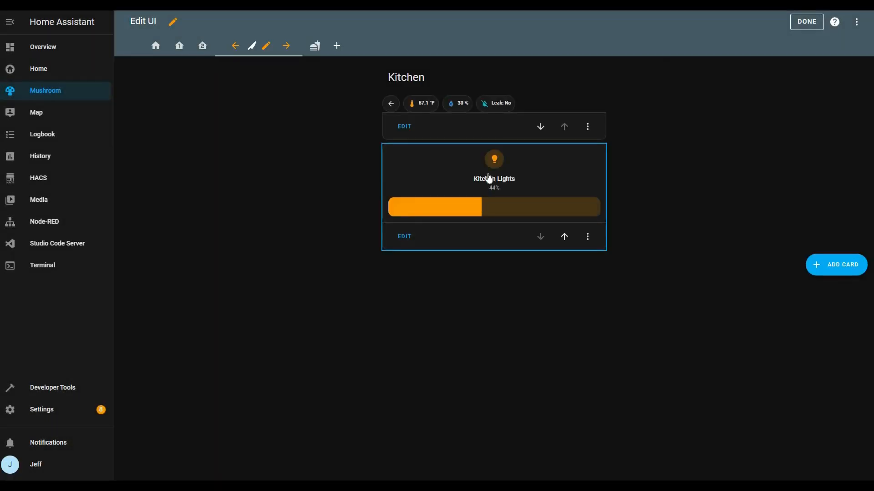
Step: Test the Kitchen Lights card by raising and lowering its brightness slider
{"action": "left_click", "coordinate": [493, 159]}
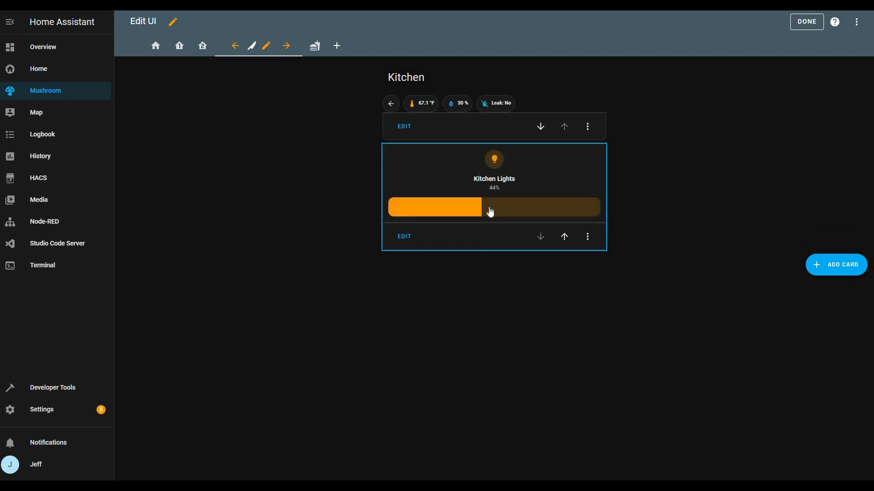
{"action": "left_click_drag", "start_coordinate": [489, 206], "coordinate": [532, 206]}
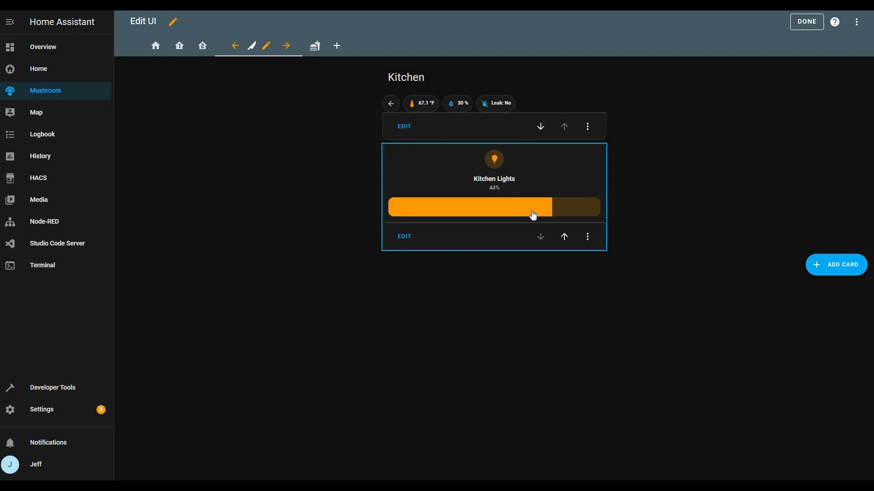
{"action": "left_click_drag", "start_coordinate": [532, 207], "coordinate": [482, 209]}
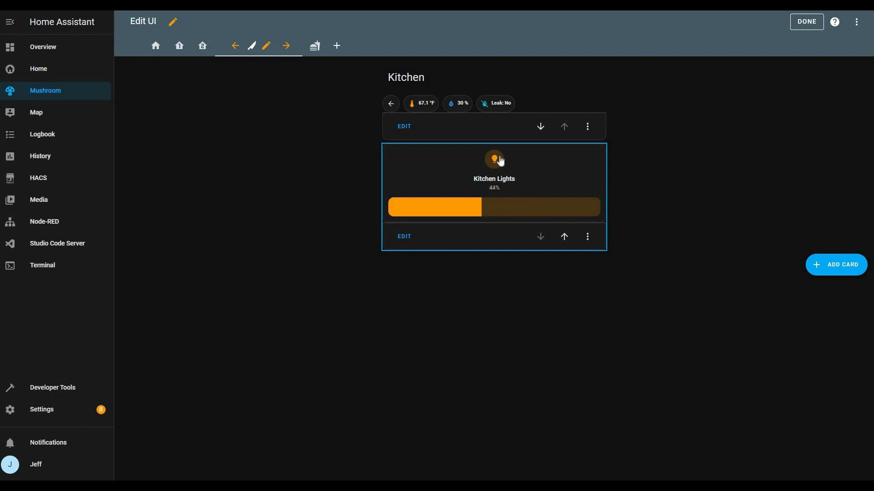
{"action": "mouse_move", "coordinate": [433, 228]}
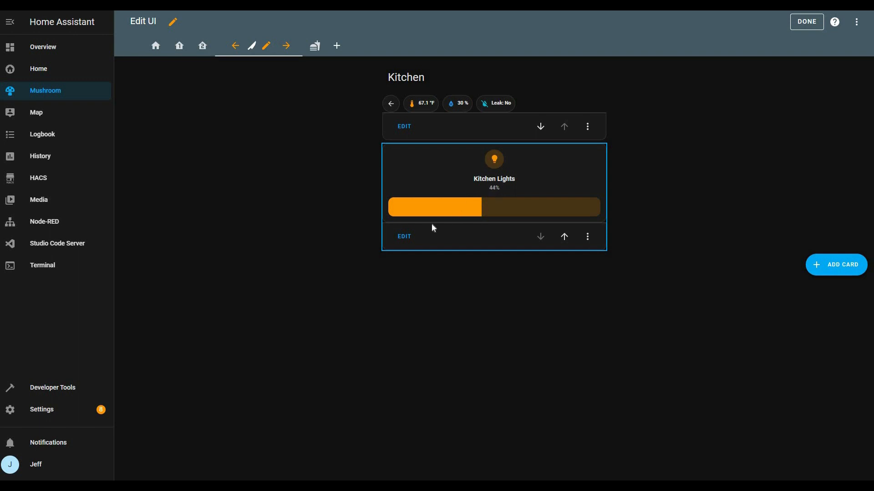
Step: Give the Kitchen Lights card a yellow brightness bar and icon via card_mod YAML
{"action": "left_click", "coordinate": [403, 126]}
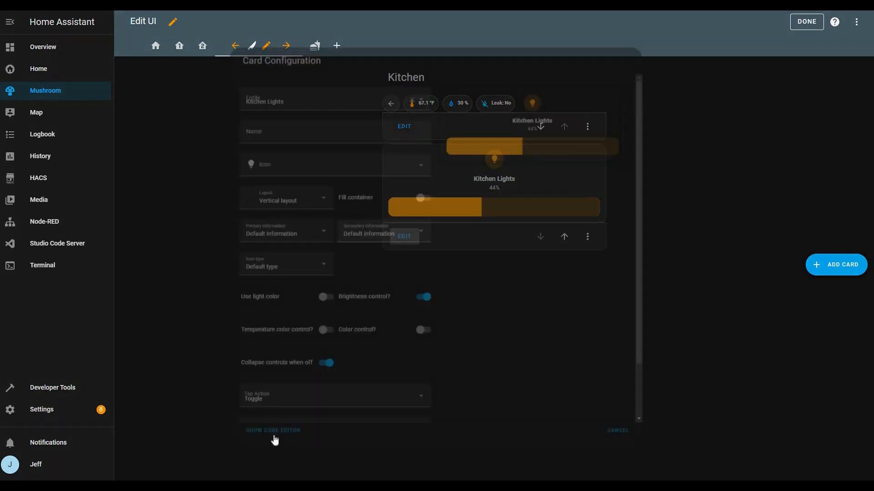
{"action": "left_click", "coordinate": [273, 430]}
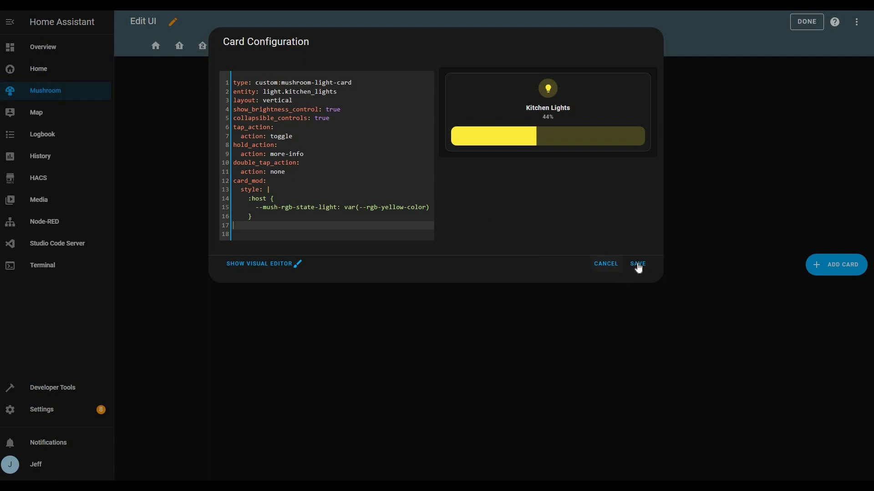
{"action": "left_click", "coordinate": [638, 264]}
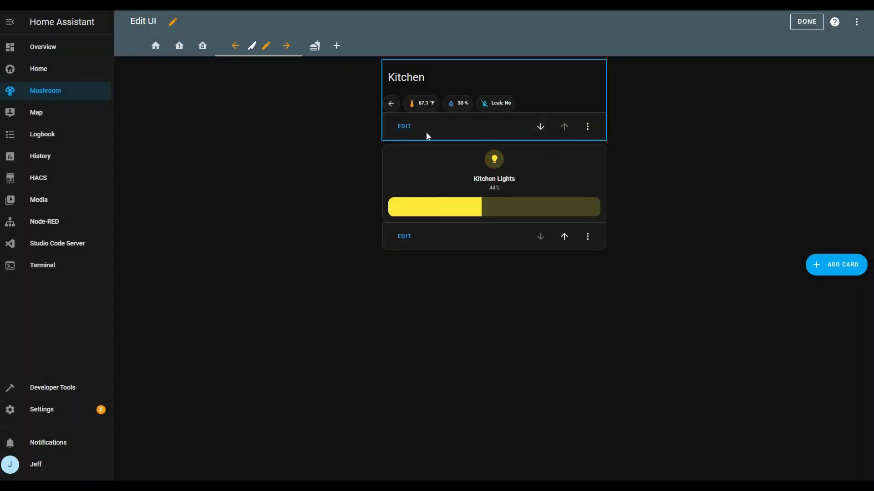
Step: Add two Template chips to the Main Floor header's chips card
{"action": "left_click", "coordinate": [404, 126]}
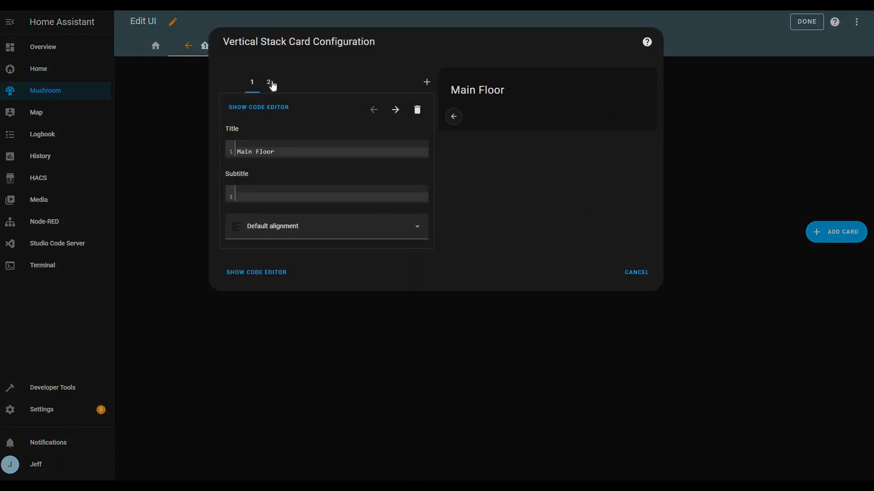
{"action": "left_click", "coordinate": [268, 81]}
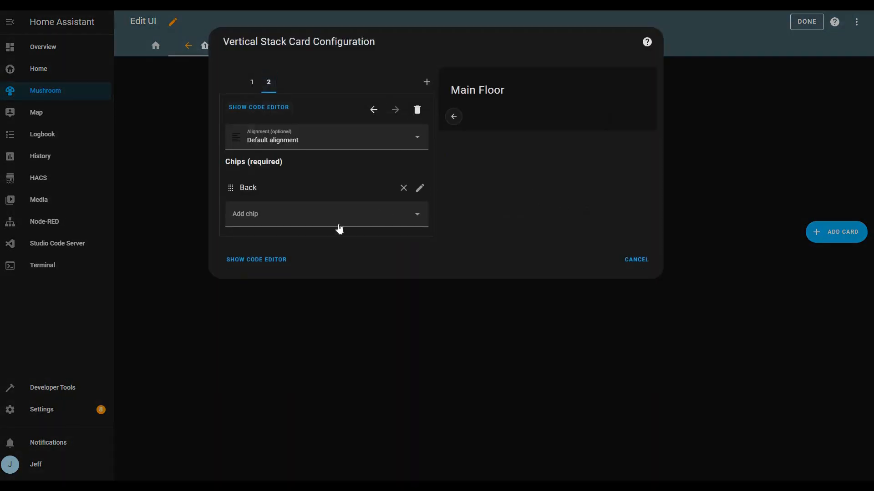
{"action": "left_click", "coordinate": [326, 214]}
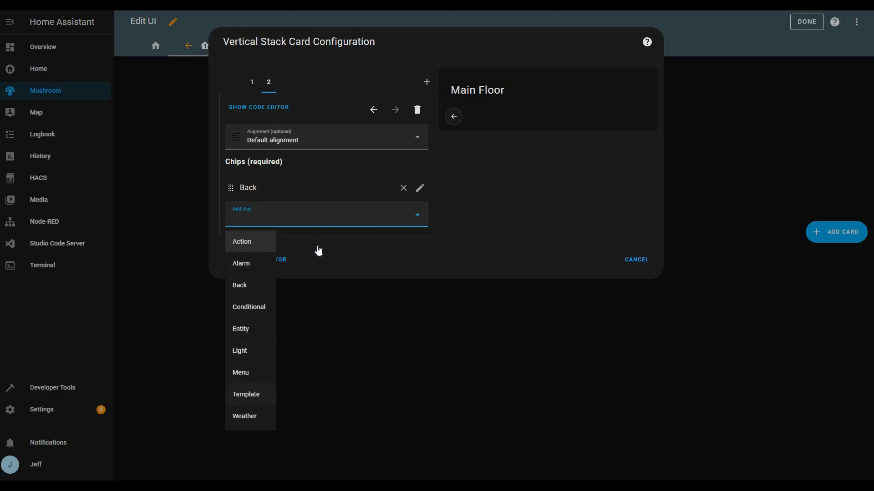
{"action": "left_click", "coordinate": [246, 394]}
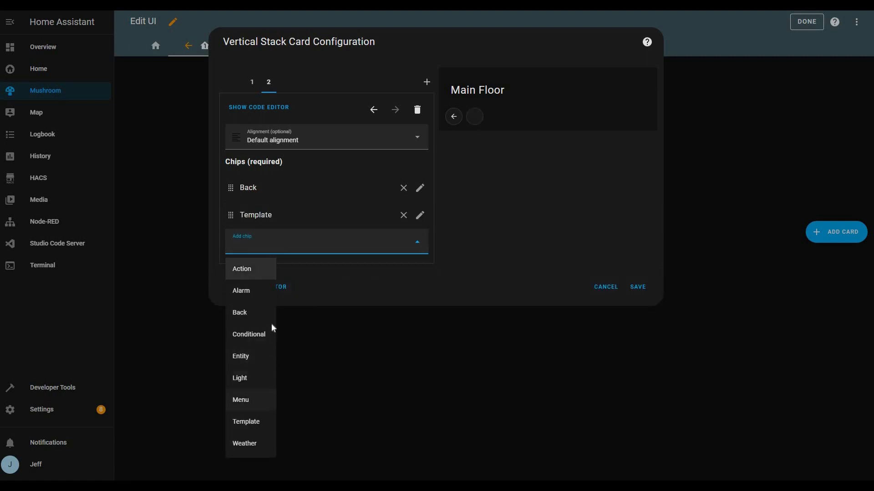
{"action": "left_click", "coordinate": [246, 422]}
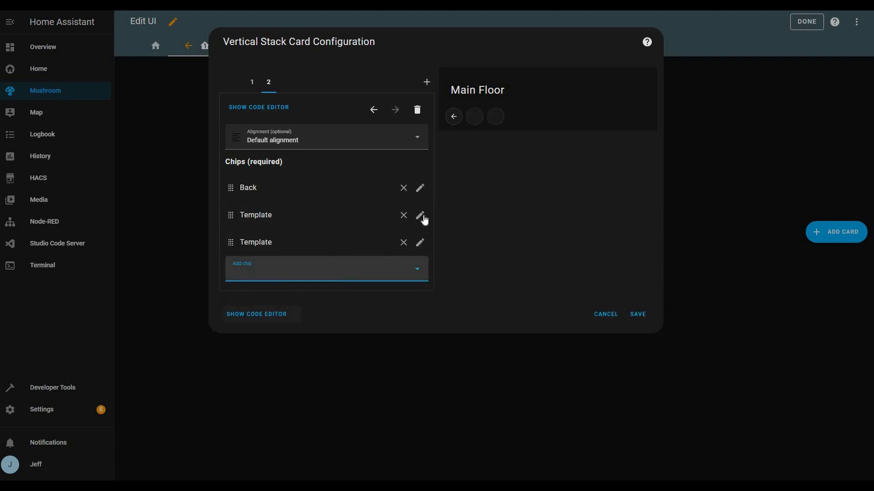
Step: Point the first chip at Kitchen Air Sensor 03 Temperature, showing its state plus 'Kitchen'
{"action": "left_click", "coordinate": [419, 215]}
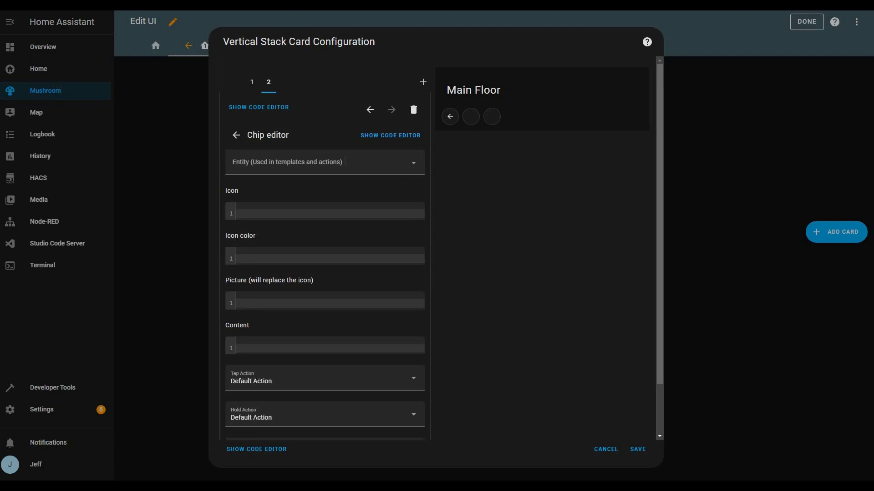
{"action": "left_click", "coordinate": [323, 162]}
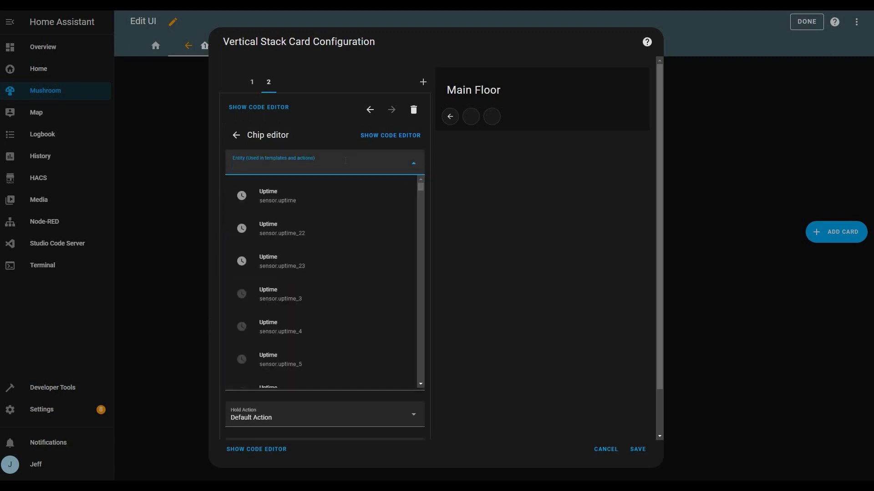
{"action": "type", "text": "kitchen air"}
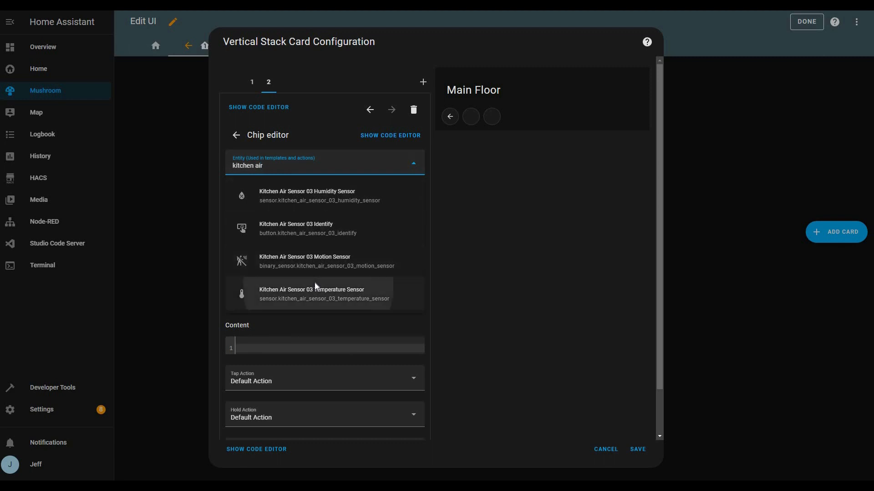
{"action": "left_click", "coordinate": [312, 293]}
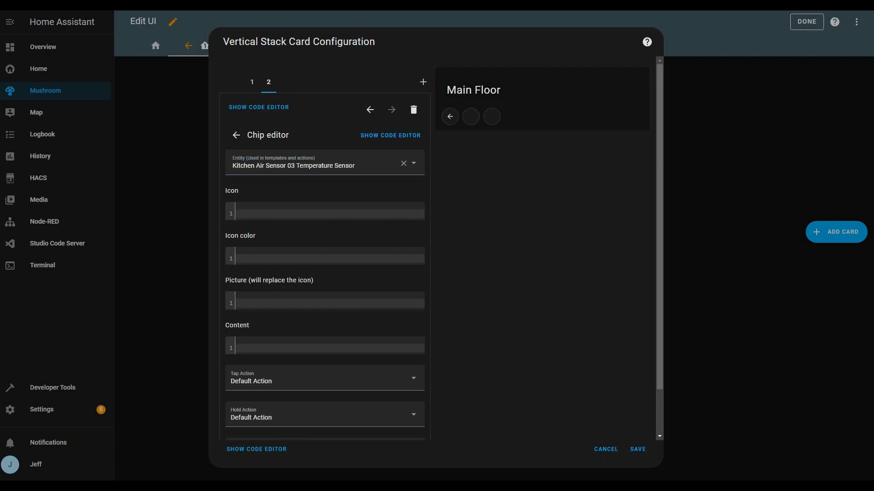
{"action": "left_click", "coordinate": [323, 346]}
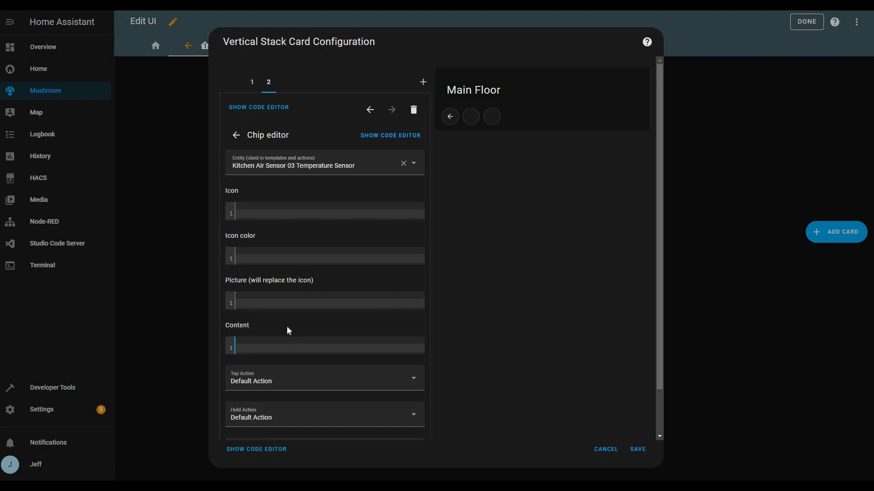
{"action": "type", "text": "{{ states('sensor.kitchen_air_sensor_03_temperature') }} Kitchen"}
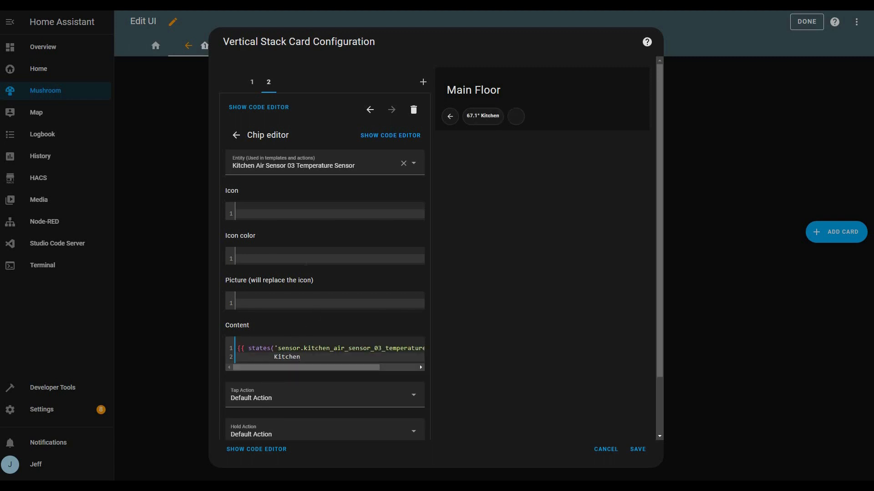
Step: Give the Kitchen chip an orange thermometer icon, more-info on tap, no hold action
{"action": "left_click", "coordinate": [329, 258]}
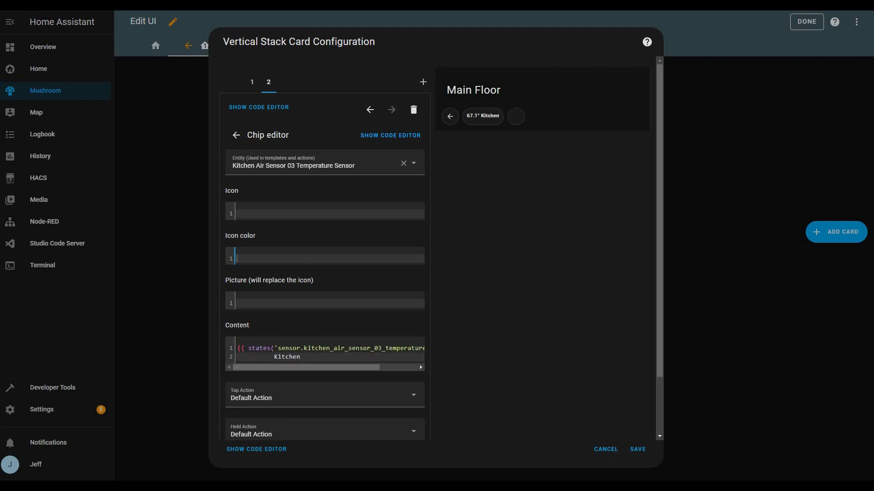
{"action": "type", "text": "orange"}
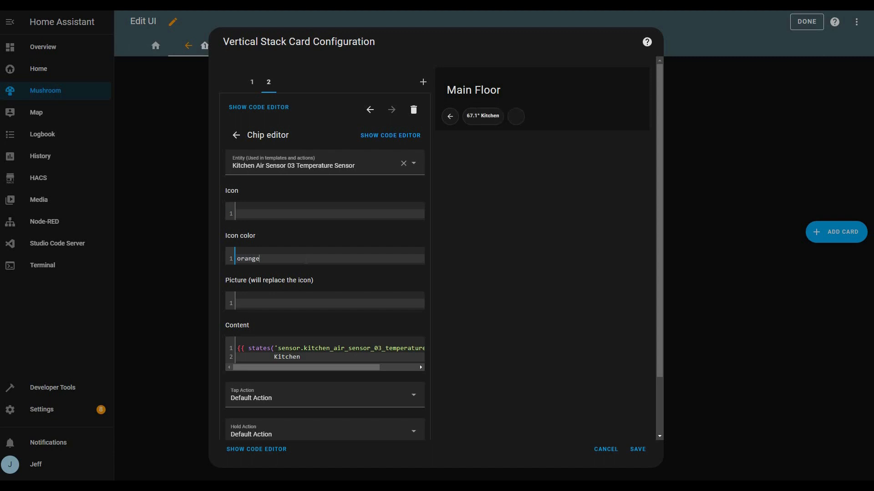
{"action": "left_click", "coordinate": [325, 213]}
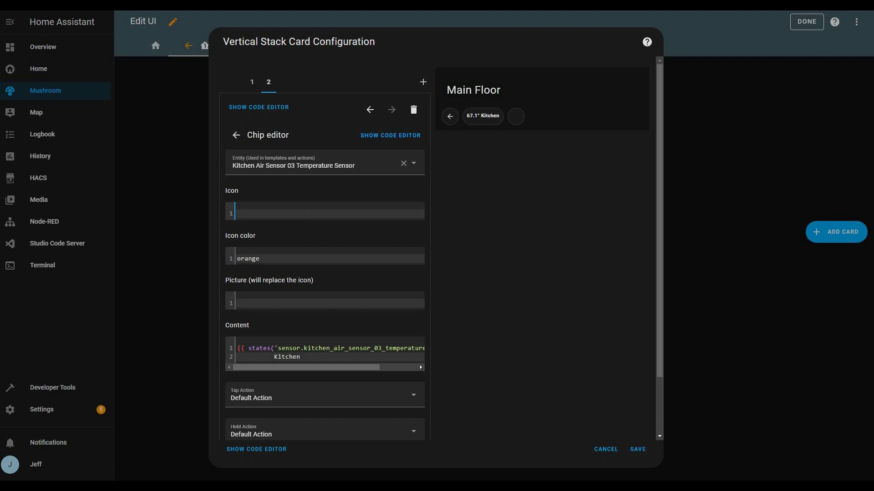
{"action": "type", "text": "mdi:thermometer"}
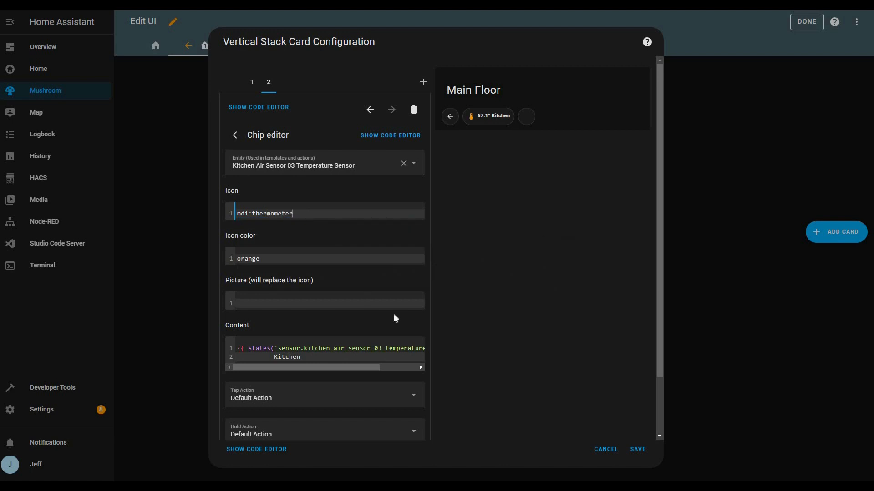
{"action": "mouse_move", "coordinate": [391, 397]}
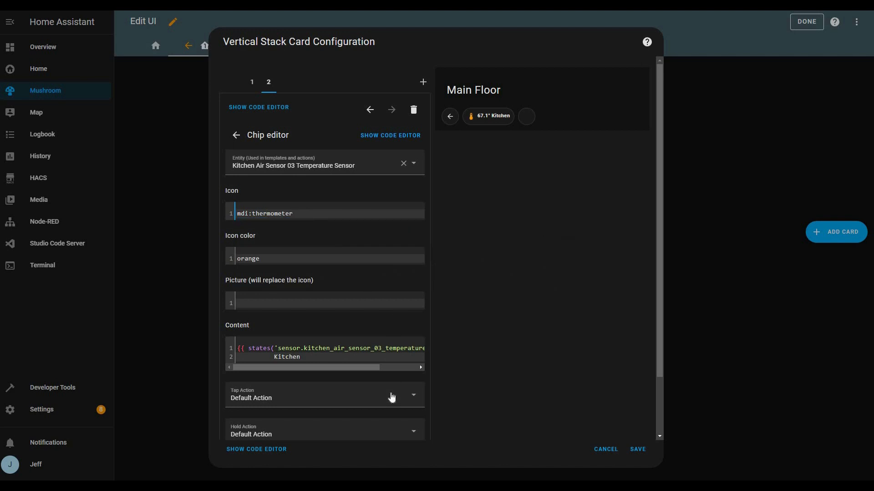
{"action": "left_click", "coordinate": [325, 398]}
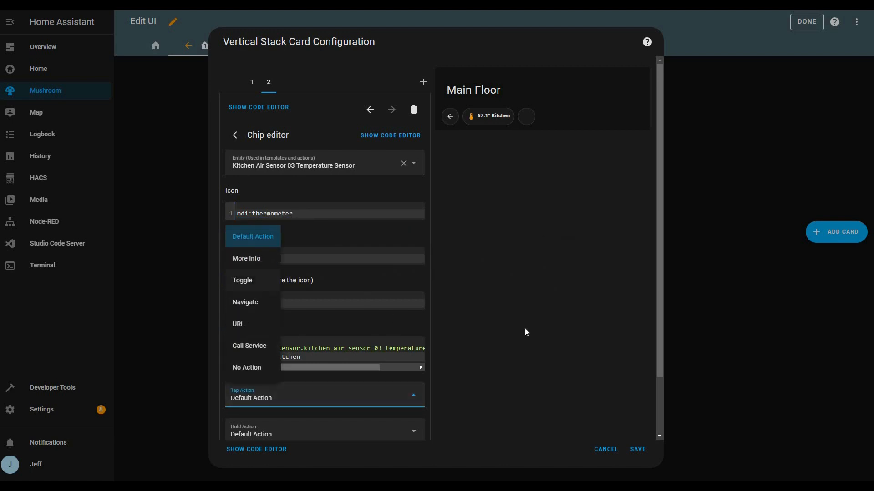
{"action": "left_click", "coordinate": [247, 257]}
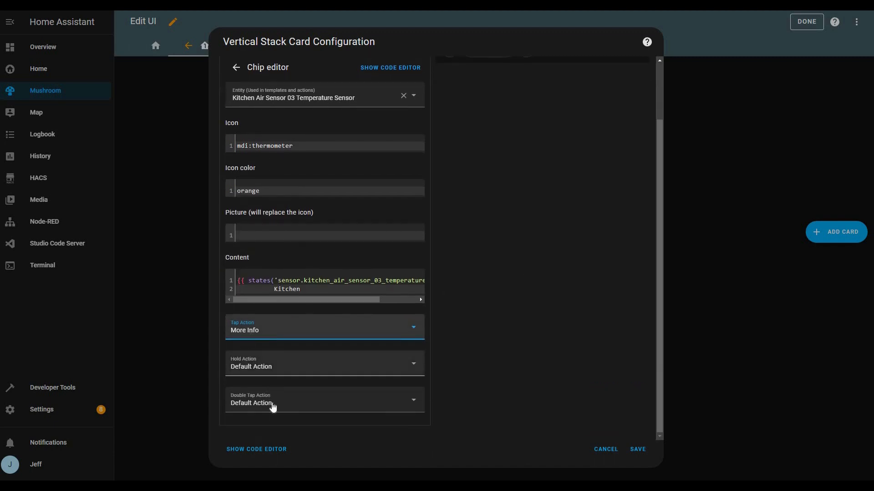
{"action": "left_click", "coordinate": [323, 400]}
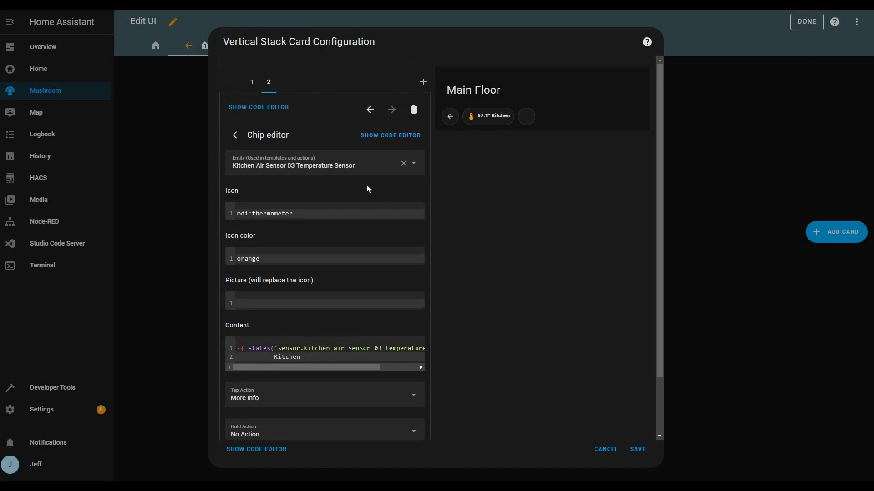
{"action": "mouse_move", "coordinate": [421, 254]}
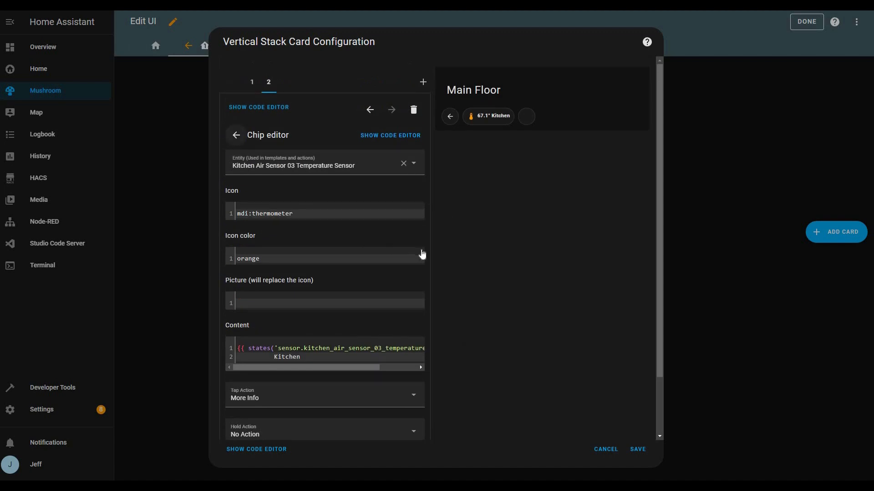
Step: Point the second chip at Parlor Air Sensor 04 Temperature with an orange thermometer icon
{"action": "left_click", "coordinate": [404, 163]}
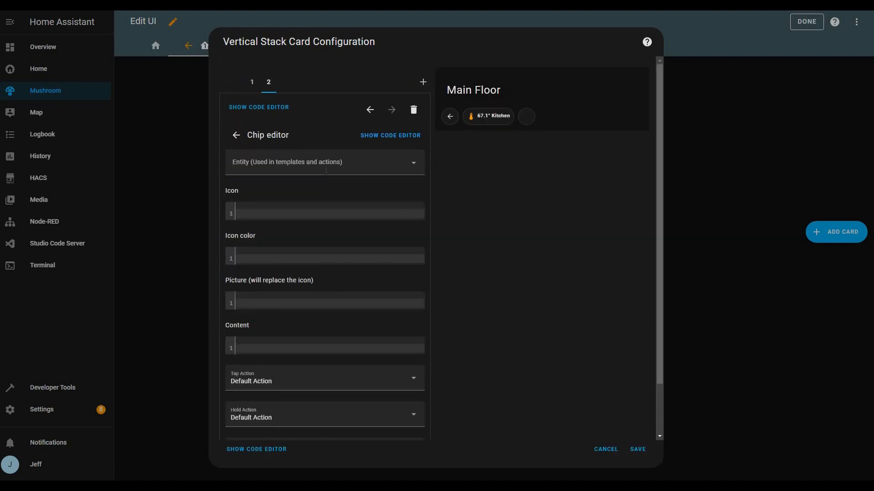
{"action": "left_click", "coordinate": [325, 162]}
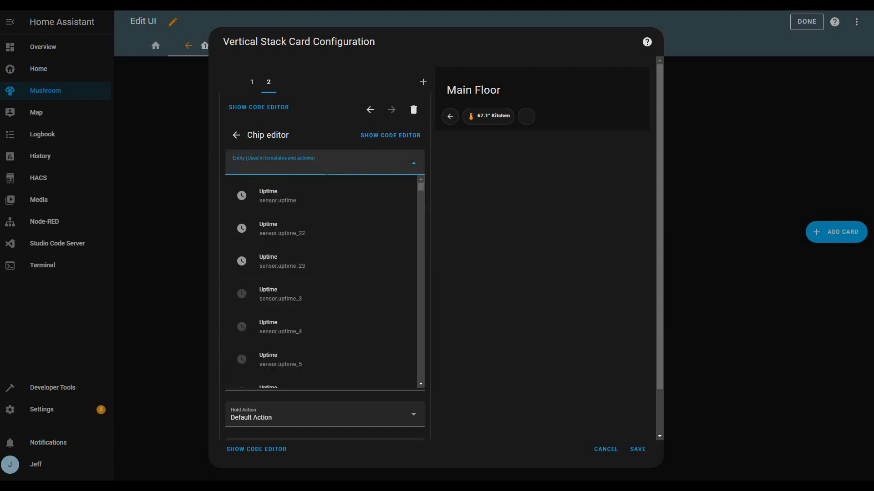
{"action": "type", "text": "park"}
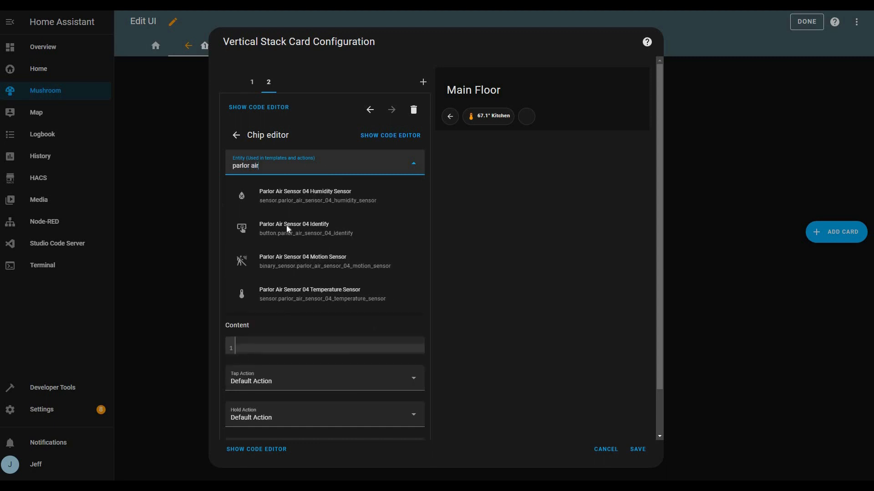
{"action": "left_click", "coordinate": [309, 293]}
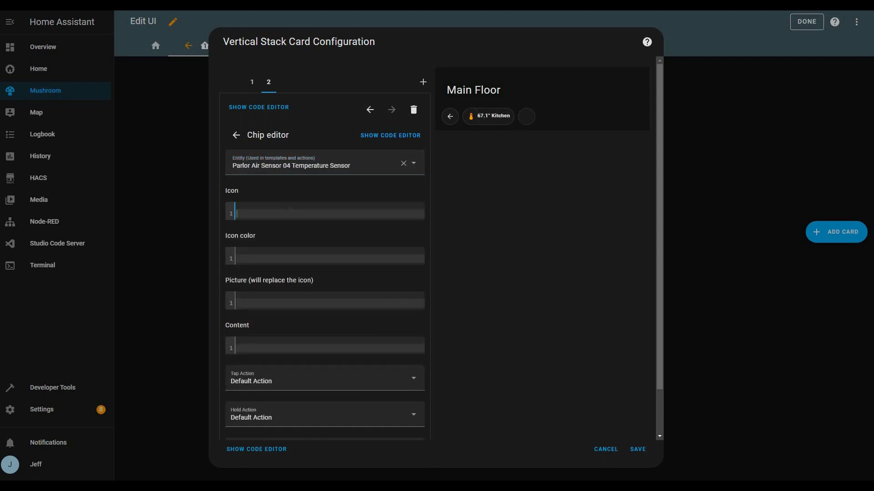
{"action": "type", "text": "mdi:thermometer"}
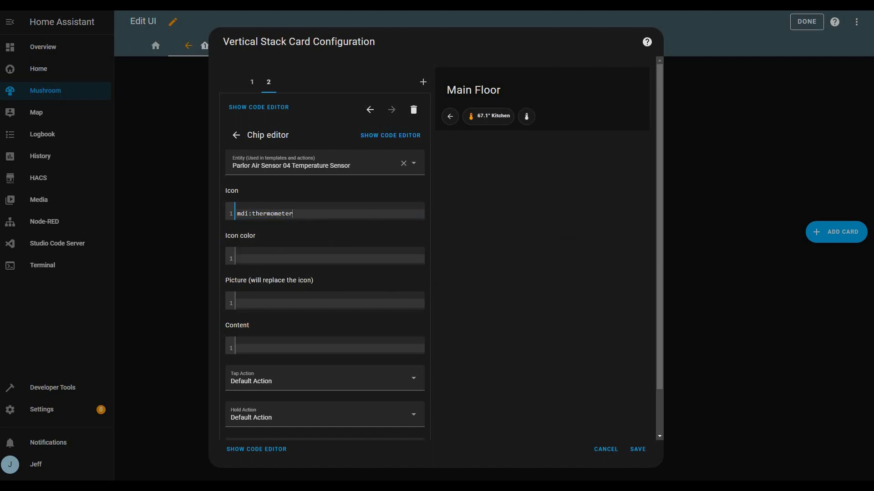
{"action": "type", "text": "orange"}
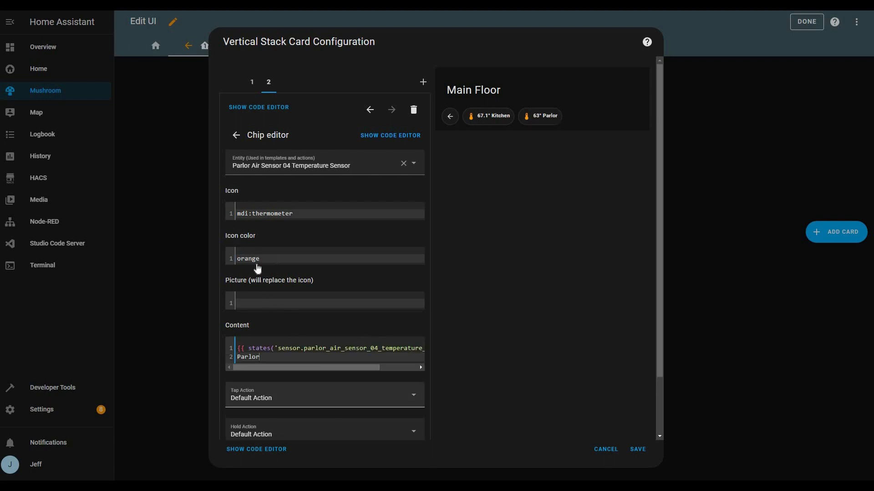
Step: Make tapping the Parlor chip open More Info and save the Main Floor header
{"action": "left_click", "coordinate": [324, 398]}
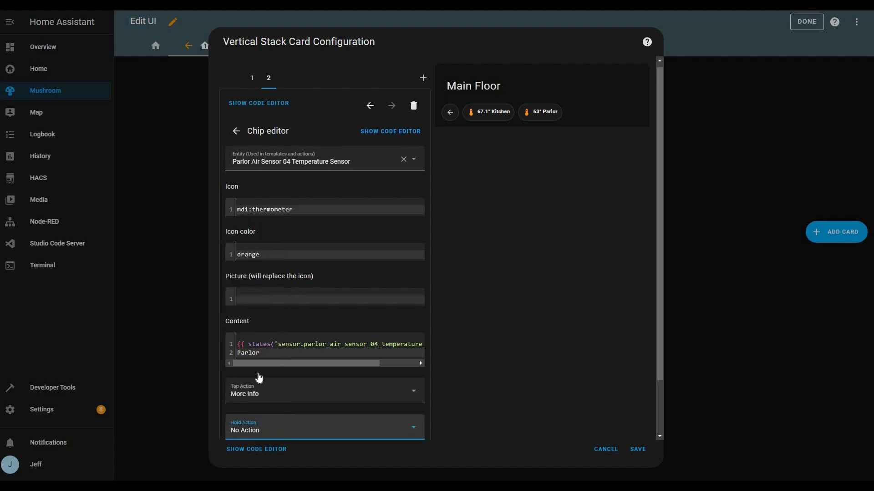
{"action": "scroll", "scroll_direction": "down", "scroll_amount": 3}
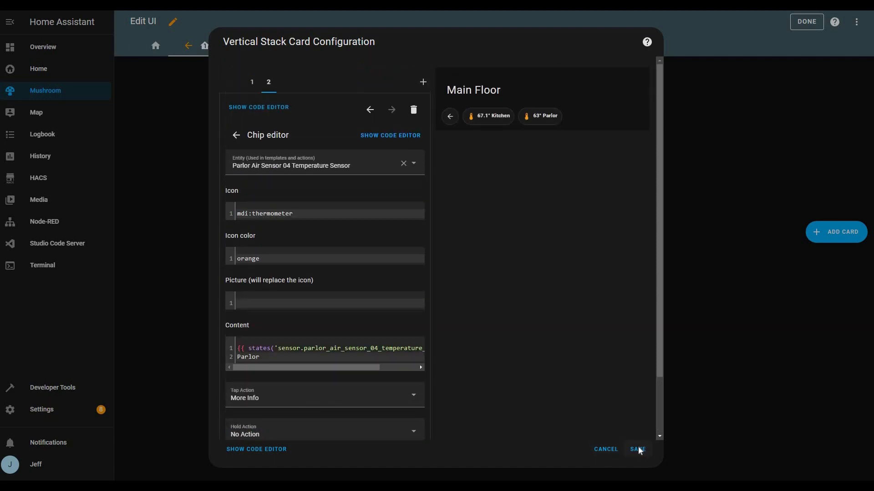
{"action": "left_click", "coordinate": [637, 449]}
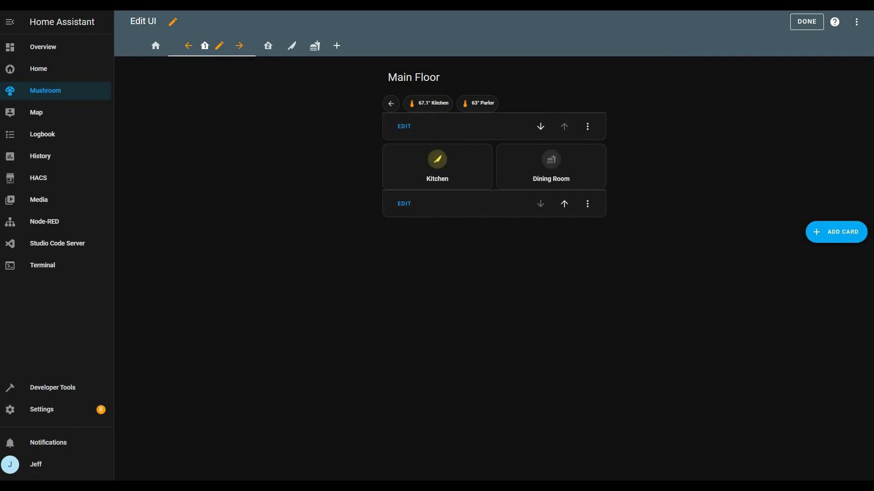
{"action": "mouse_move", "coordinate": [391, 104]}
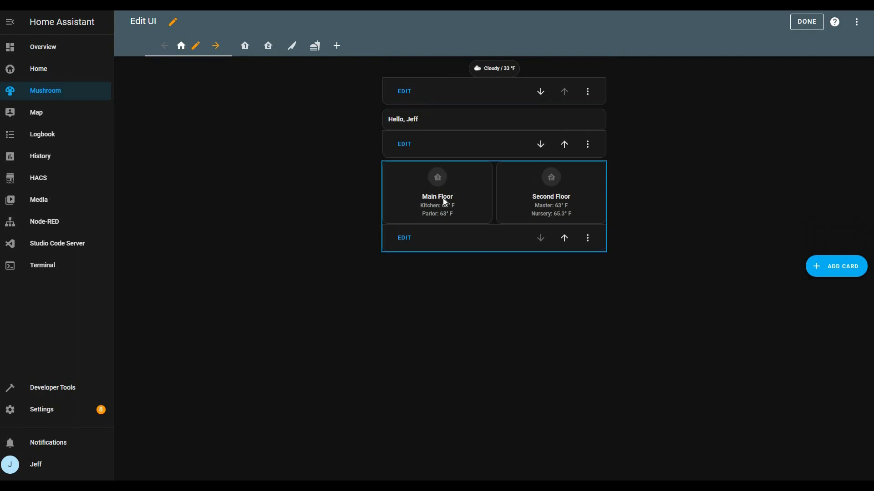
Step: Enter the Main Floor view and edit its title-and-chips vertical stack
{"action": "left_click", "coordinate": [437, 192]}
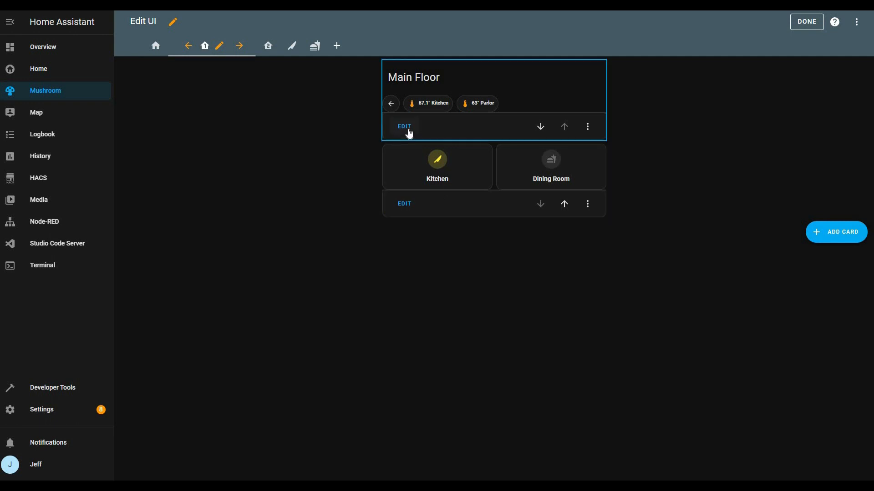
{"action": "left_click", "coordinate": [403, 126]}
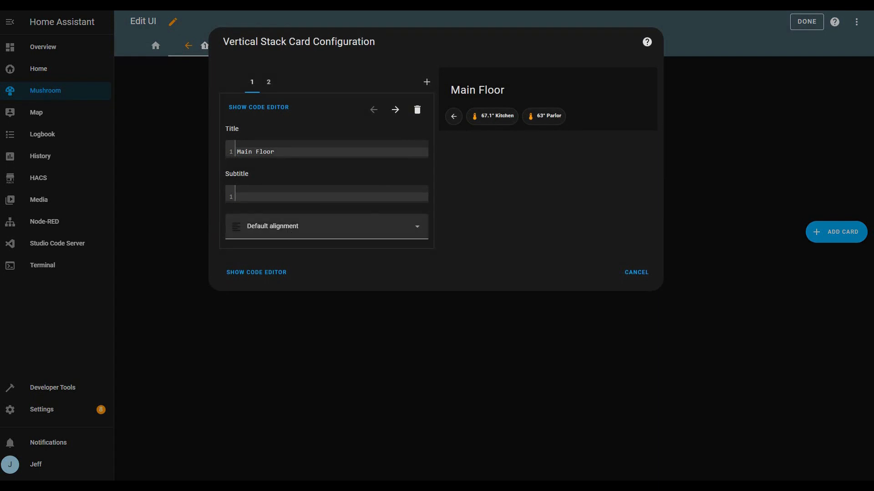
Step: Enter a Jinja subtitle template counting lit lights, e.g. '1 light On', and save
{"action": "type", "text": "sad"}
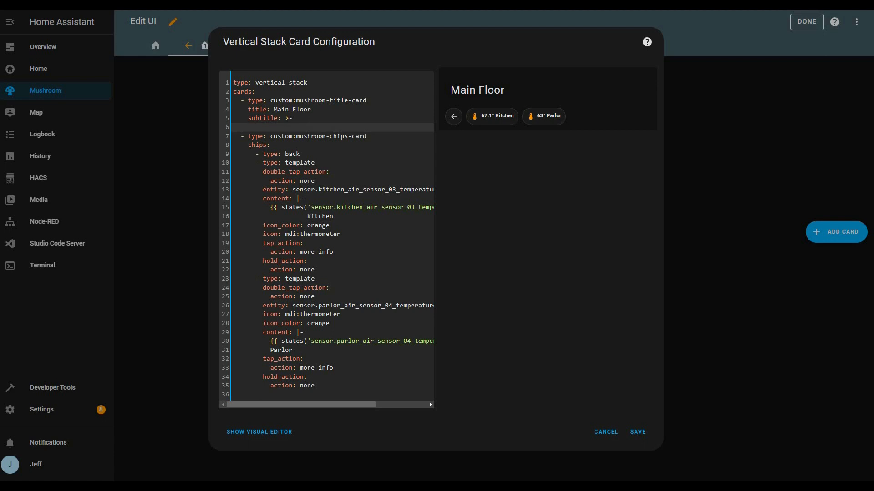
{"action": "type", "text": "{% set t"}
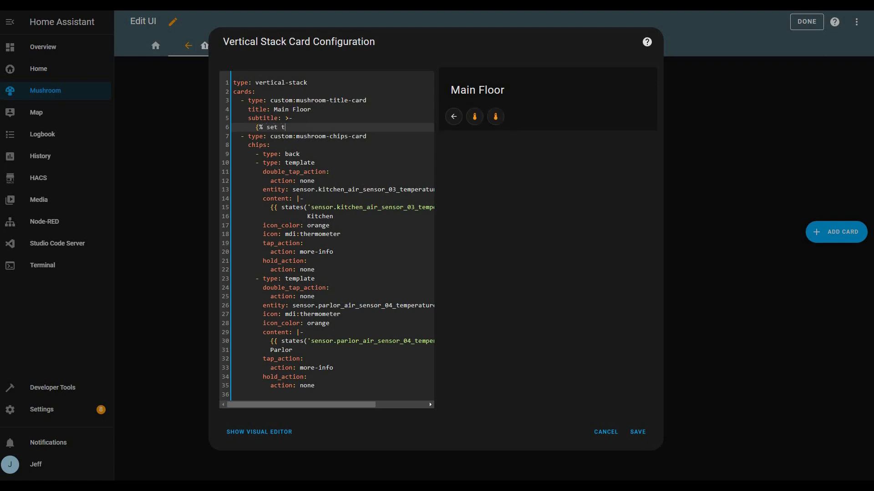
{"action": "type", "text": "otal ="}
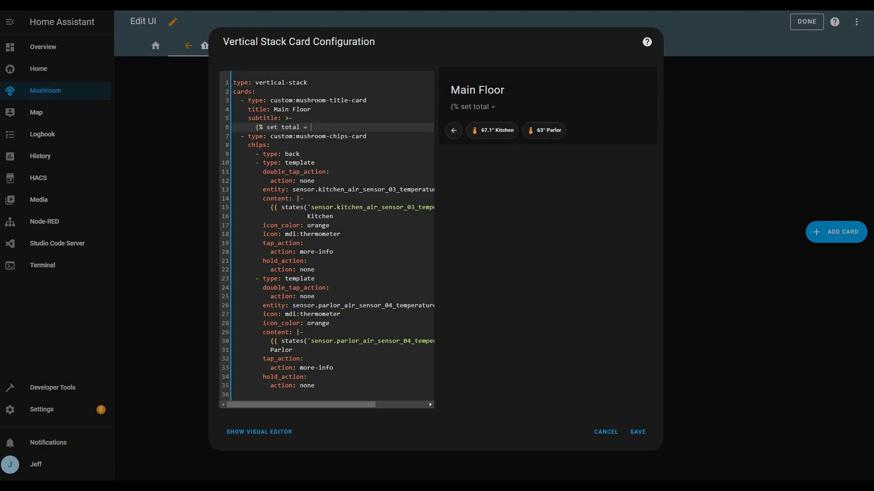
{"action": "type", "text": "0 %}"}
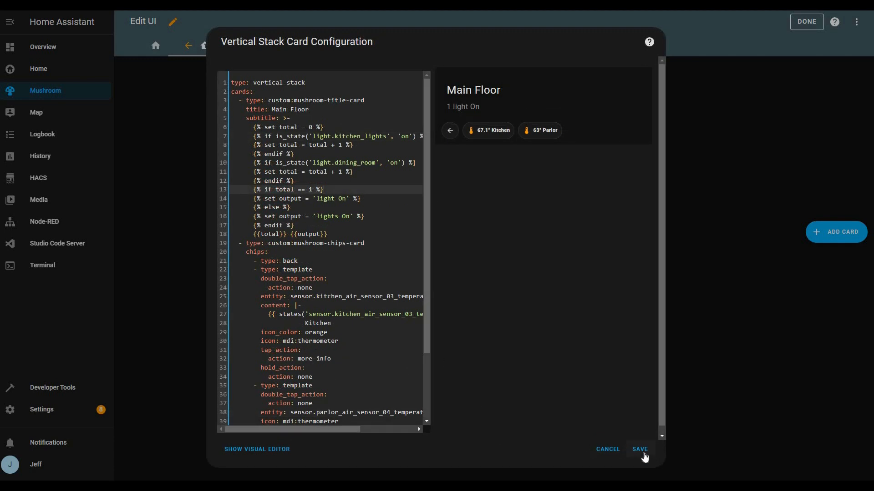
{"action": "left_click", "coordinate": [640, 449]}
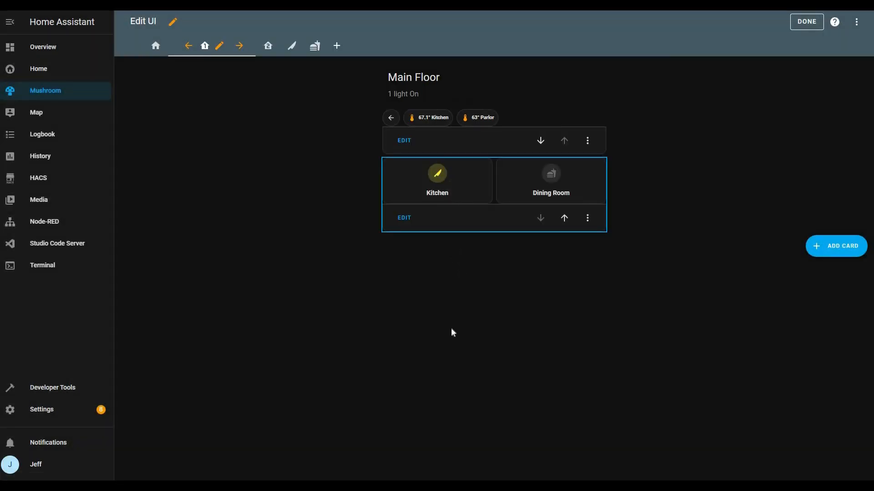
{"action": "left_click", "coordinate": [437, 173]}
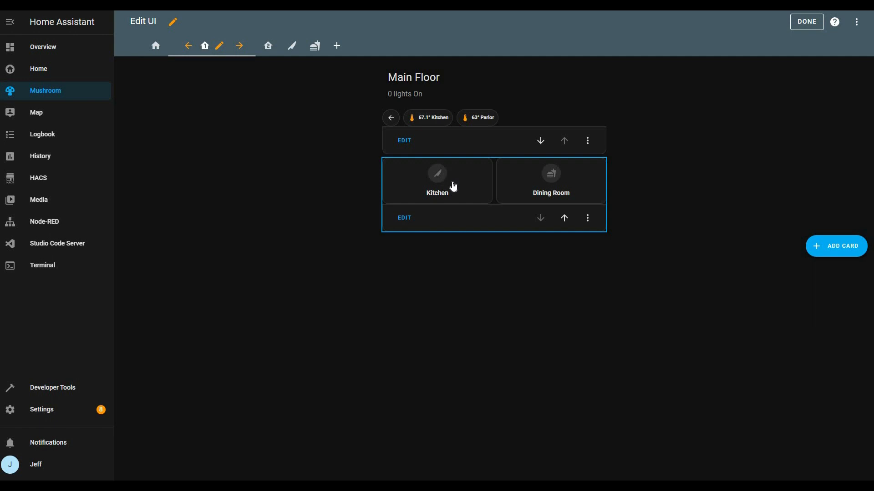
{"action": "left_click", "coordinate": [438, 173]}
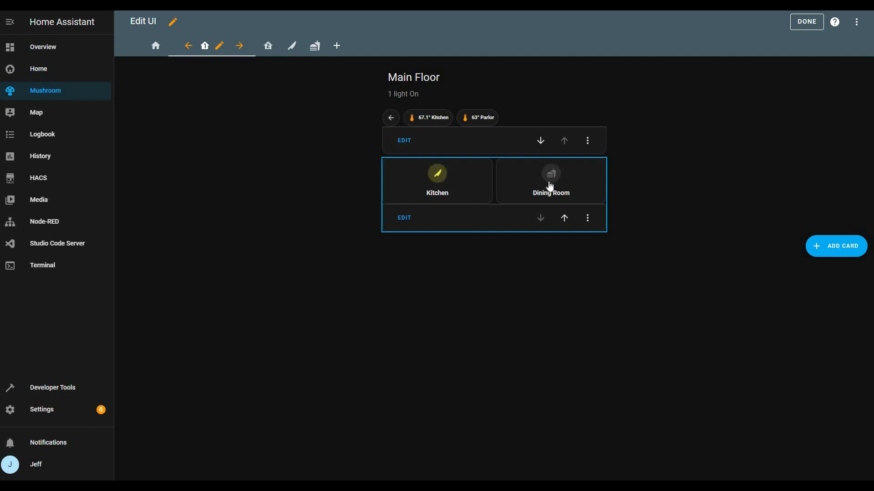
{"action": "mouse_move", "coordinate": [561, 188]}
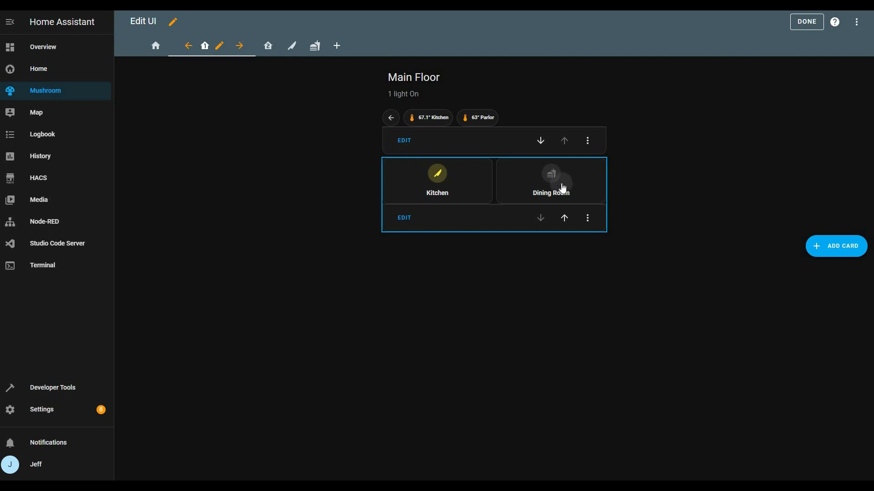
{"action": "mouse_move", "coordinate": [561, 201]}
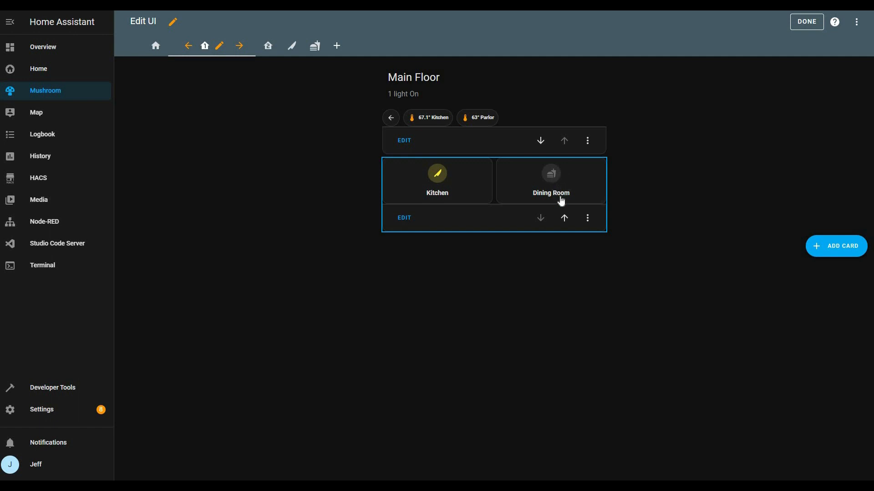
{"action": "left_click", "coordinate": [550, 173]}
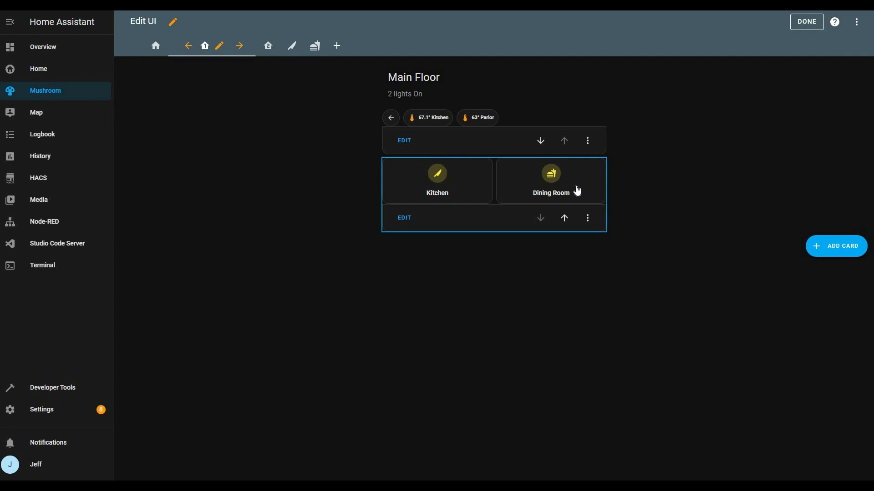
{"action": "left_click", "coordinate": [550, 172]}
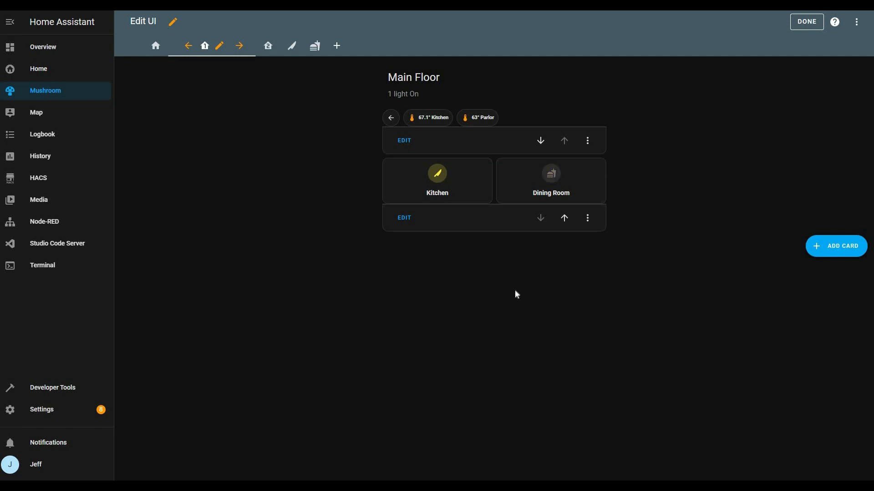
{"action": "mouse_move", "coordinate": [511, 298]}
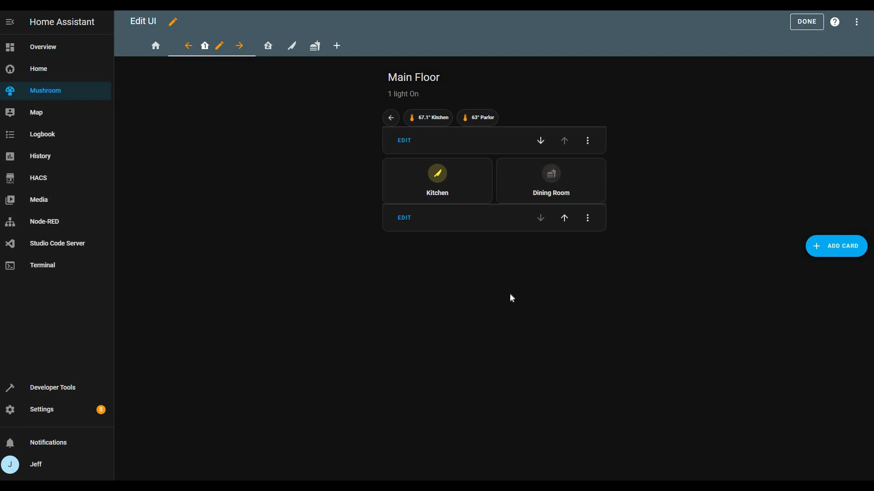
{"action": "mouse_move", "coordinate": [50, 56]}
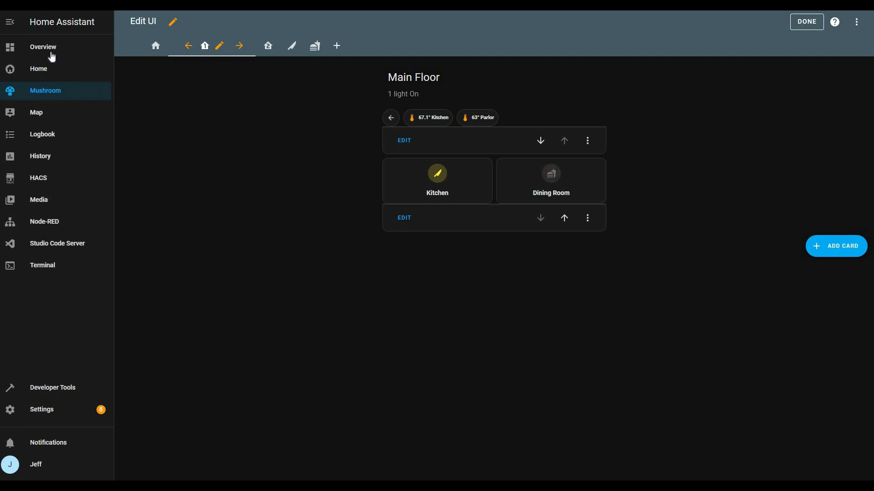
Step: Check the Overview dashboard, then switch to the separate Home dashboard
{"action": "left_click", "coordinate": [43, 46]}
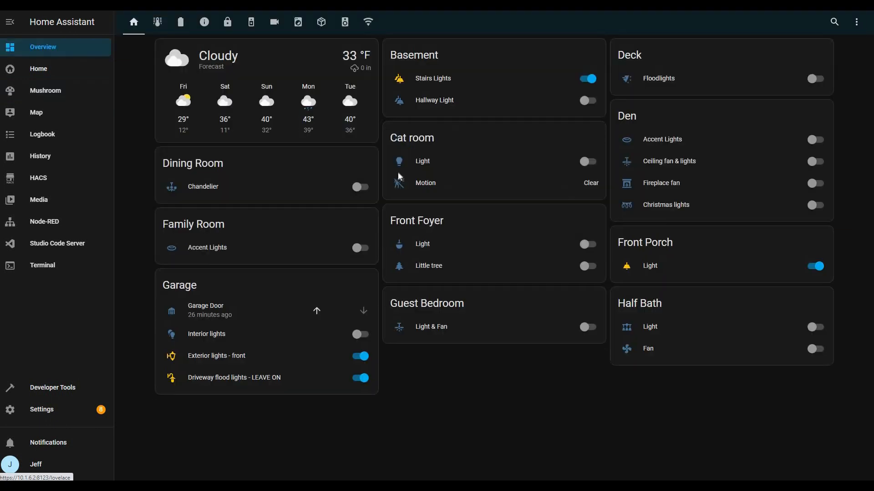
{"action": "scroll", "scroll_direction": "down", "scroll_amount": 3}
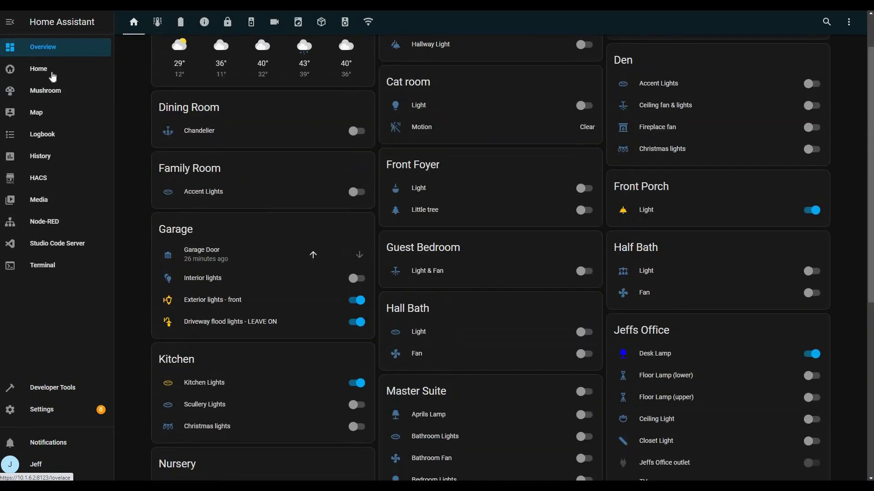
{"action": "left_click", "coordinate": [38, 69]}
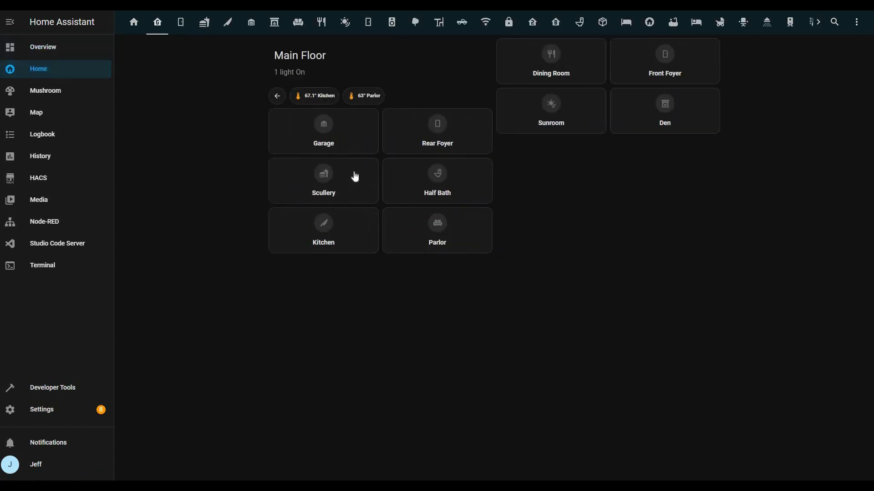
Step: Browse to the Basement and Office views, then use the back chips to return home
{"action": "left_click", "coordinate": [323, 223]}
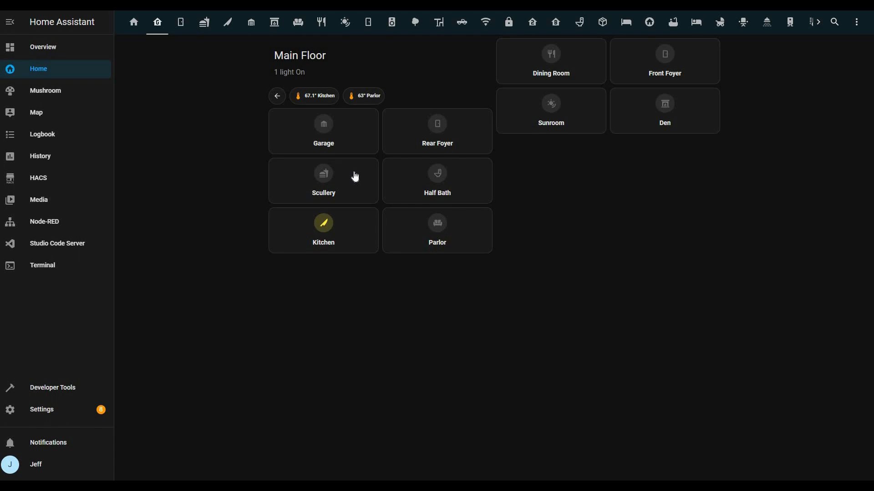
{"action": "mouse_move", "coordinate": [208, 125]}
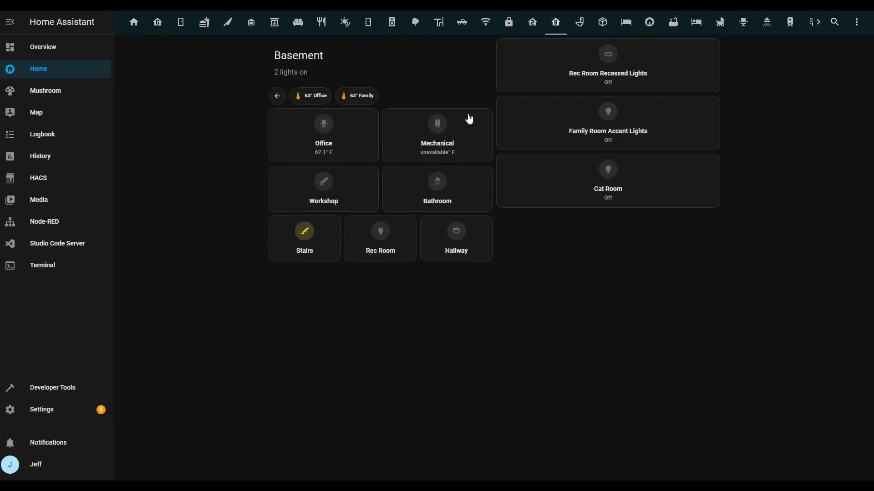
{"action": "mouse_move", "coordinate": [336, 132]}
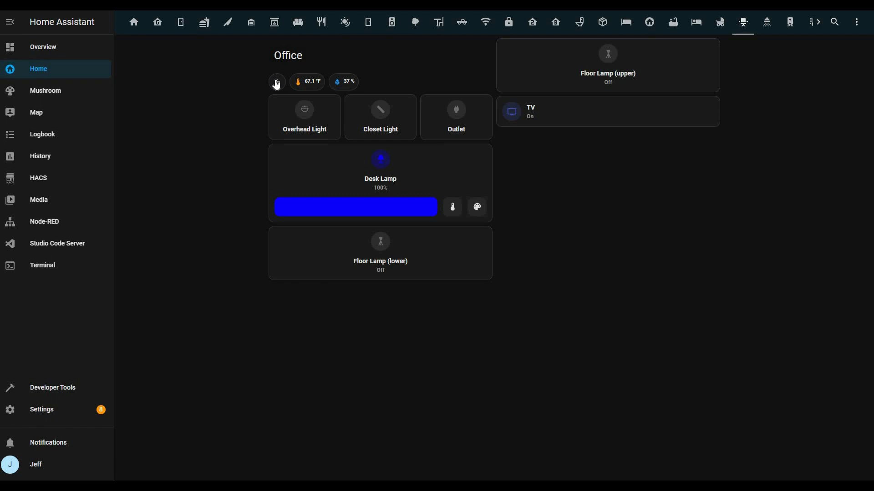
{"action": "left_click", "coordinate": [555, 22]}
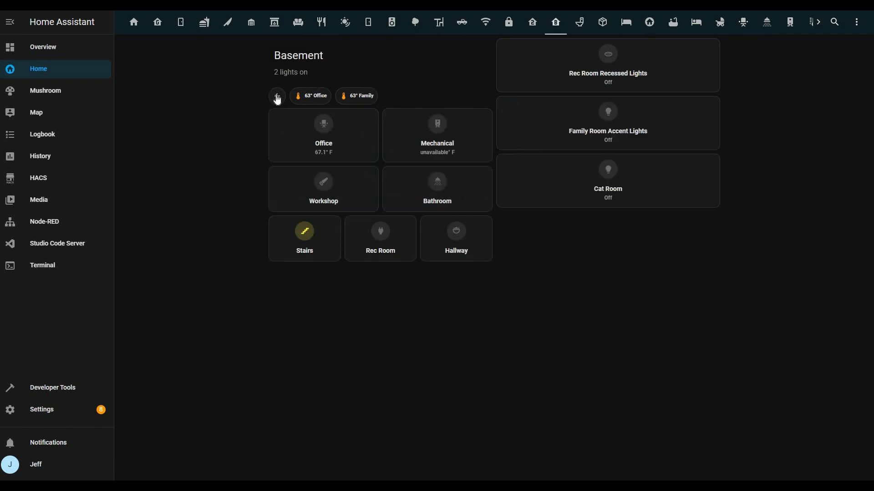
{"action": "left_click", "coordinate": [134, 22]}
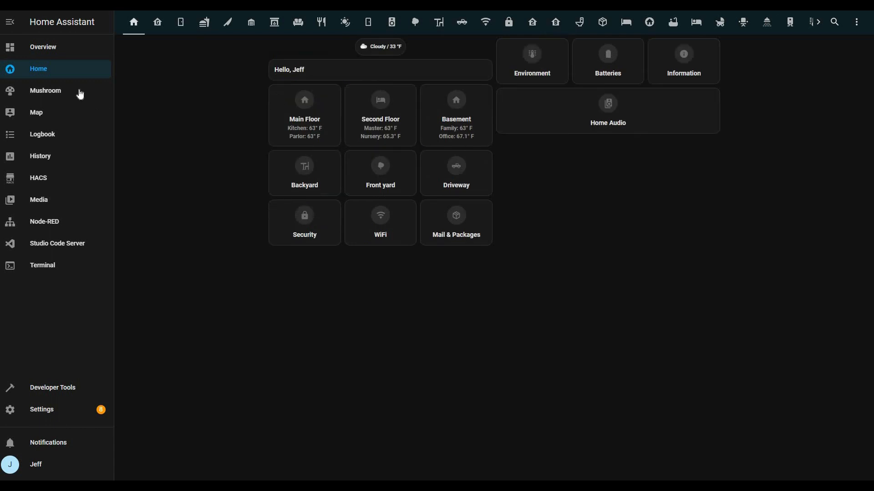